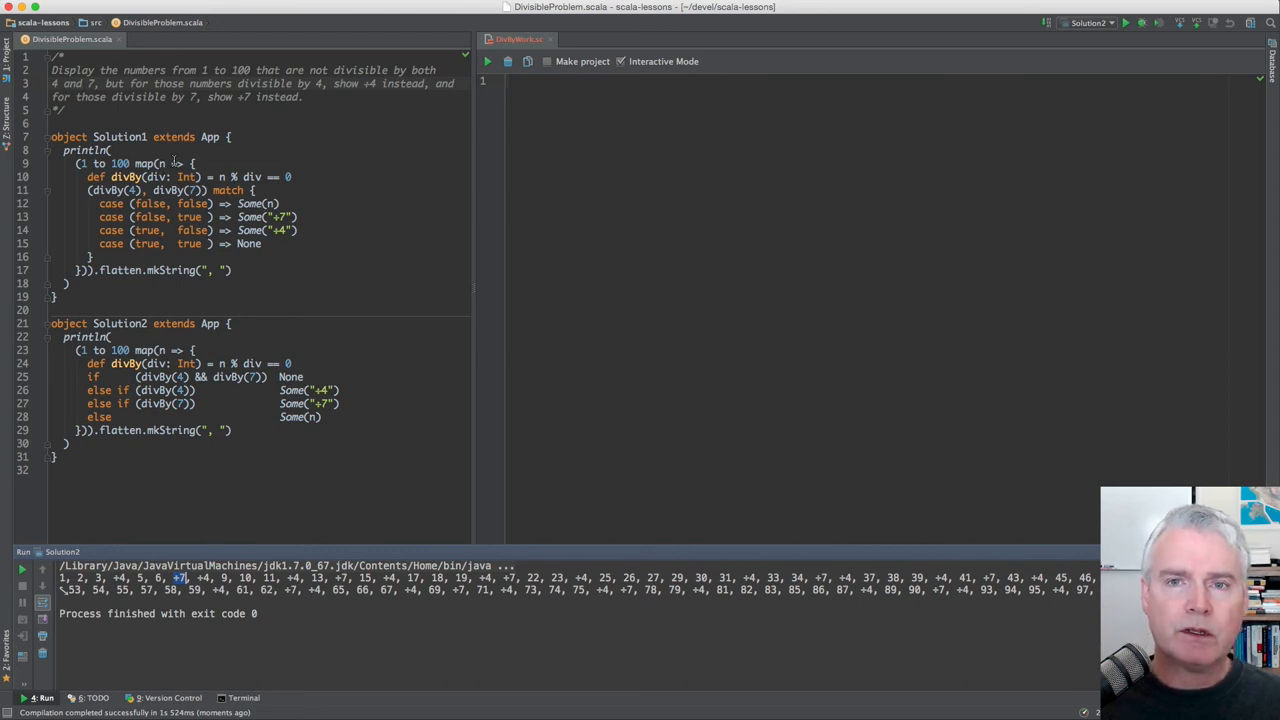
pyautogui.moveTo(220, 110)
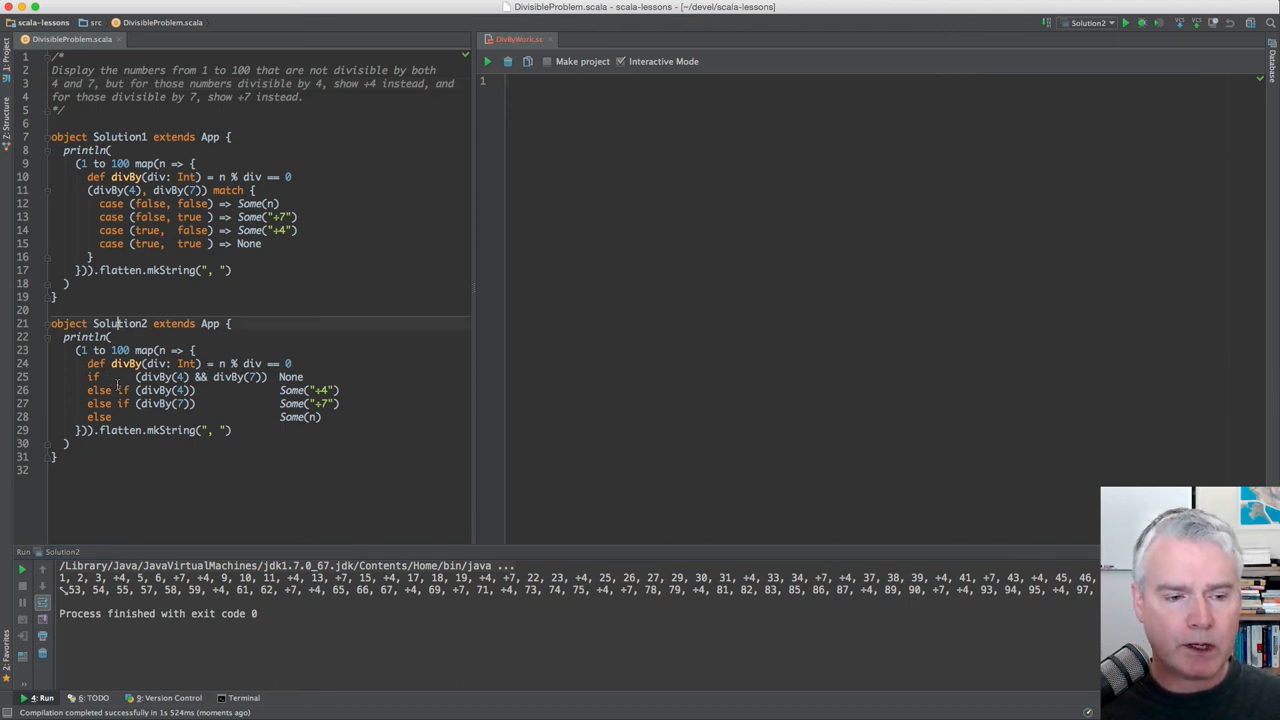
# Write the range 1 to 100 in the empty worksheet and evaluate it.
pyautogui.moveTo(92, 376); pyautogui.dragTo(212, 430)
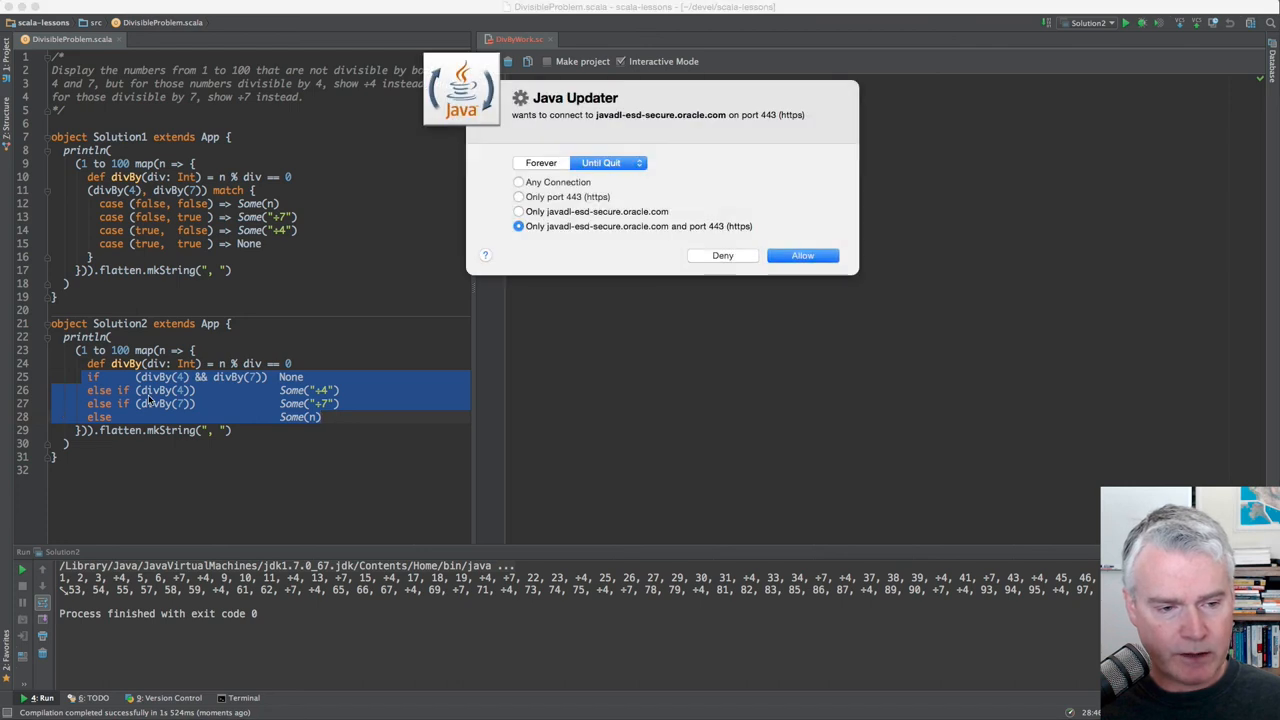
pyautogui.click(804, 256)
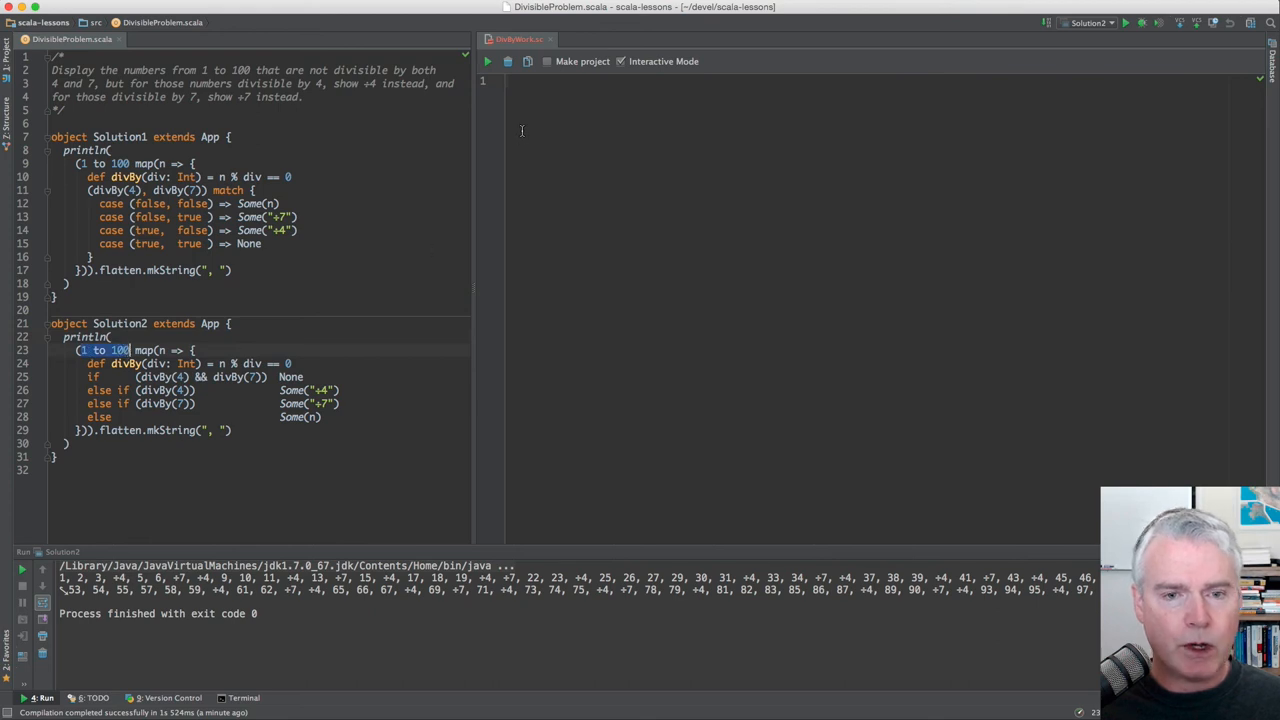
pyautogui.write('t')
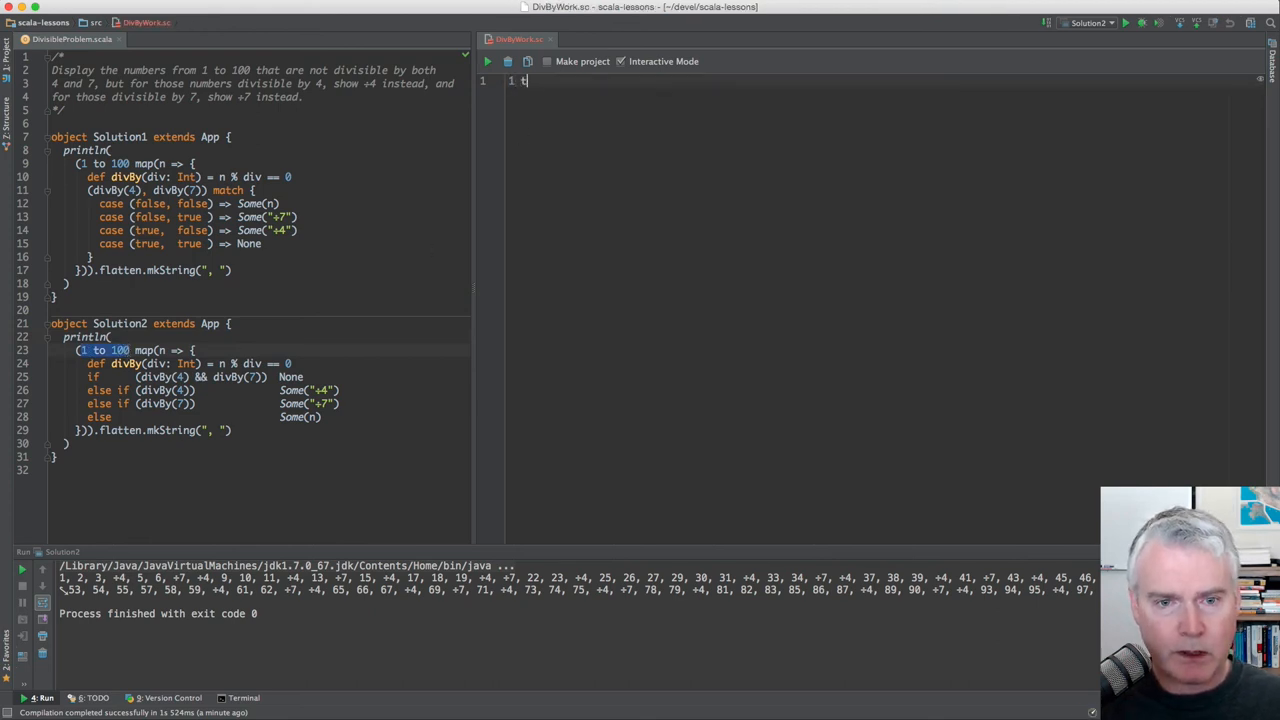
pyautogui.write('o 100')
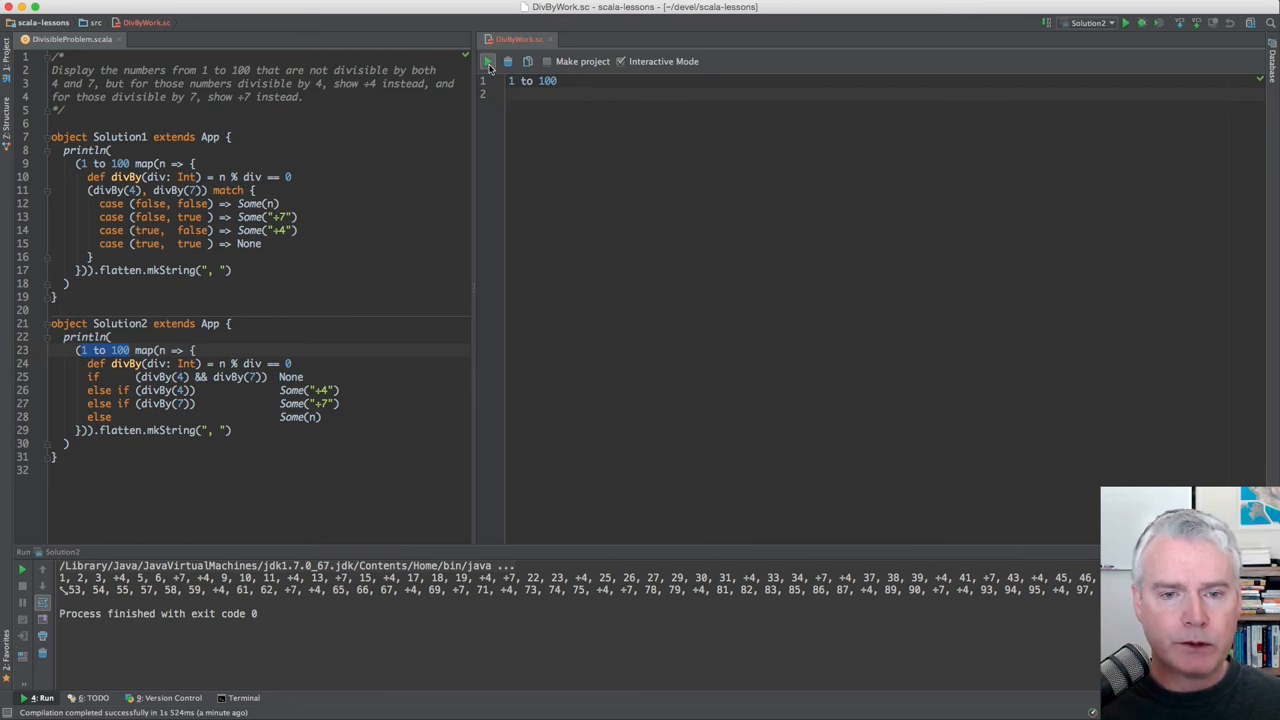
pyautogui.click(488, 60)
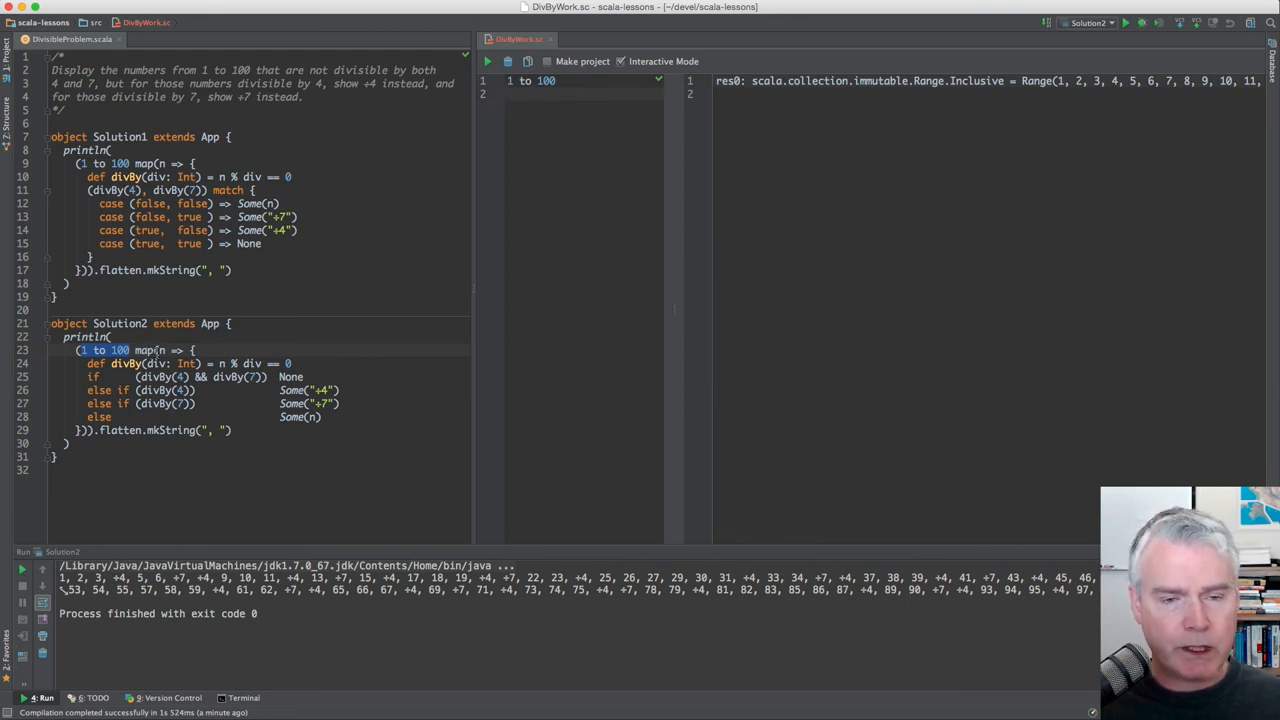
pyautogui.moveTo(692, 150)
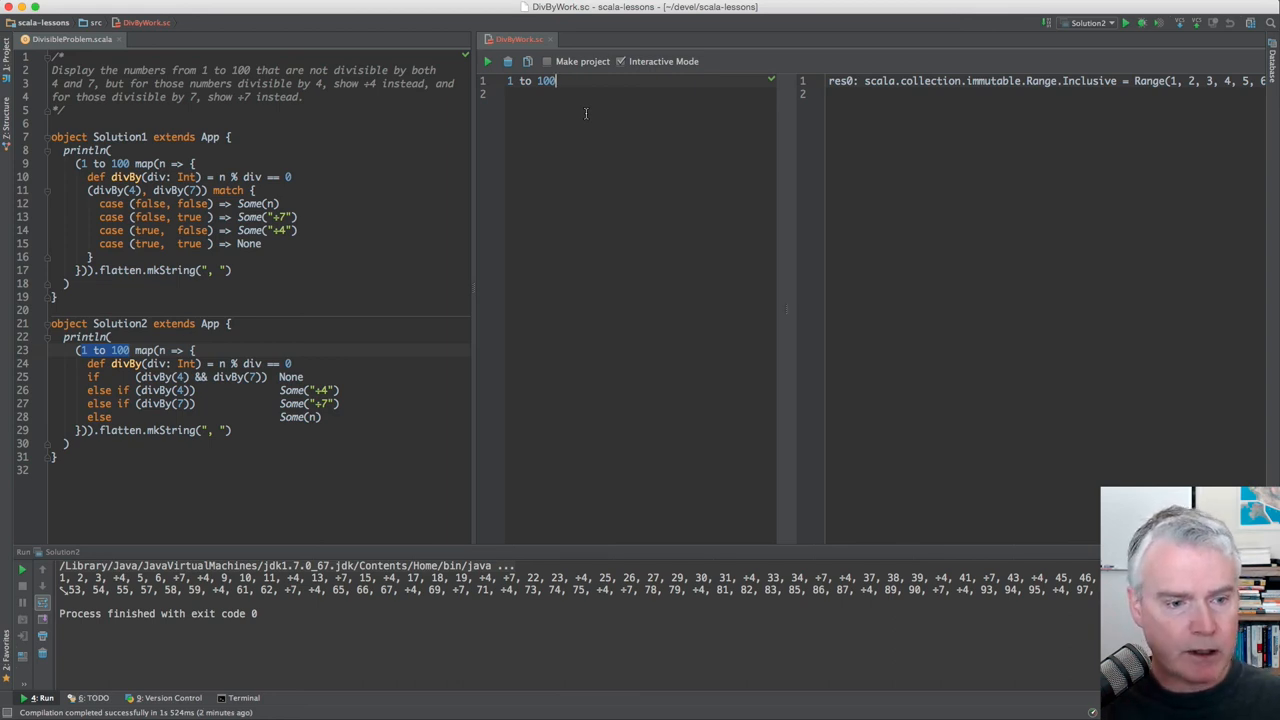
# Extend the line to 1 to 100 map(n => println(n)) so each number prints.
pyautogui.write('map()')
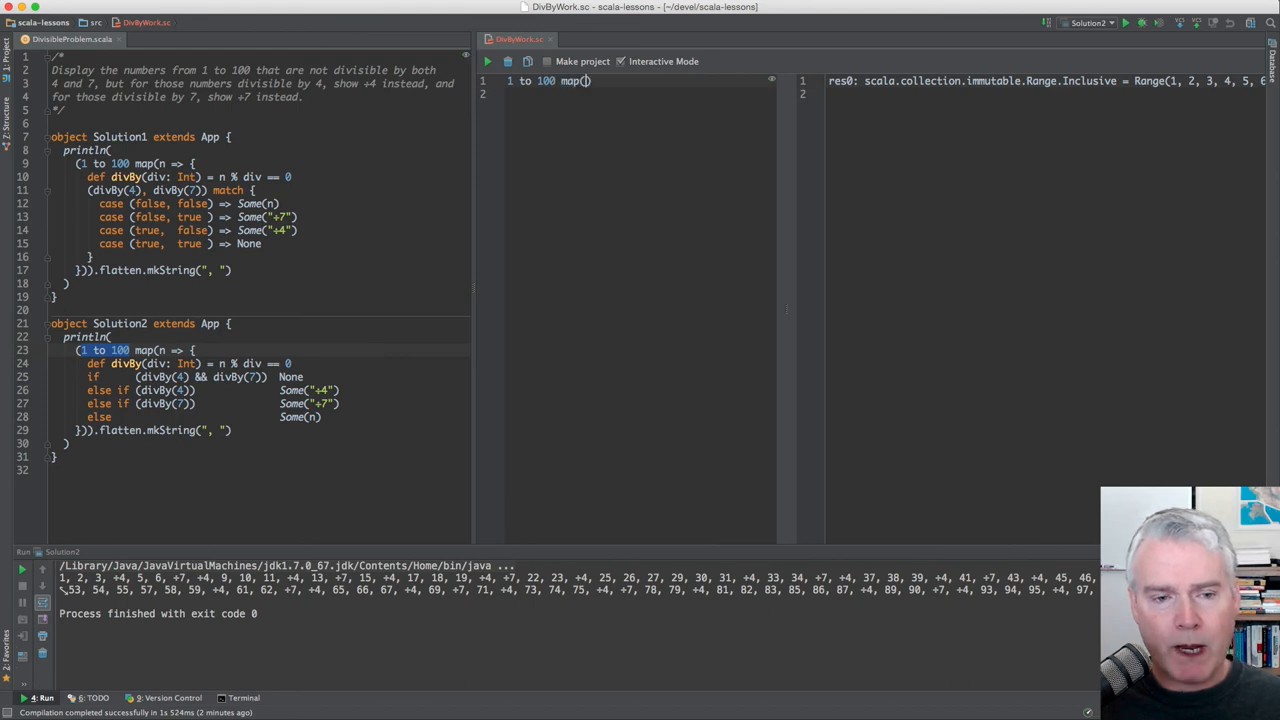
pyautogui.write('n =>')
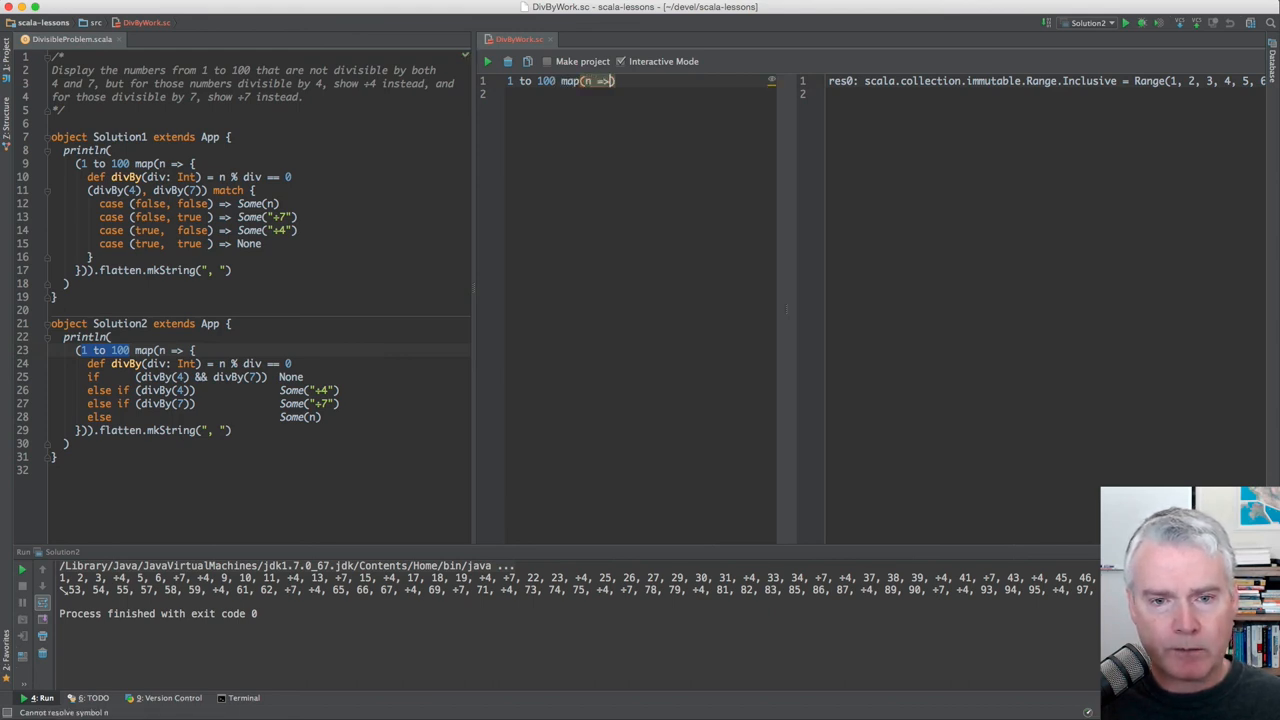
pyautogui.write('println(n)')
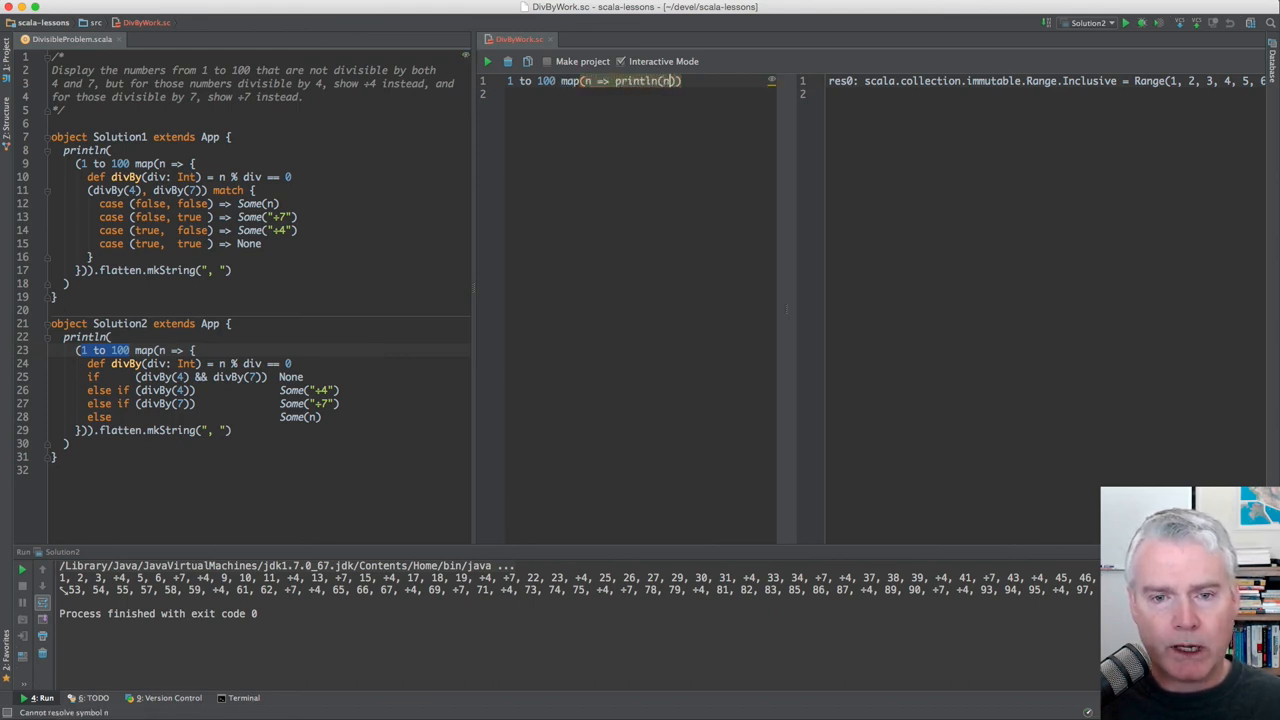
pyautogui.write(')')
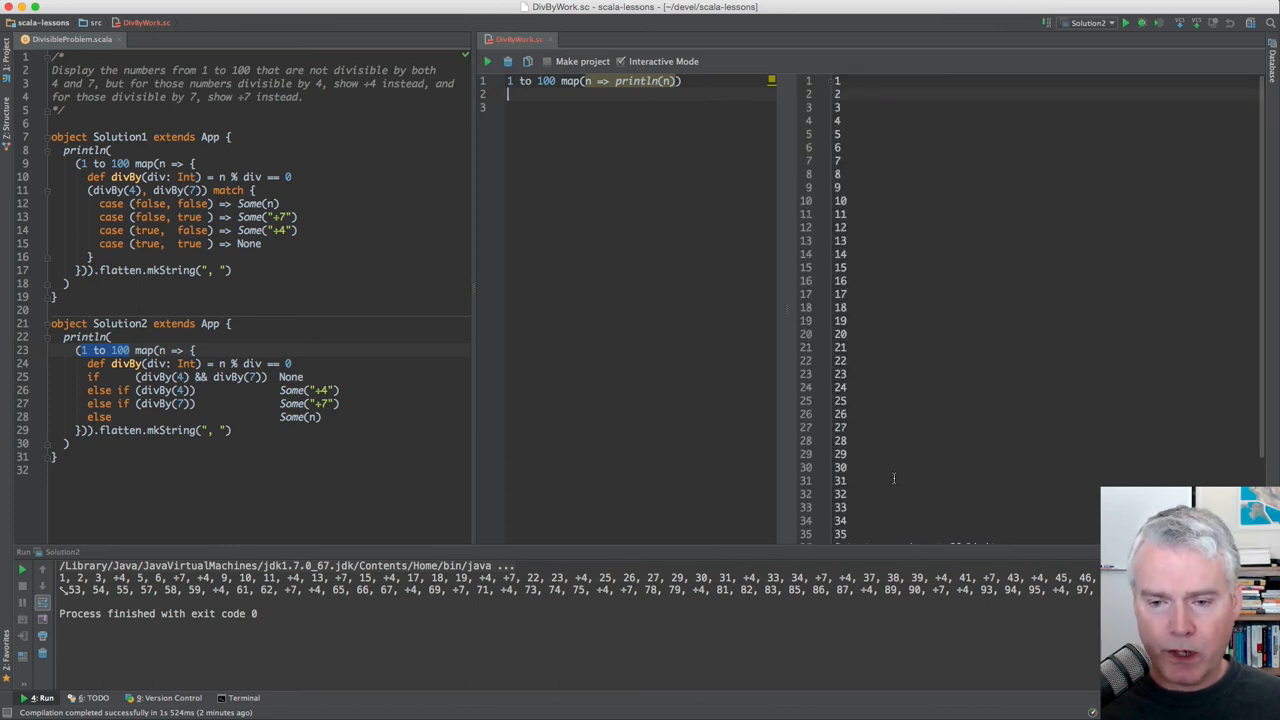
# Evaluate 1 to 100 map(_ * 2), giving a Vector starting 2, 4, 6, 8, 10.
pyautogui.scroll(-3)
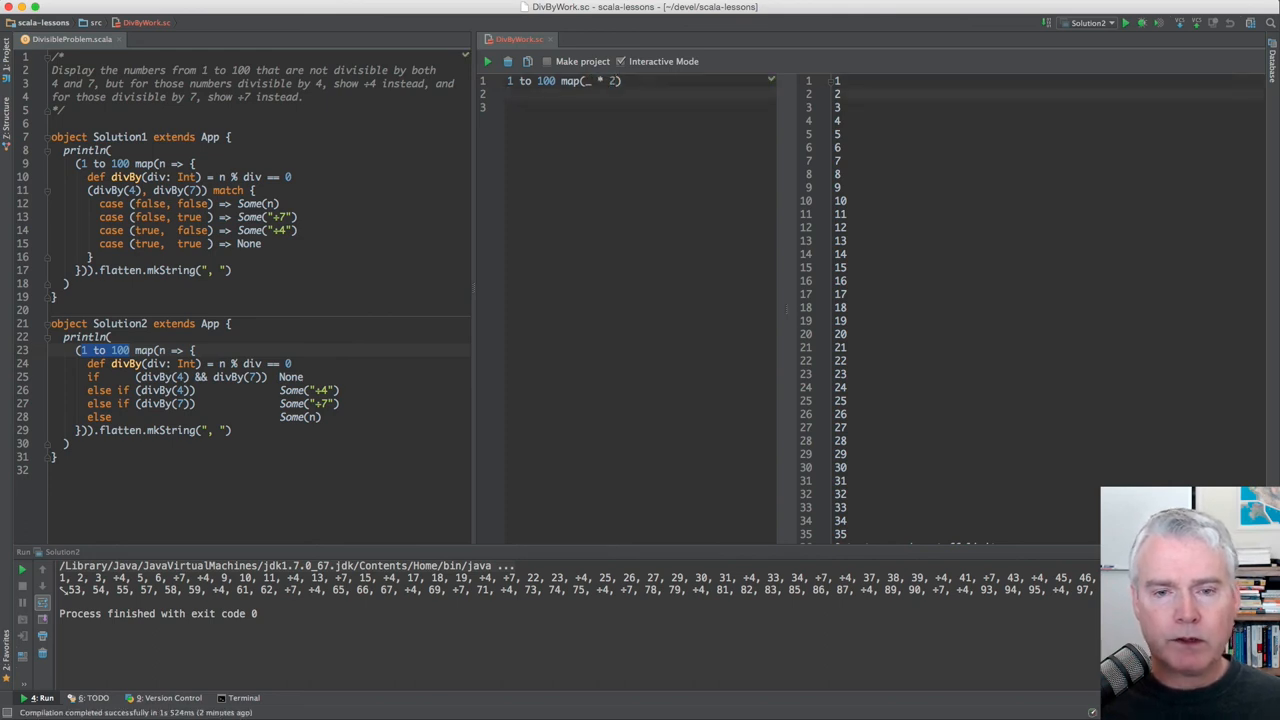
pyautogui.moveTo(670, 136)
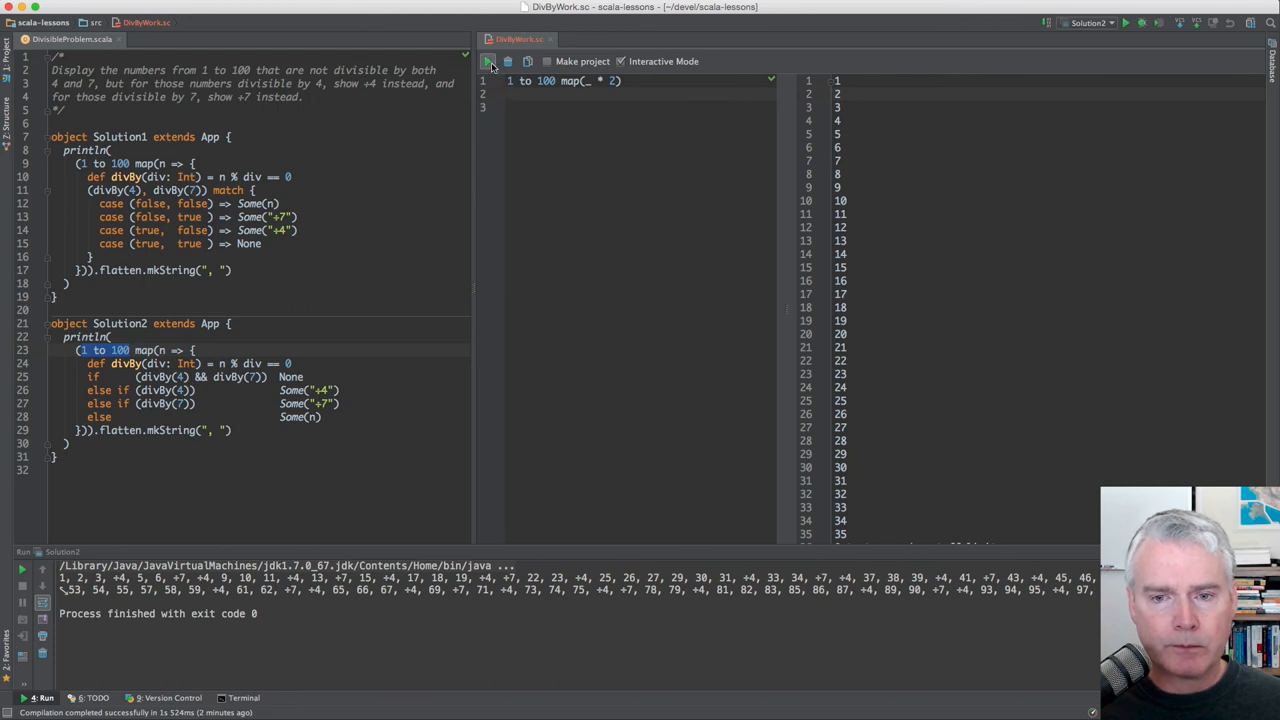
pyautogui.click(488, 60)
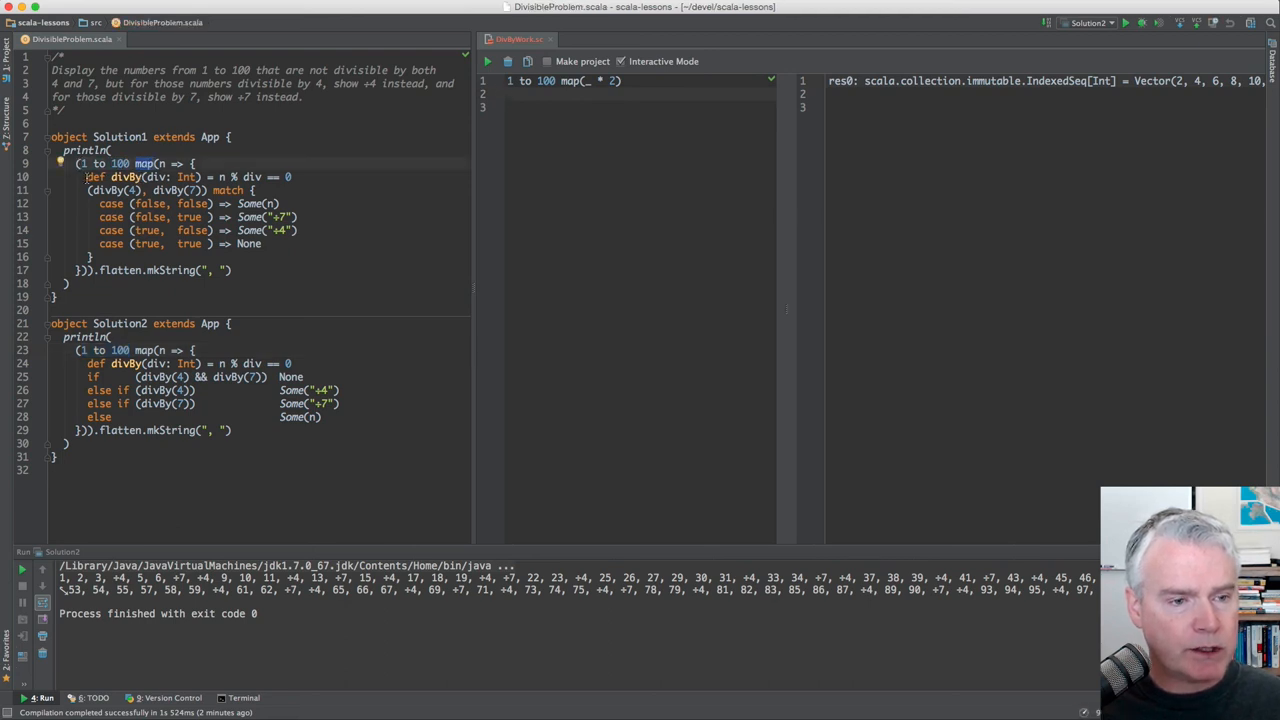
# Add def divBy(div: Int) = n % div == 0 with val n declared above it.
pyautogui.rightClick(200, 176)
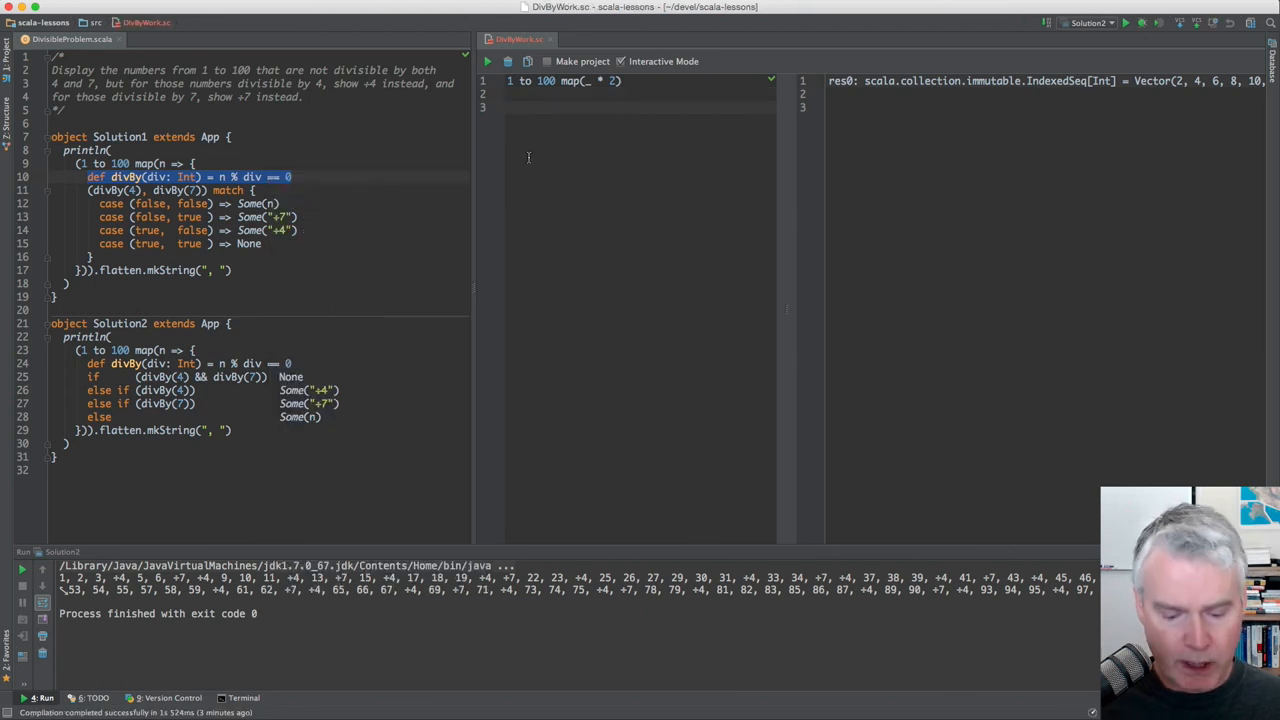
pyautogui.write('def divBy(div: Int) = n % div == 0')
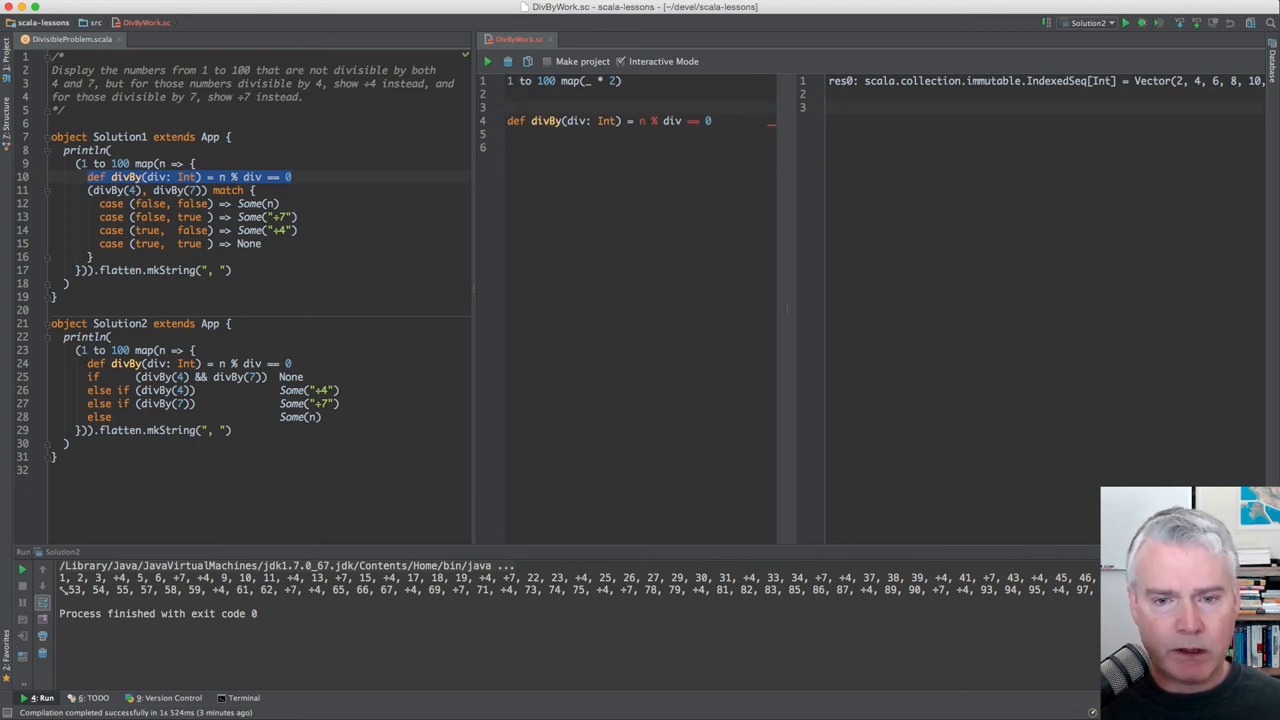
pyautogui.write('val n = 4')
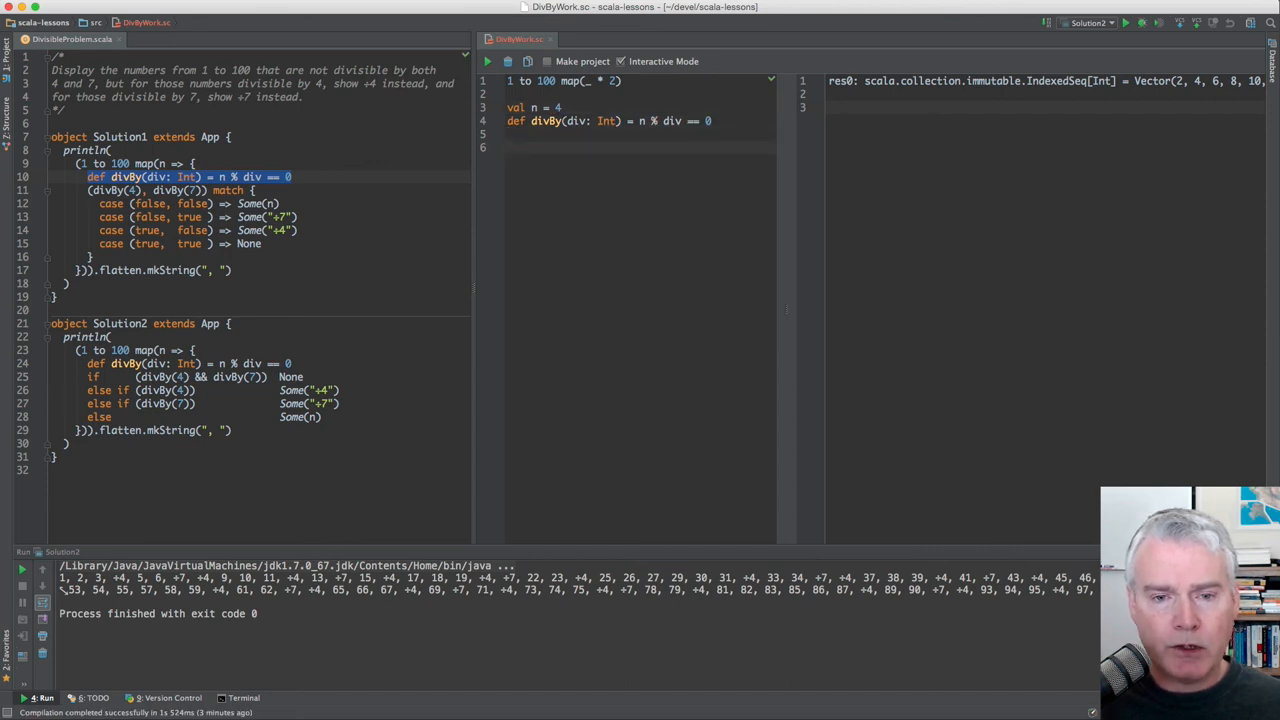
# Write the divBy(4) call below the definition.
pyautogui.write('div')
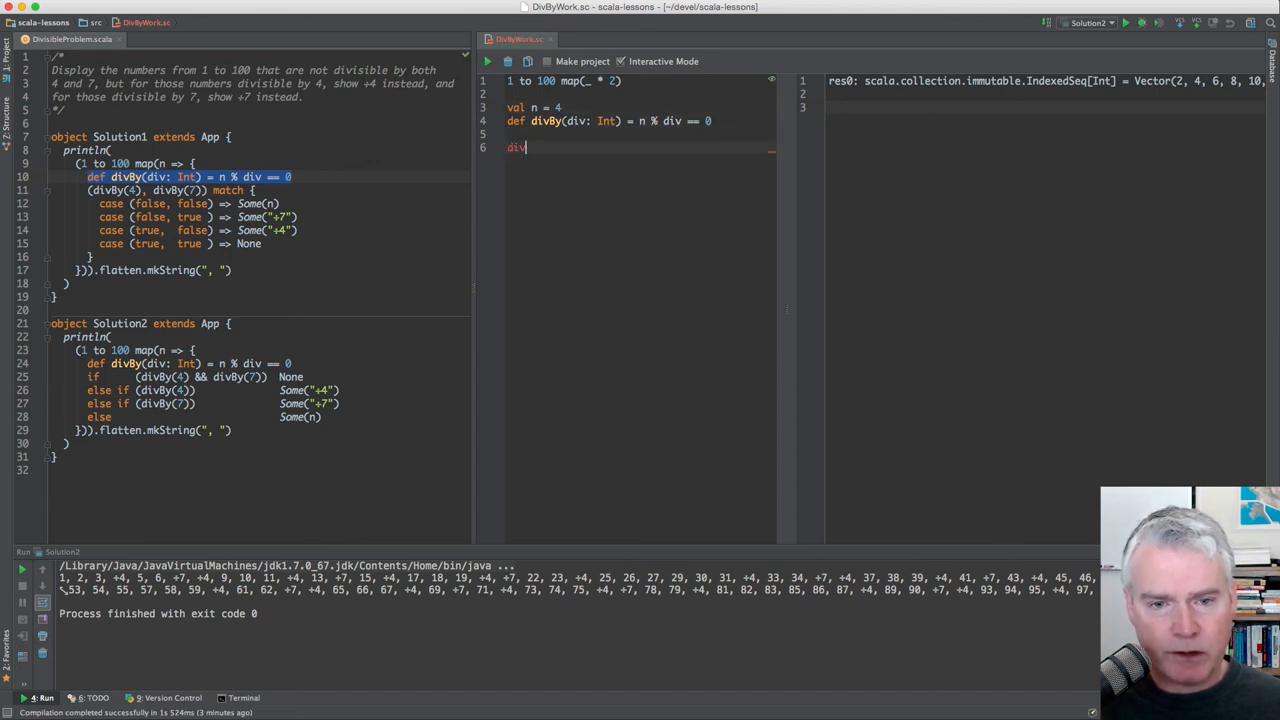
pyautogui.write('By')
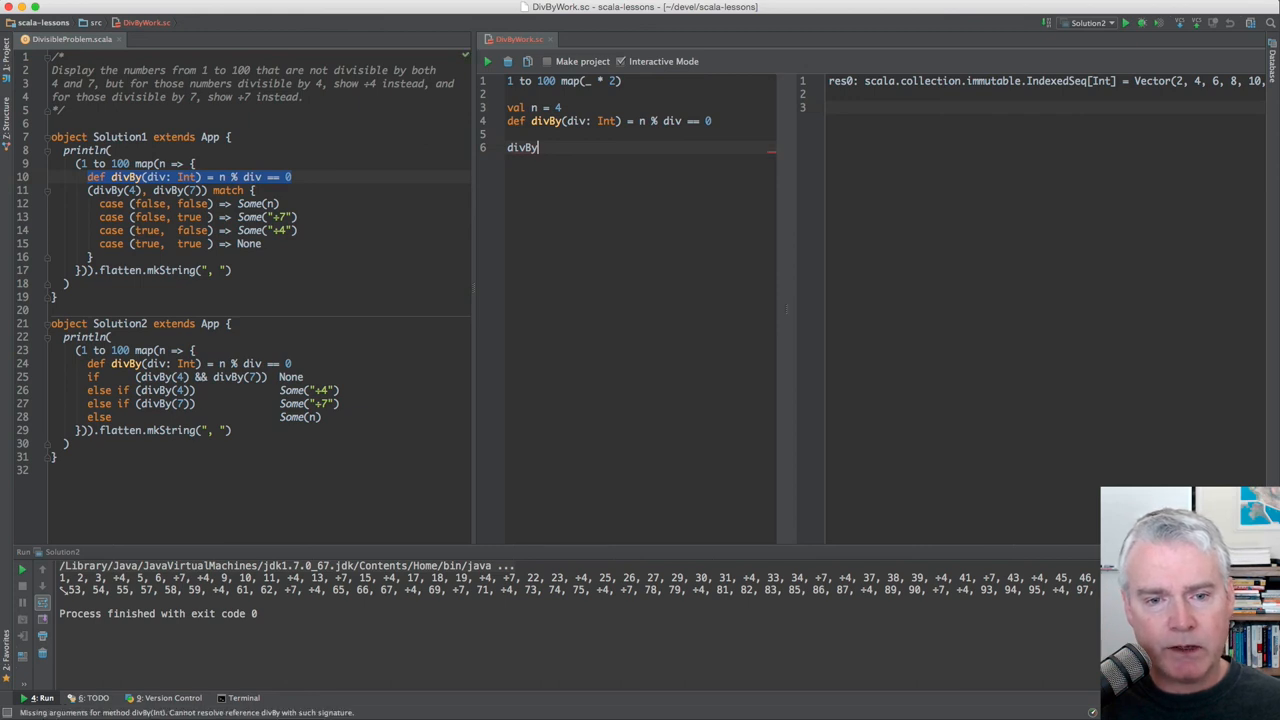
pyautogui.write('(4)')
pyautogui.write('4 % 2')
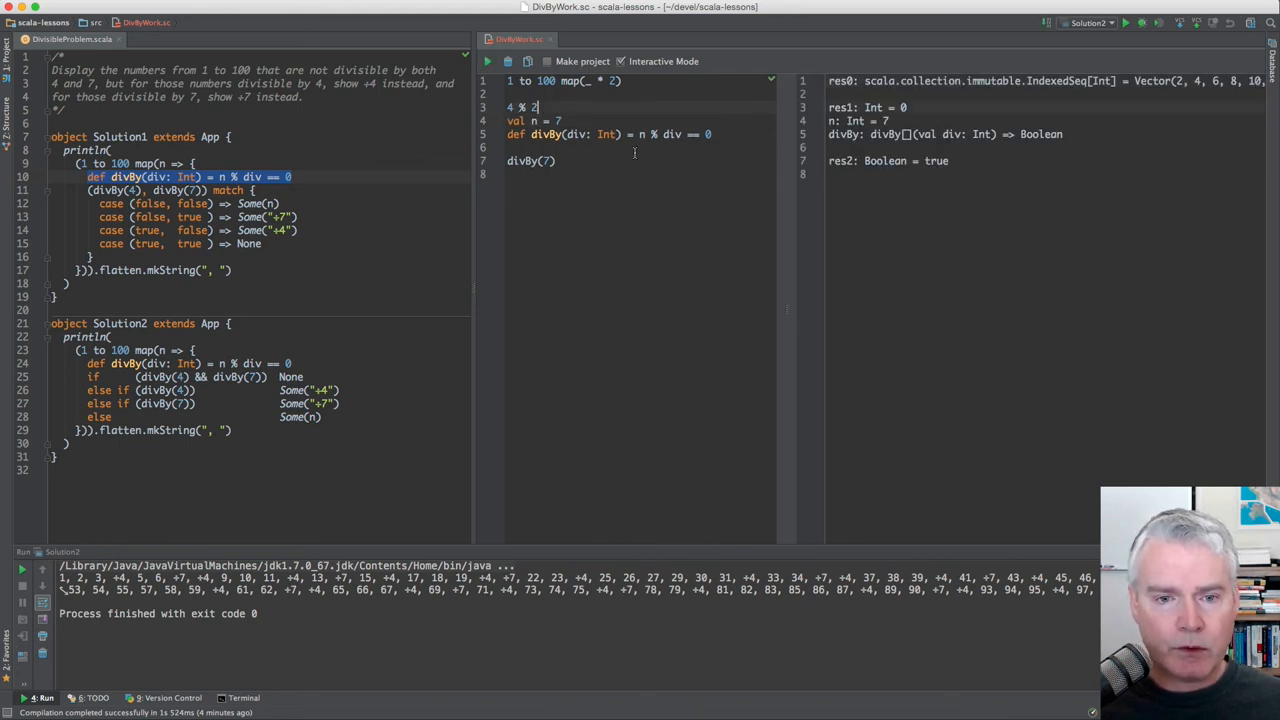
# Append == 0 so 4 % 2 becomes a Boolean comparison evaluating to true.
pyautogui.write('== 0')
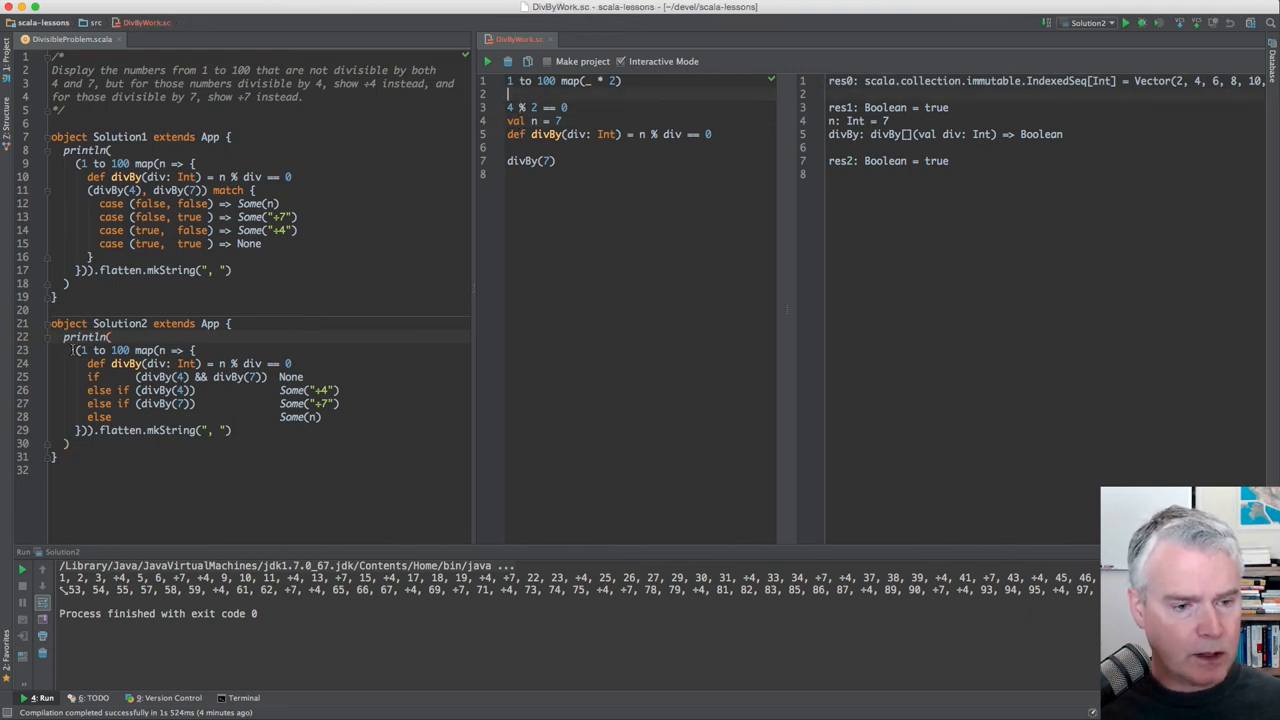
# Place divBy(4) inside the 1 to 100 map block, yielding a Boolean vector.
pyautogui.moveTo(80, 350); pyautogui.dragTo(304, 364)
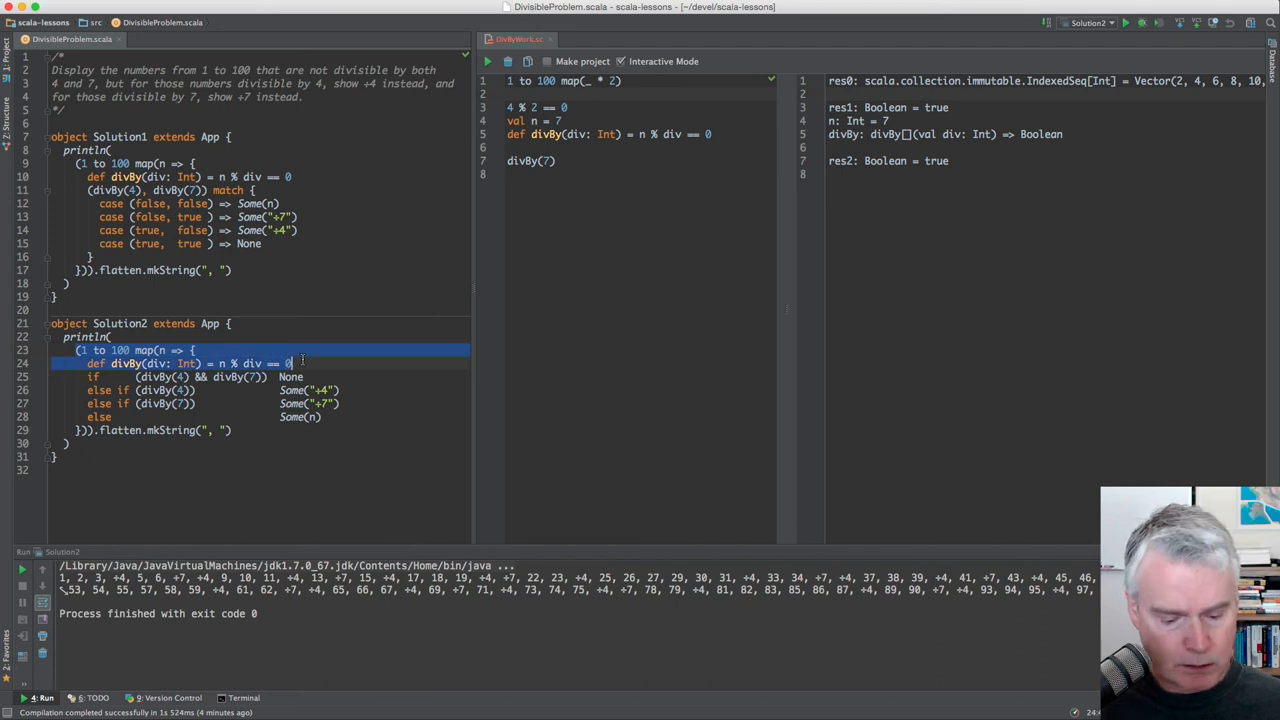
pyautogui.moveTo(524, 256)
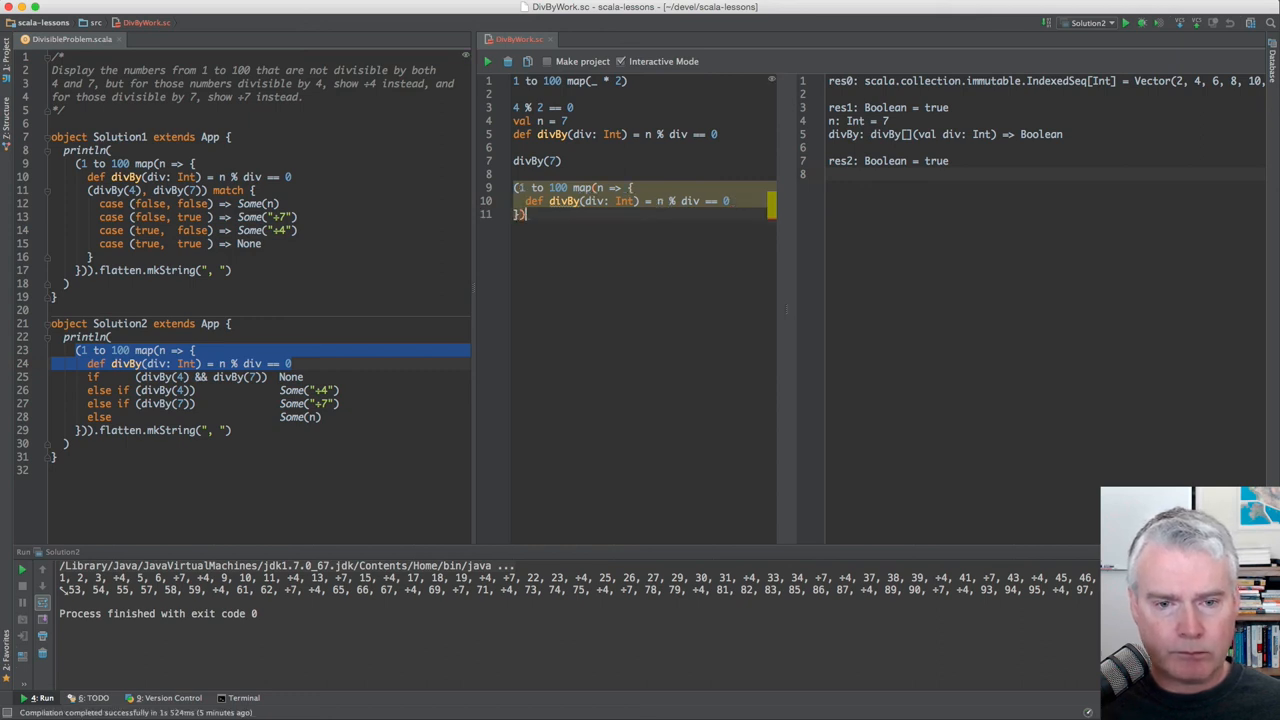
pyautogui.press('Return')
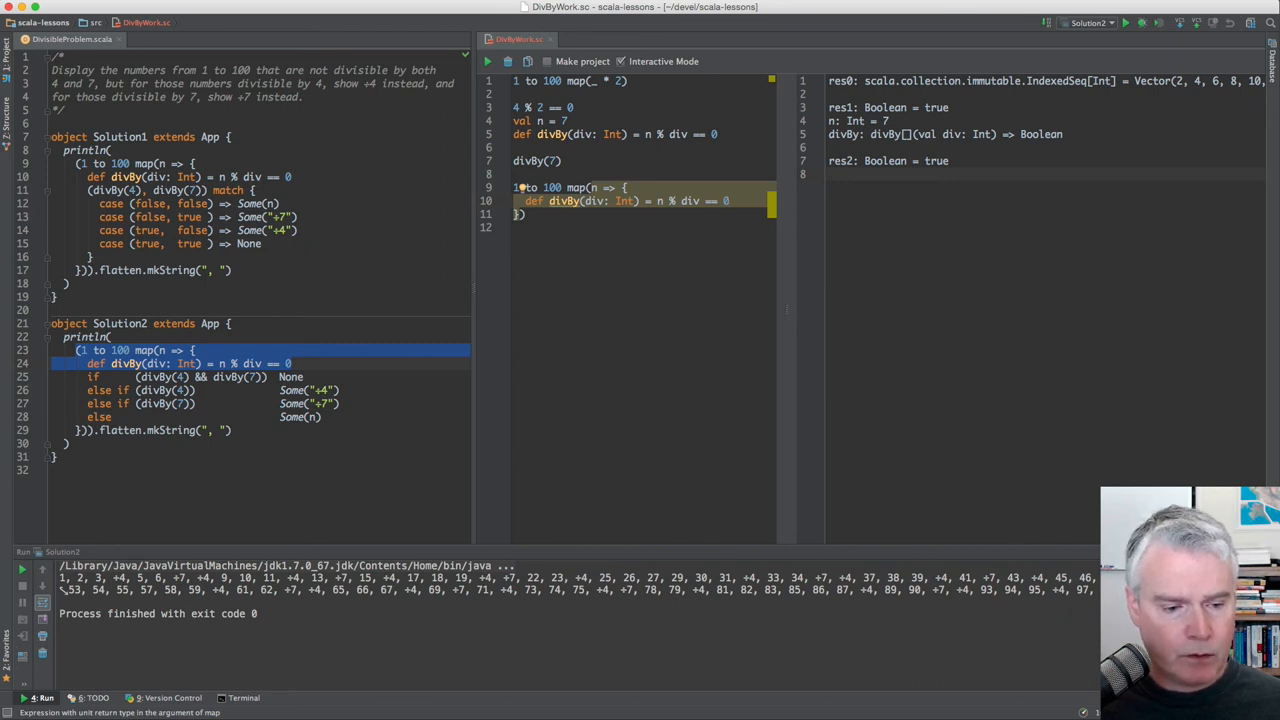
pyautogui.moveTo(518, 188)
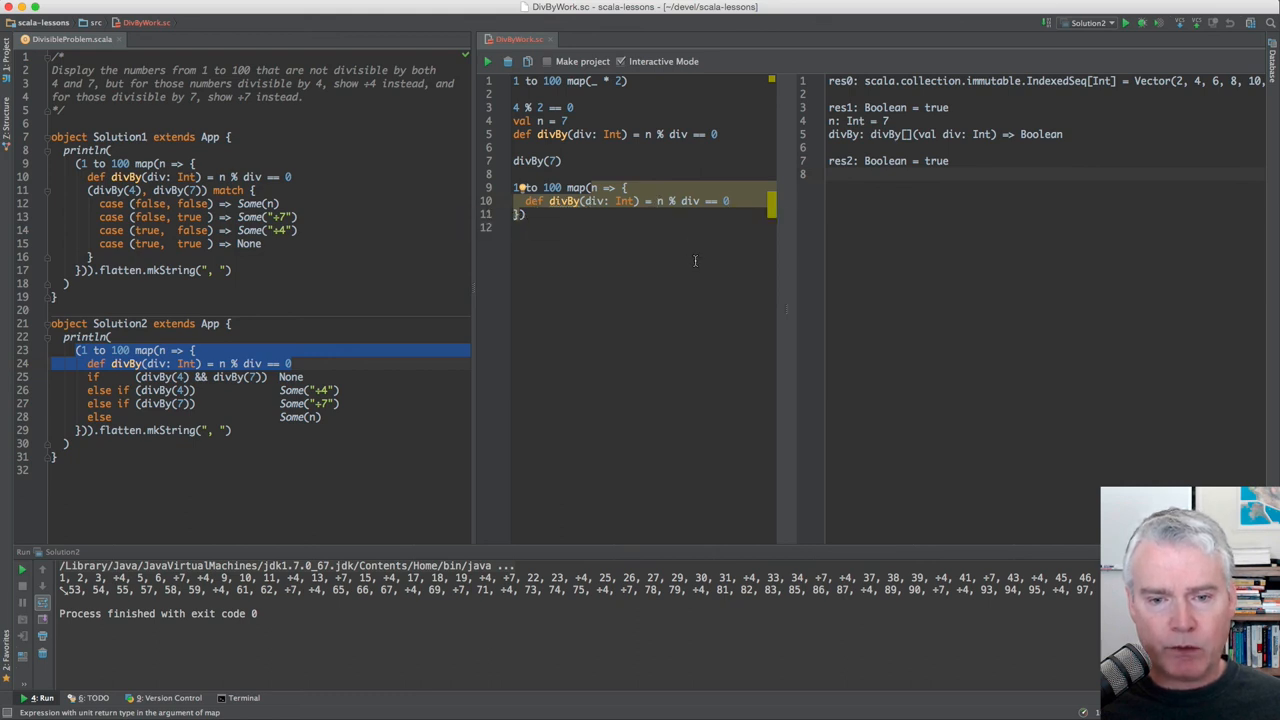
pyautogui.moveTo(728, 292)
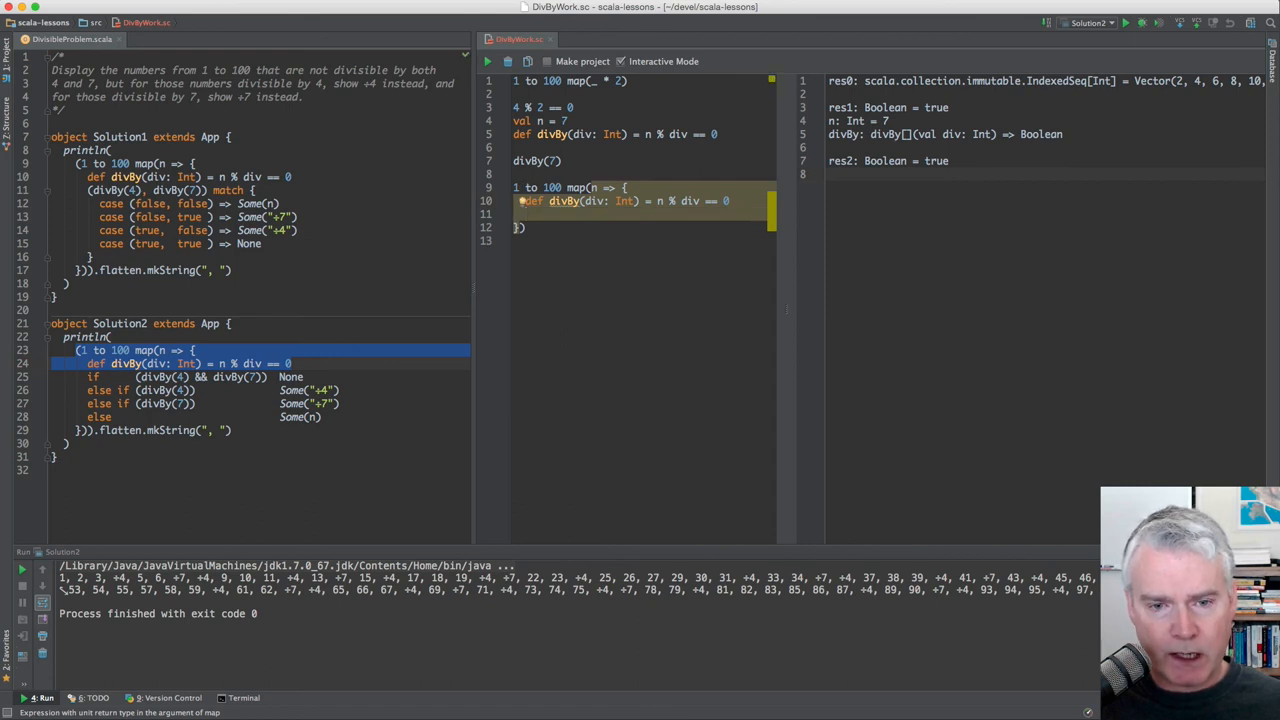
pyautogui.write('divBy')
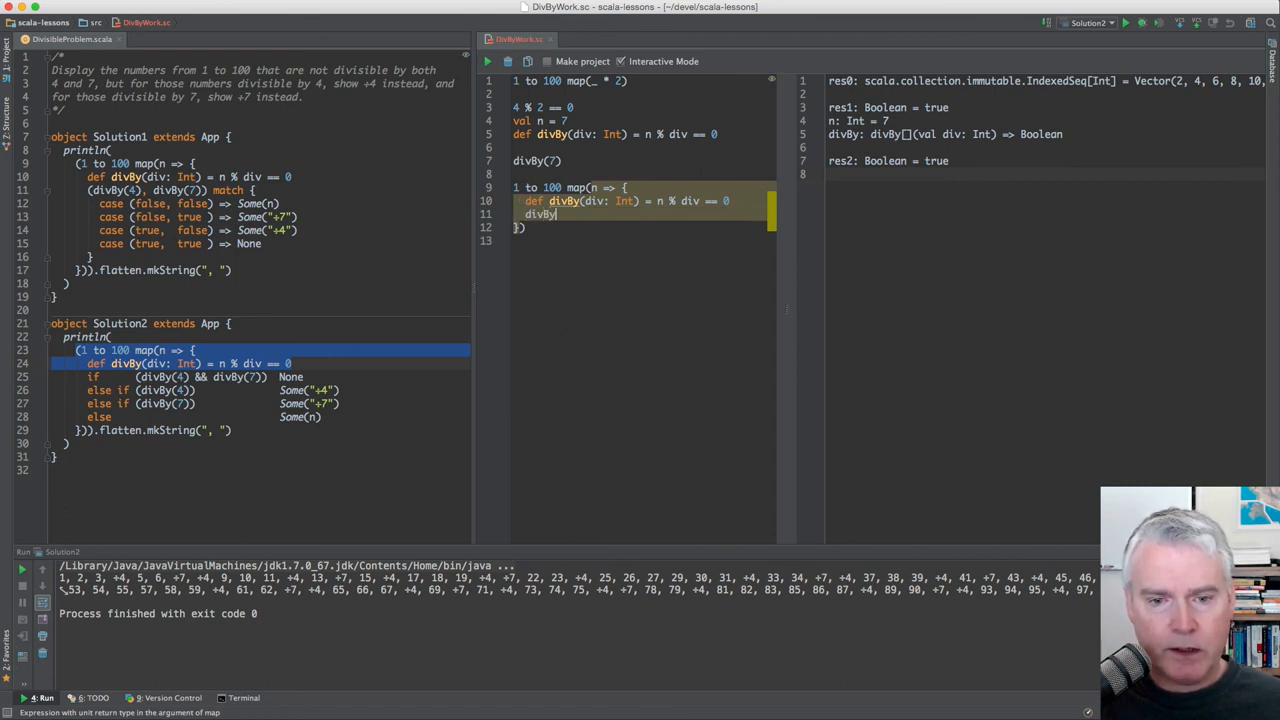
pyautogui.write('()')
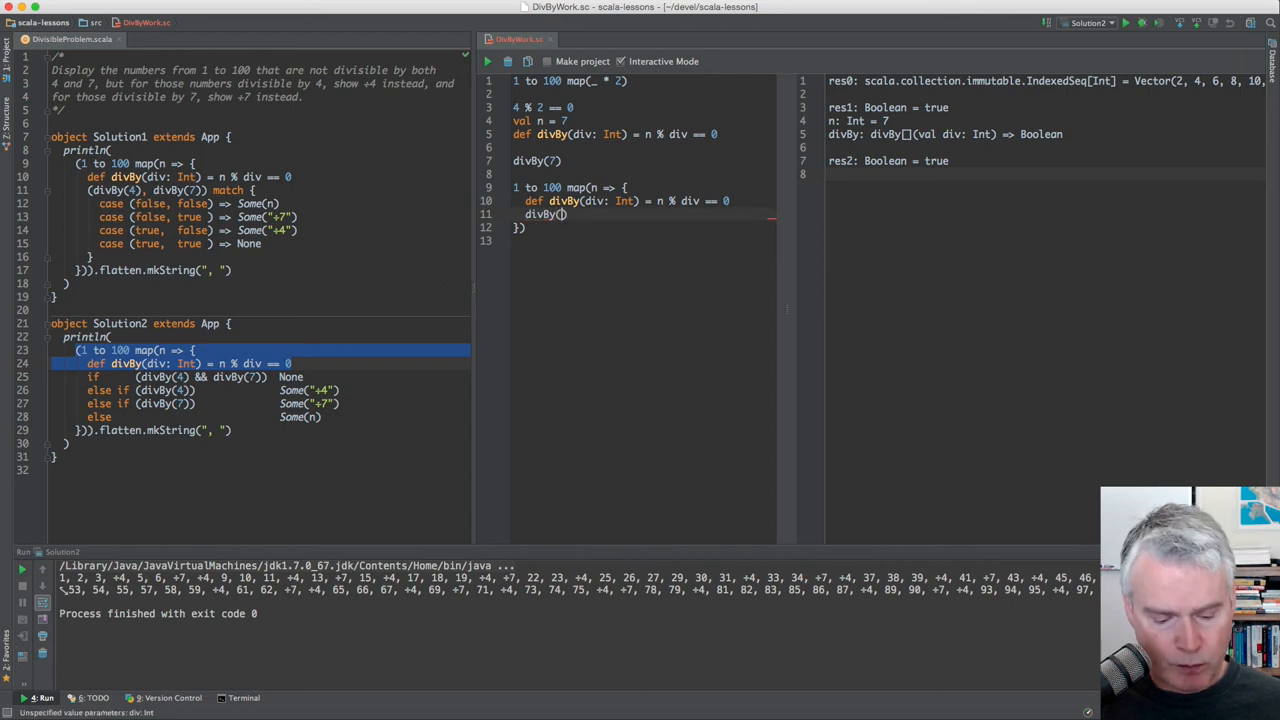
pyautogui.write('4')
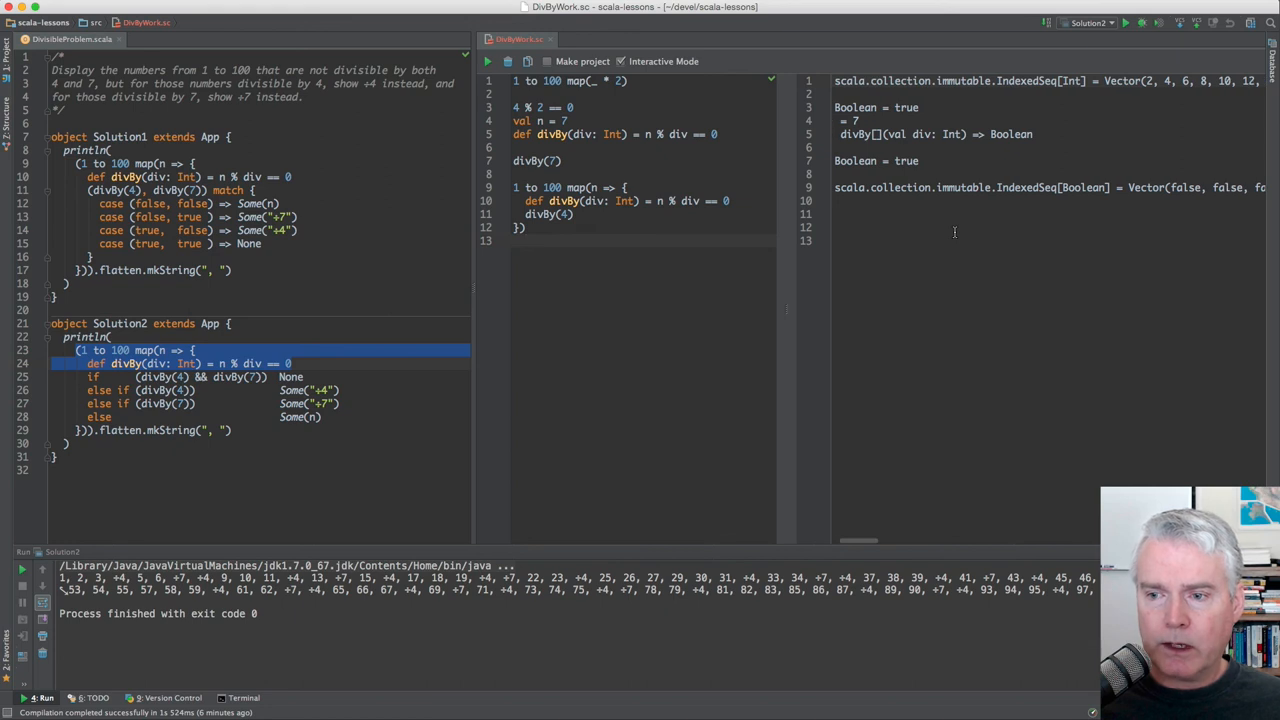
pyautogui.hscroll(3)
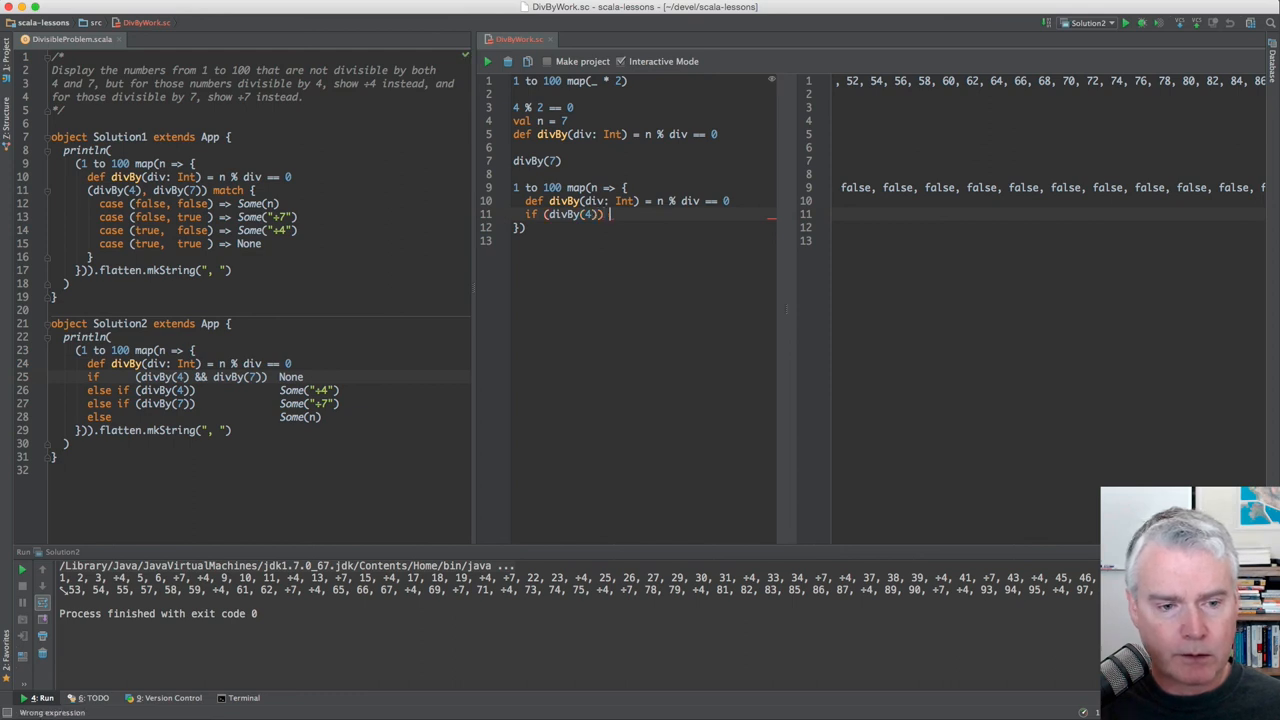
# Wrap divBy(4) in if ... println("+4") so multiples of 4 print +4.
pyautogui.write('println')
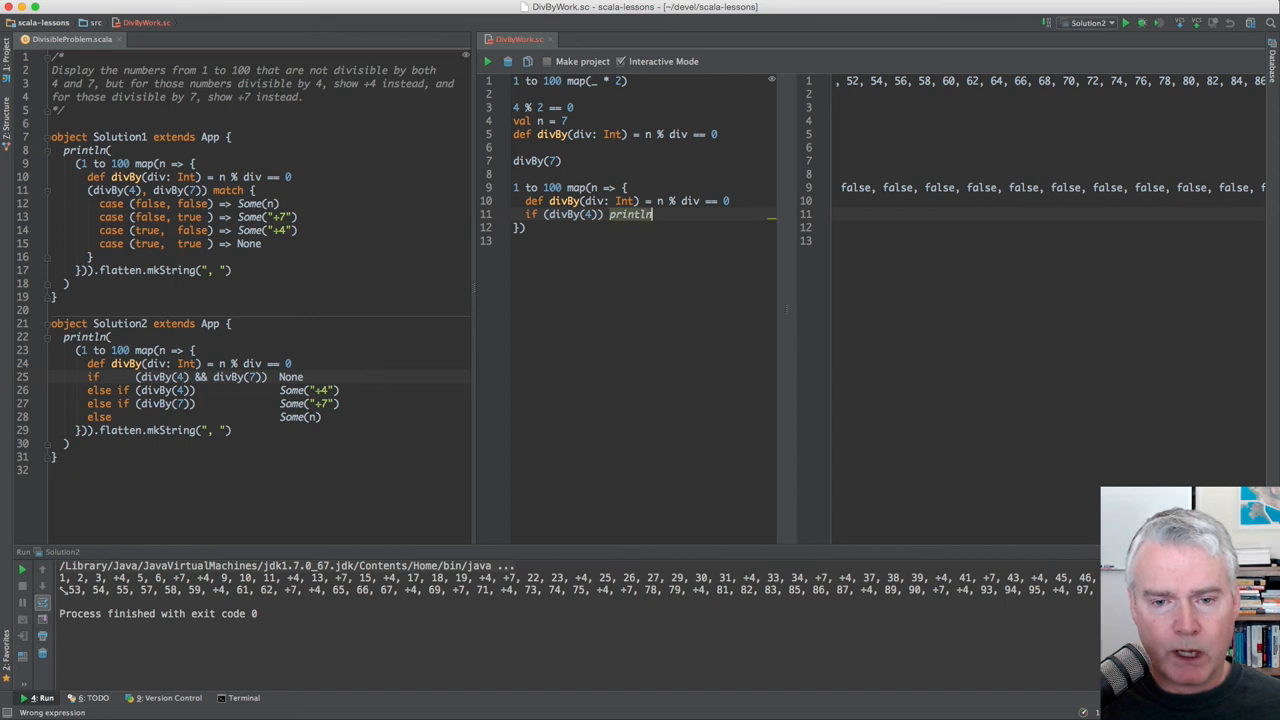
pyautogui.write('()')
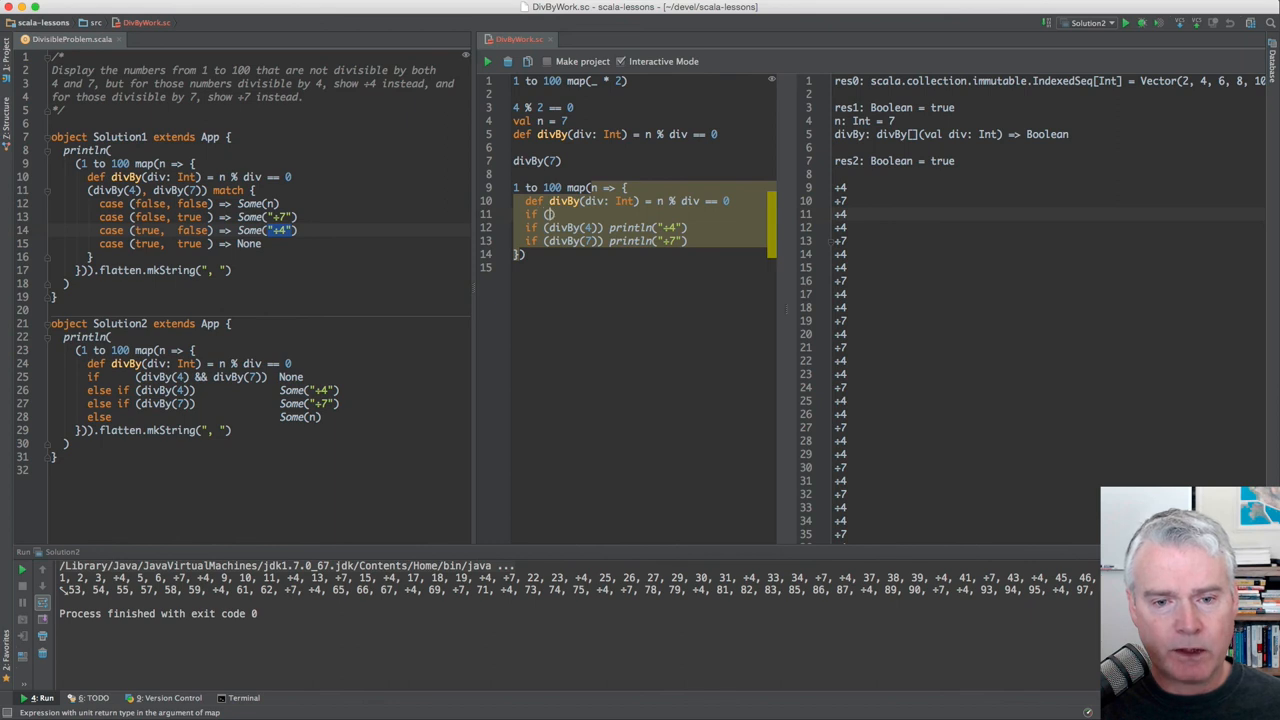
# Add if (divBy(4) && divBy(7)) { /* do nothing */ } to skip numbers divisible by both.
pyautogui.write('divBy(4)')
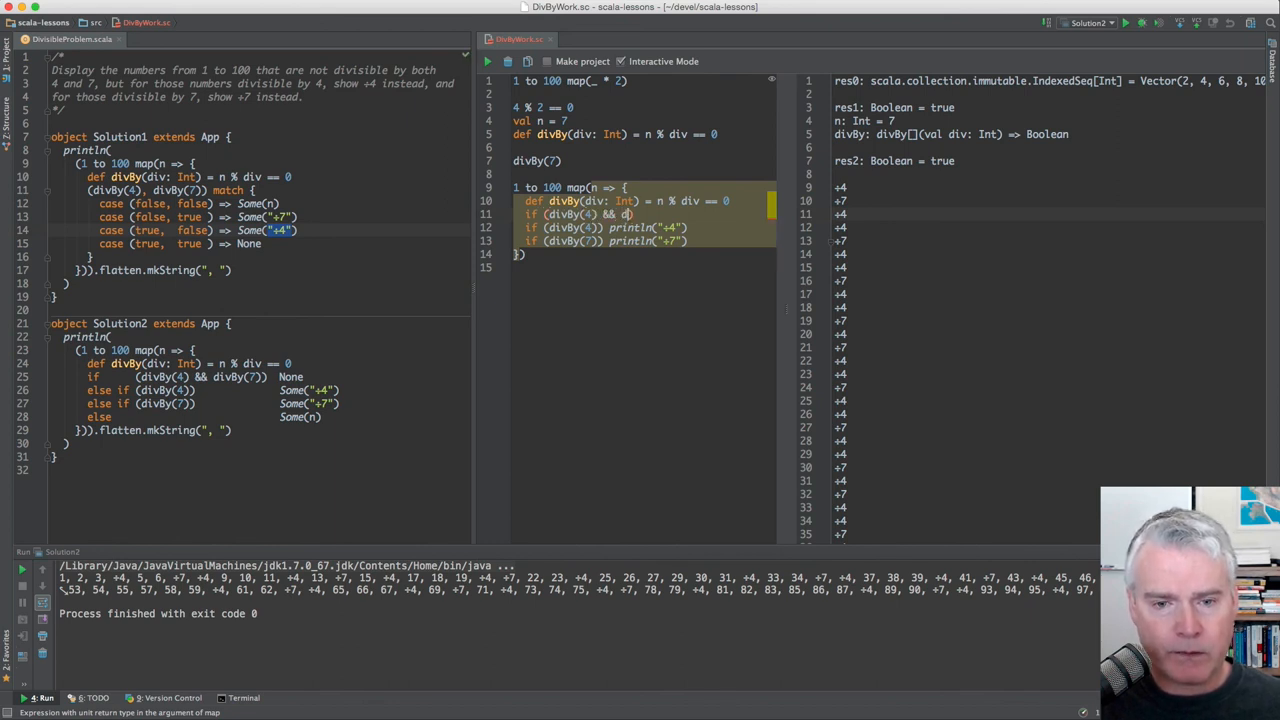
pyautogui.write('ivBy(7))')
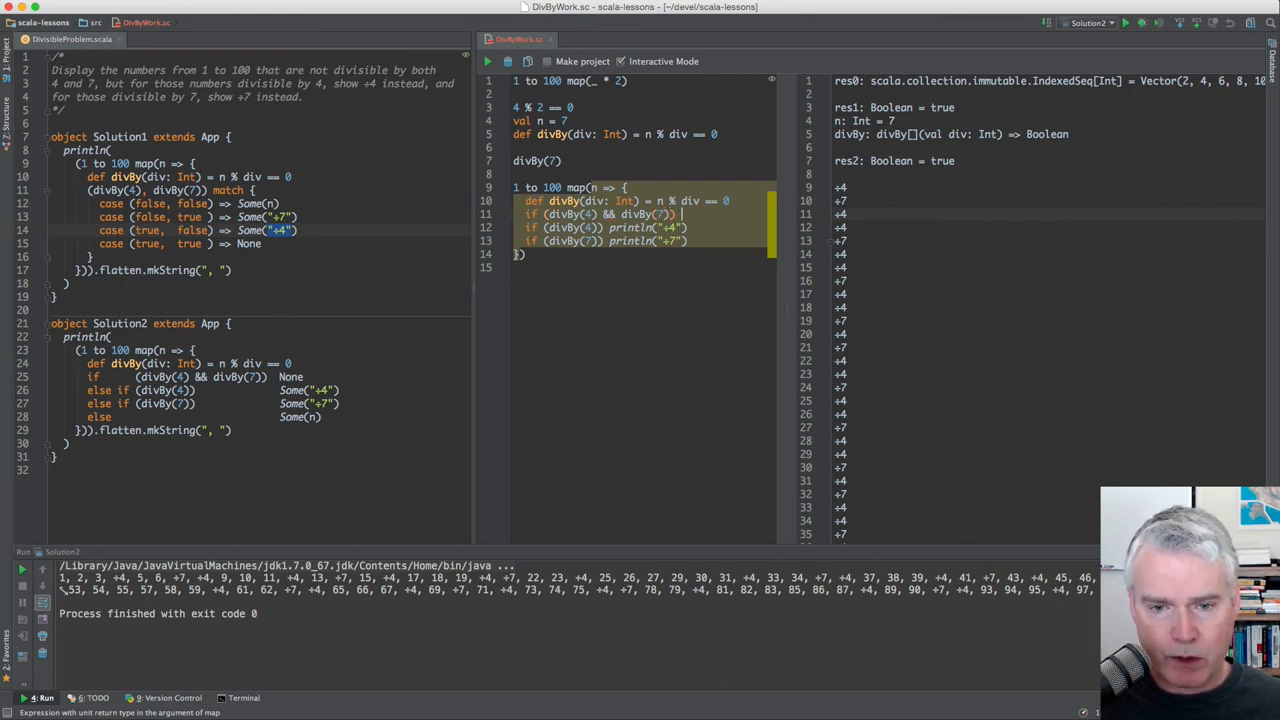
pyautogui.write('/* do nothing */')
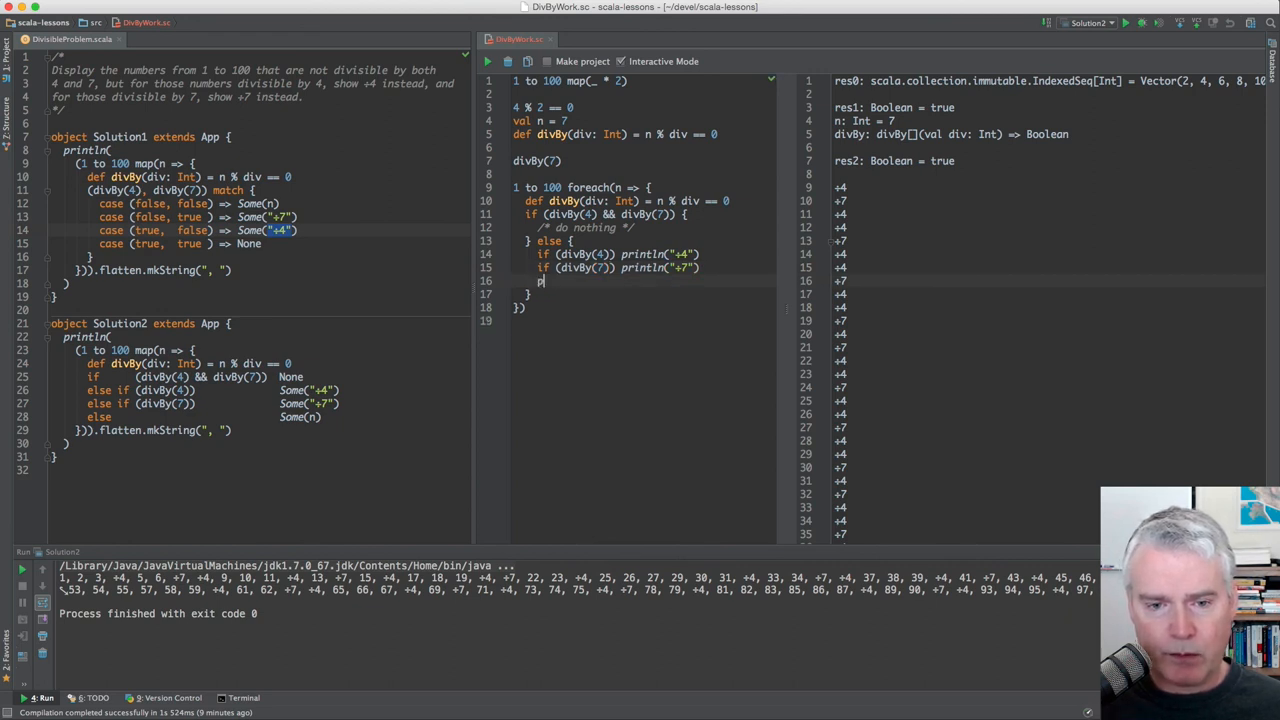
# Print n in the else block after the +4/+7 checks and re-run the foreach loop.
pyautogui.write('println()')
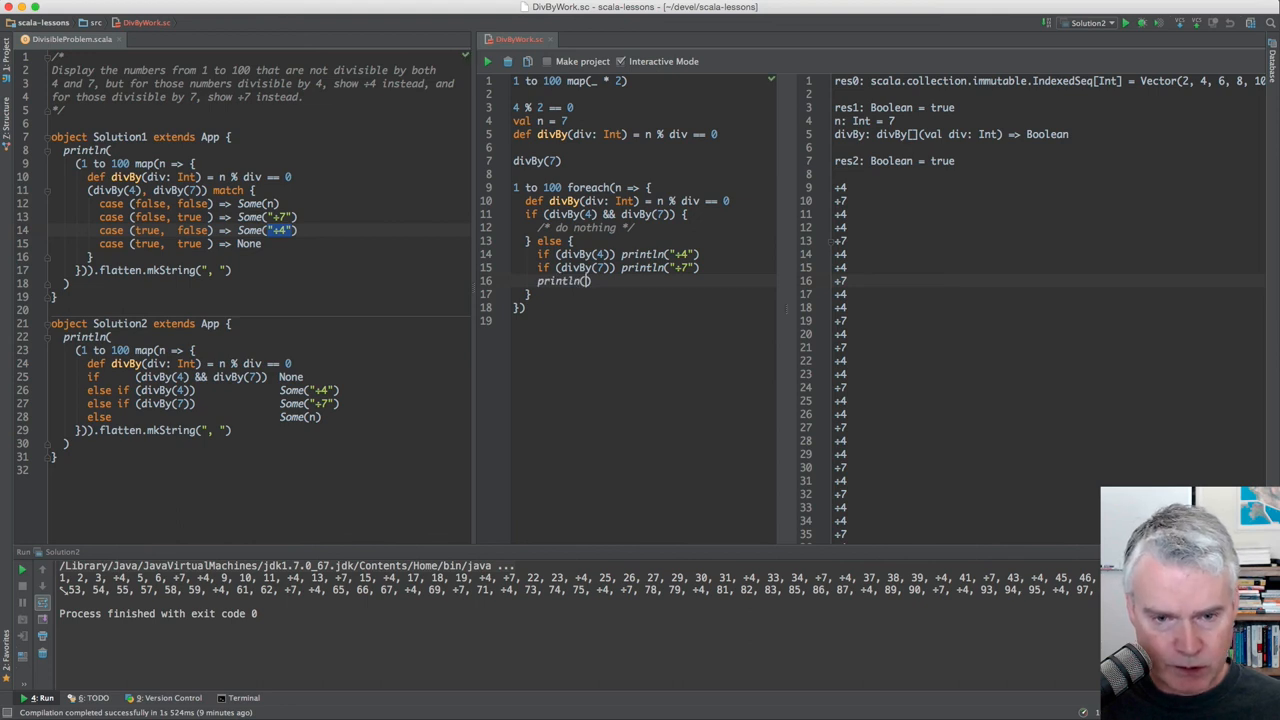
pyautogui.write('n')
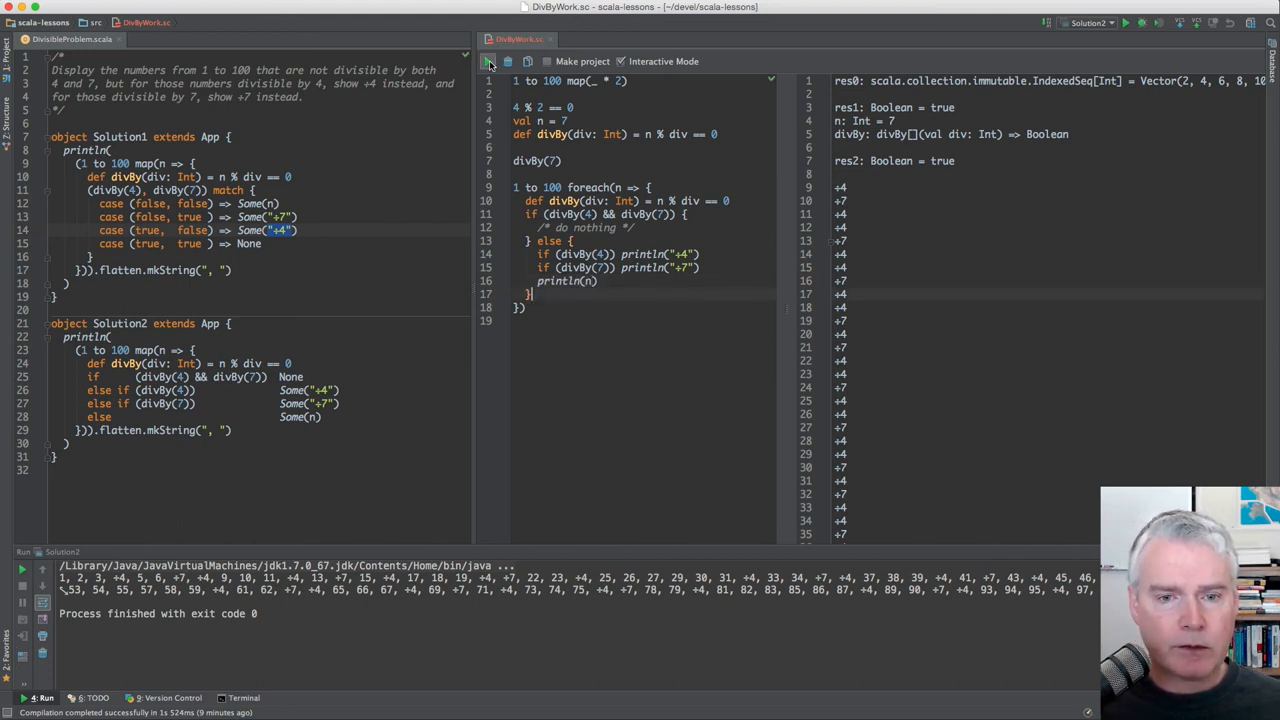
pyautogui.click(488, 60)
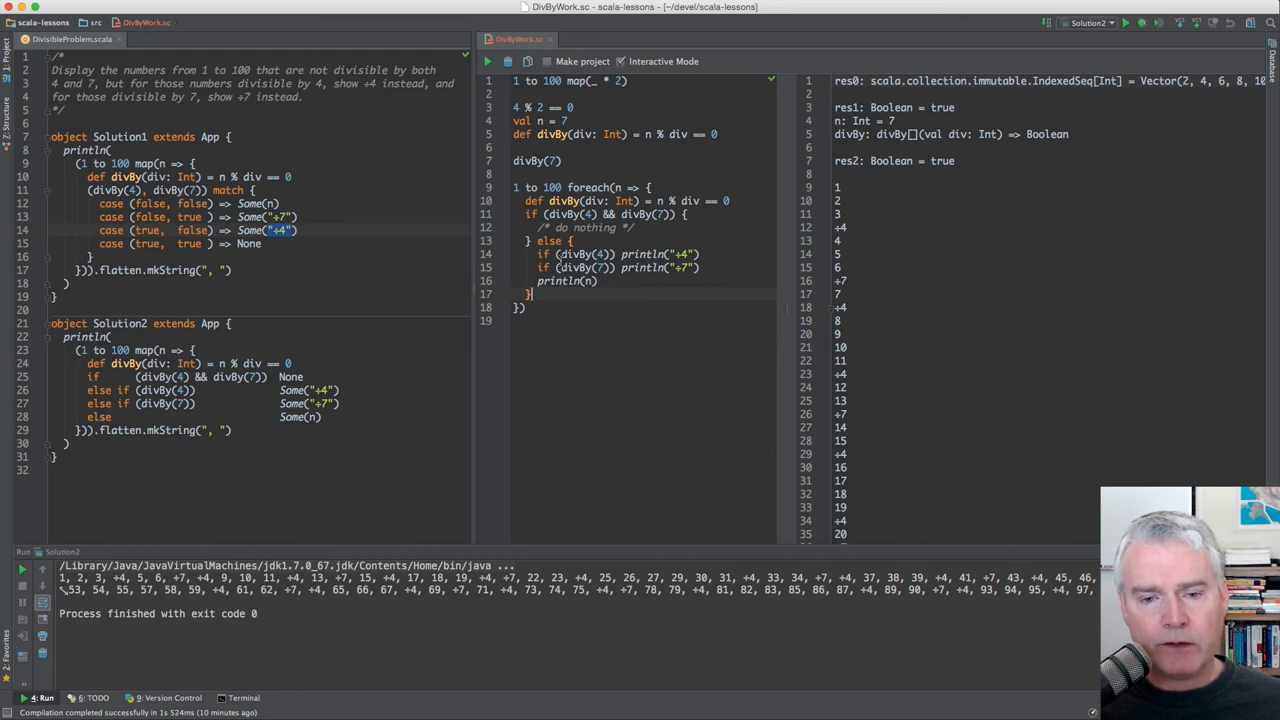
pyautogui.moveTo(700, 312)
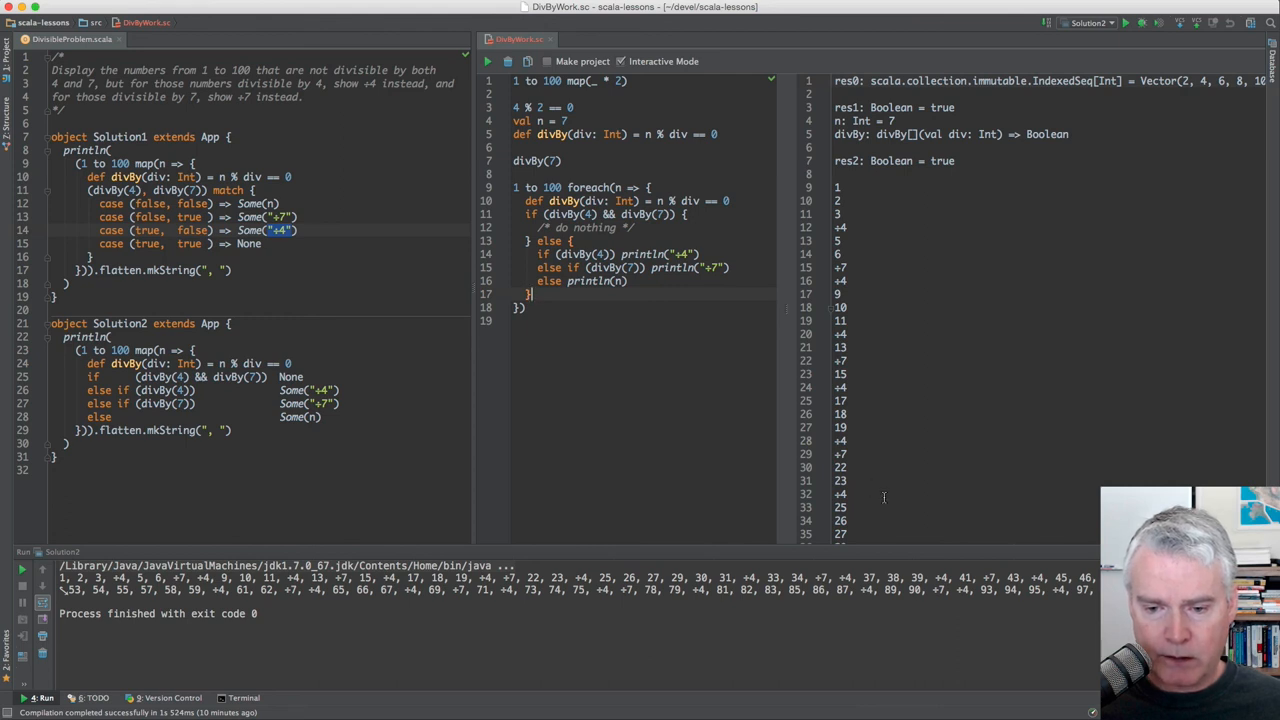
# Scroll the results to review the chained +4, +7 or number output.
pyautogui.scroll(-3)
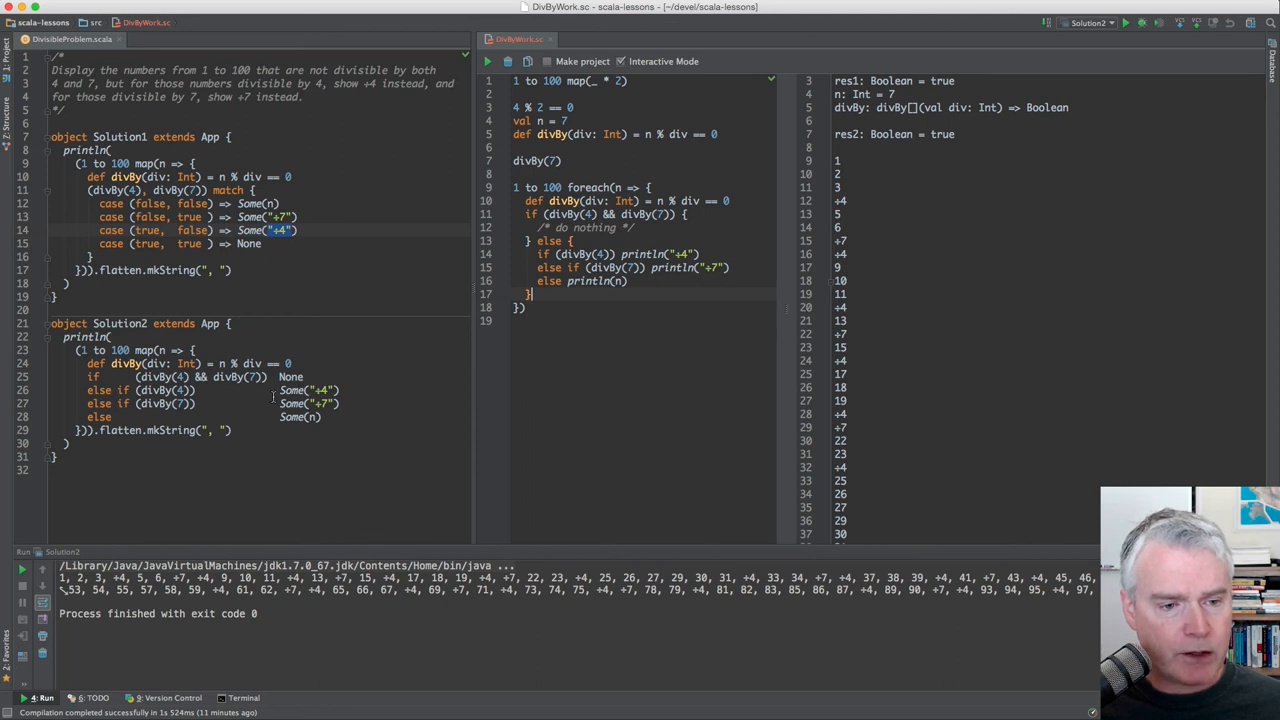
pyautogui.moveTo(264, 390)
pyautogui.write('val s = Some(1')
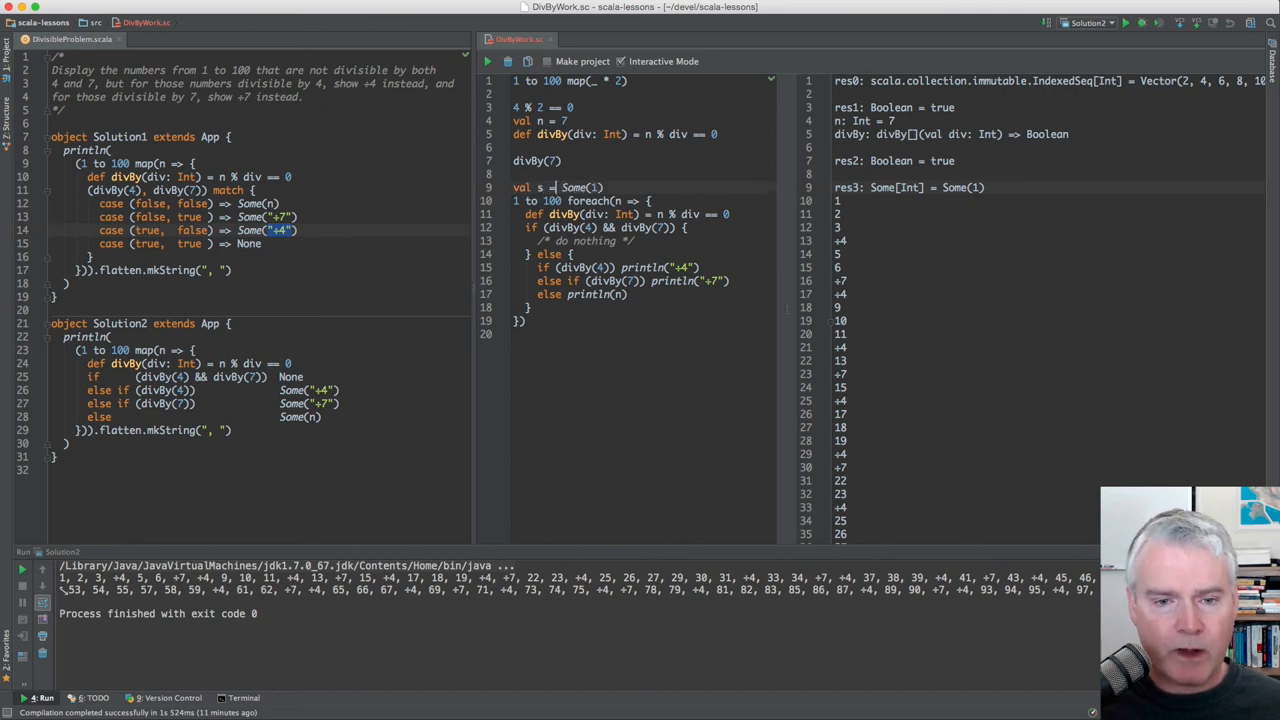
# Annotate val s with the type Option[Int] holding Some(1).
pyautogui.write(': Option[Int')
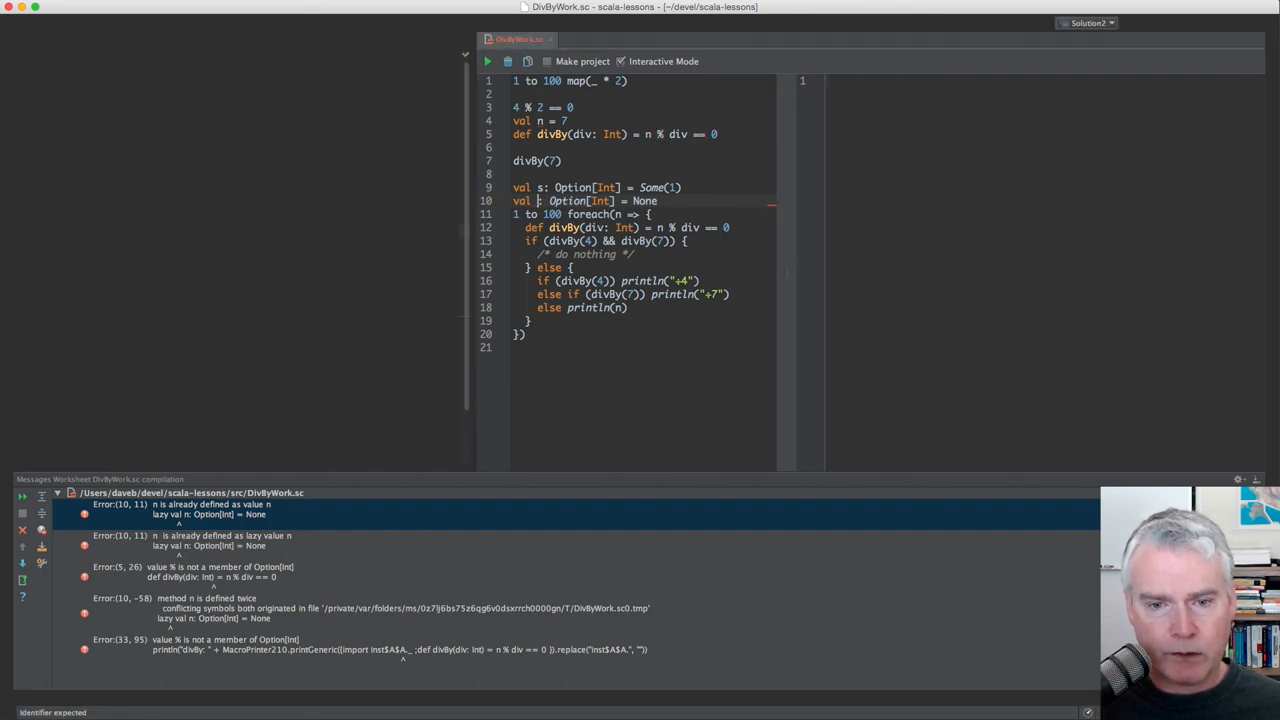
# Rename the second Option[Int] value to ns so the worksheet compiles with Some(1) and None.
pyautogui.write('ns')
pyautogui.click(584, 214)
pyautogui.write('map')
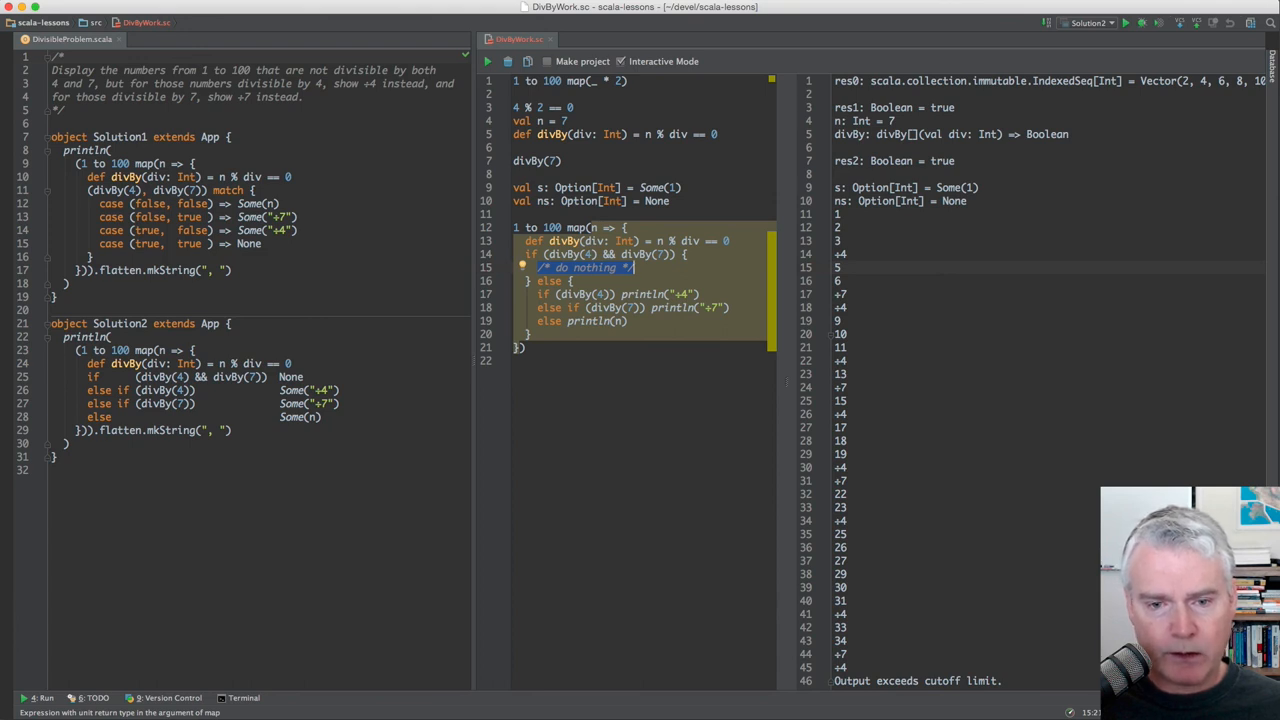
# Replace the println branches with None, Some("+4"), Some("+7") and Some(n).
pyautogui.write('None')
pyautogui.click(618, 294)
pyautogui.write('Some')
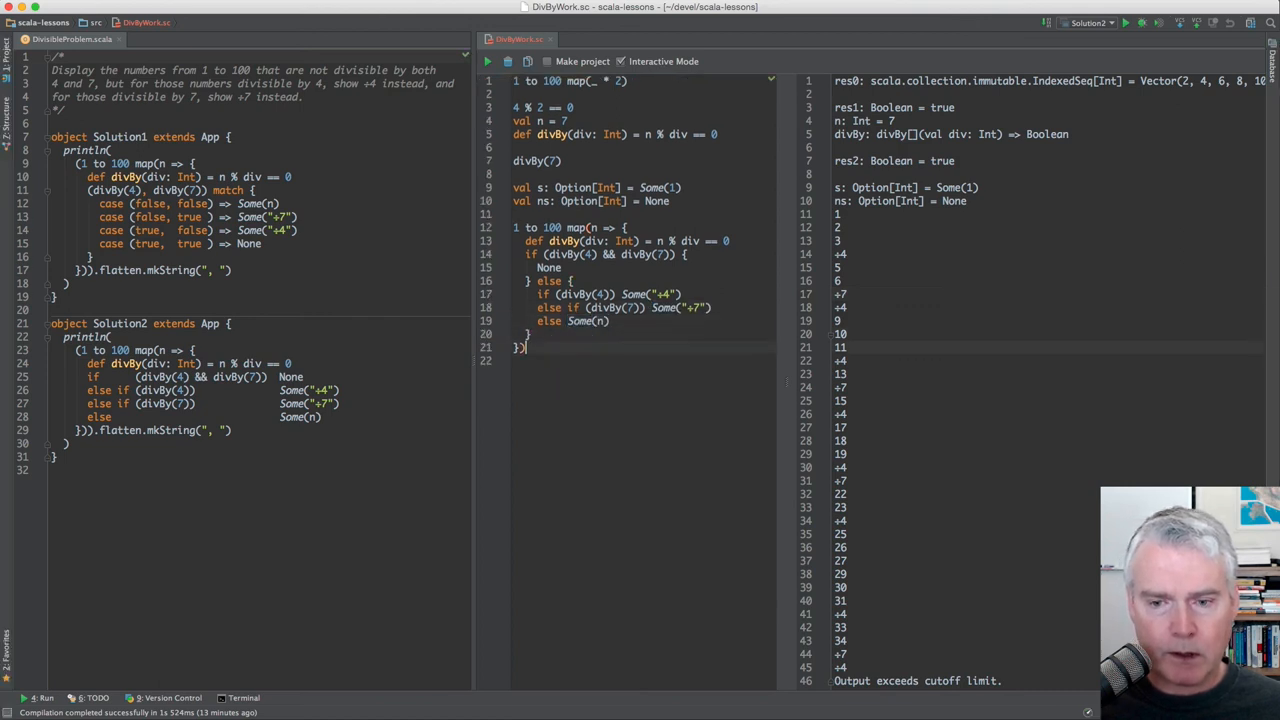
# Re-run the worksheet to get a Vector of Options such as Some(1), Some(+4) and None.
pyautogui.click(488, 60)
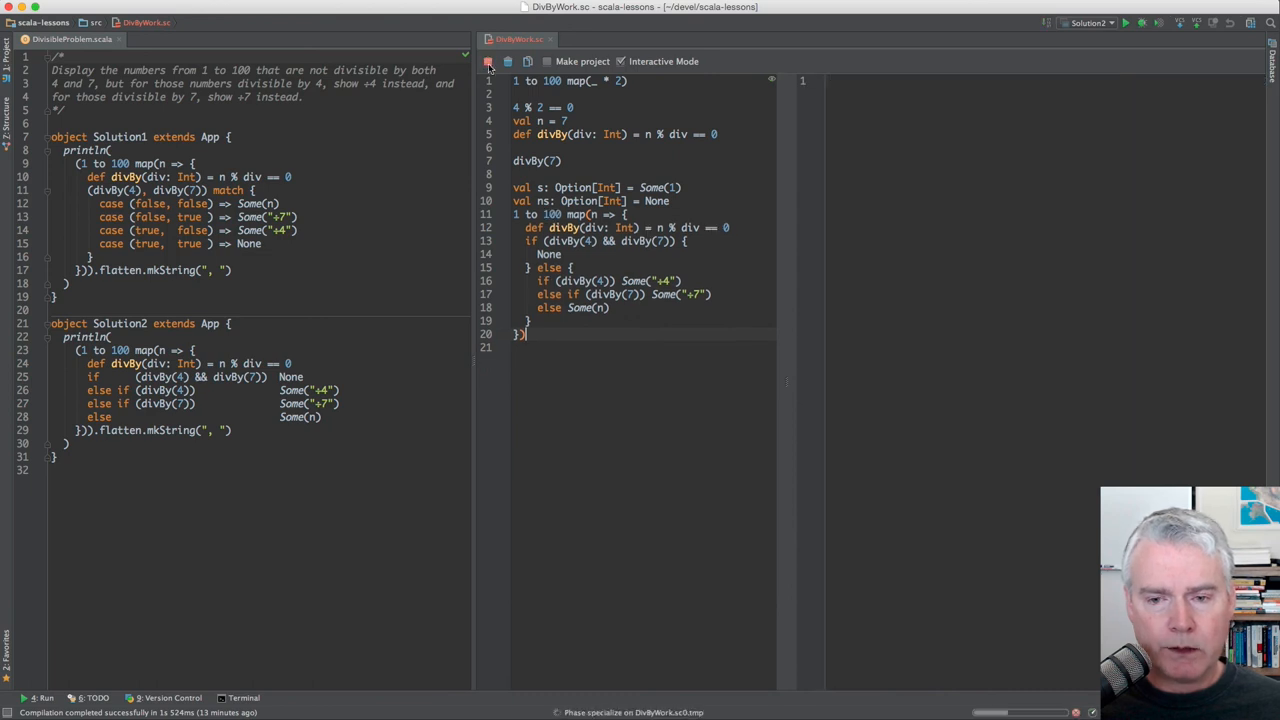
pyautogui.click(488, 62)
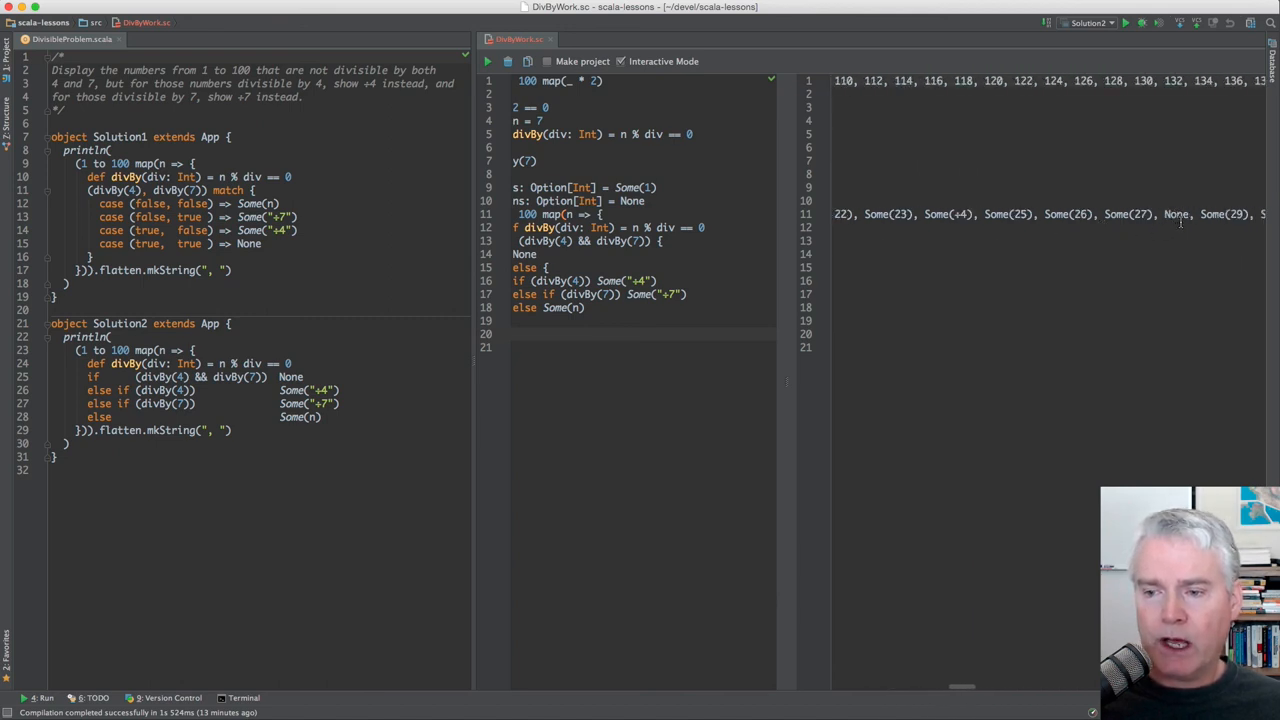
pyautogui.moveTo(646, 414)
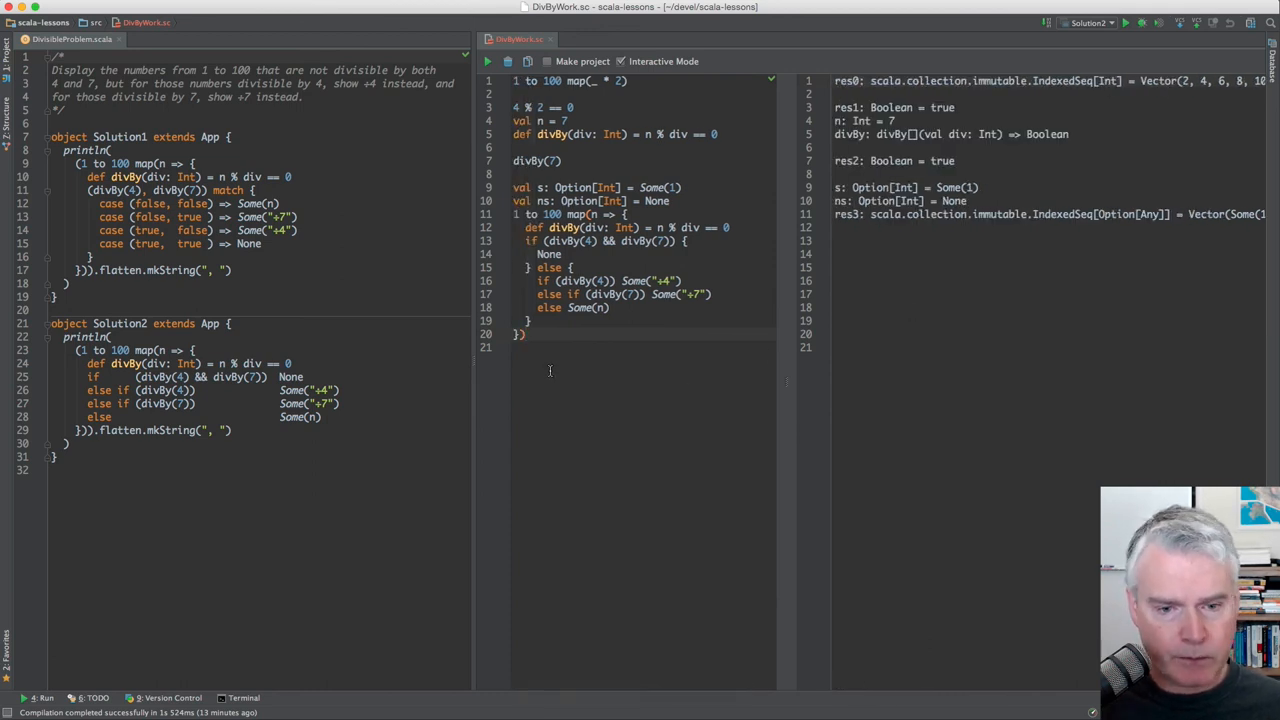
# Append .flatten after the map and re-run, yielding Vector 1, 2, 3, +4, 5….
pyautogui.write('.flatten')
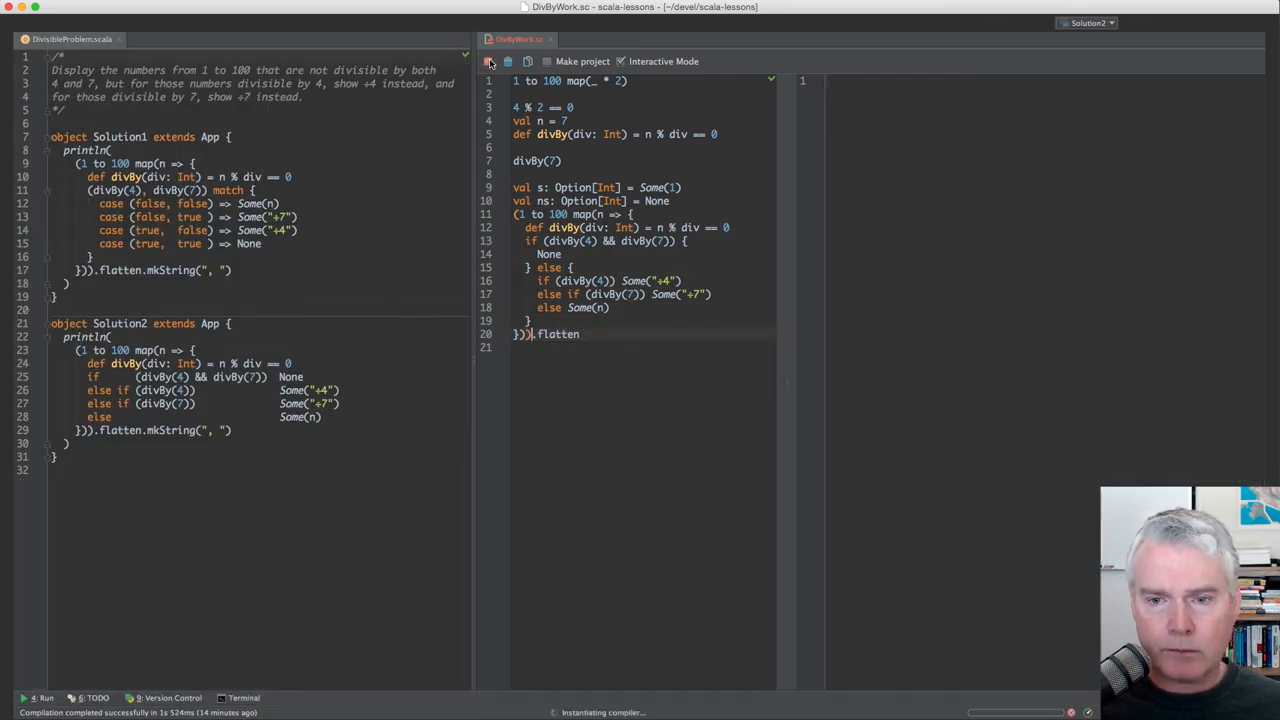
pyautogui.click(488, 60)
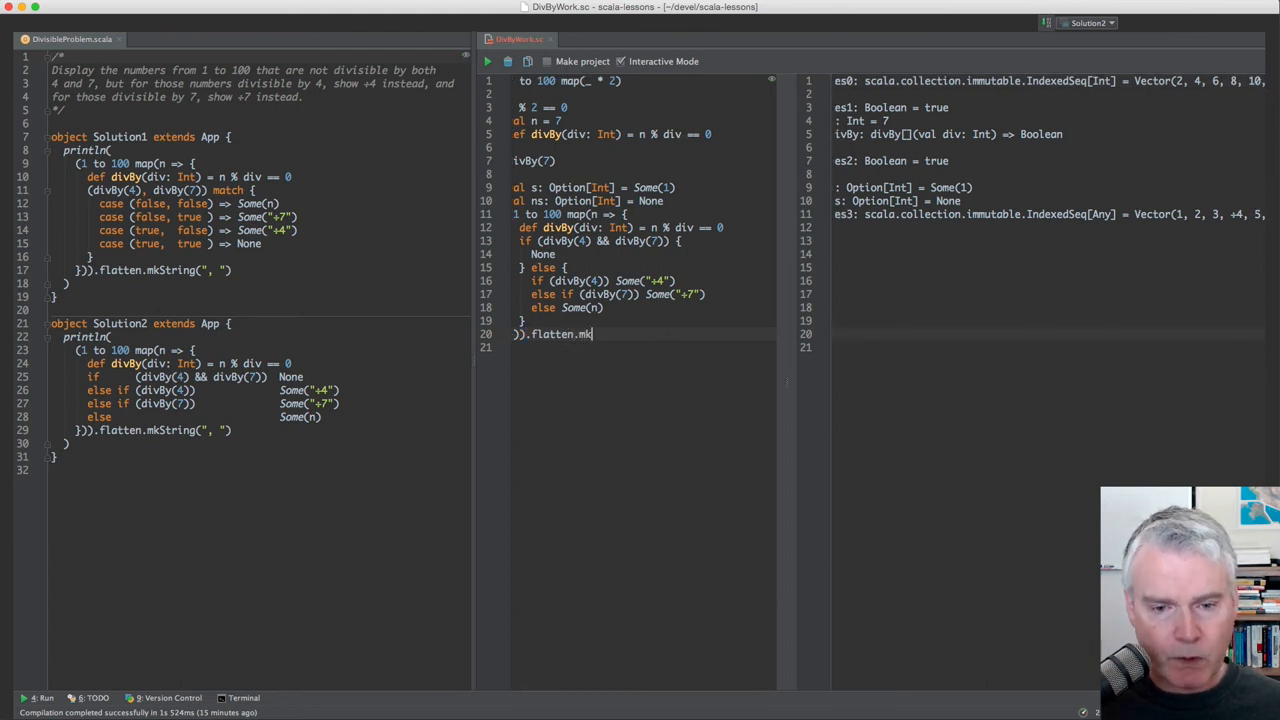
# Define val nums = Seq("Sam", "Sue", "Tim"), add nums.mkString() and evaluate.
pyautogui.press('BackSpace')
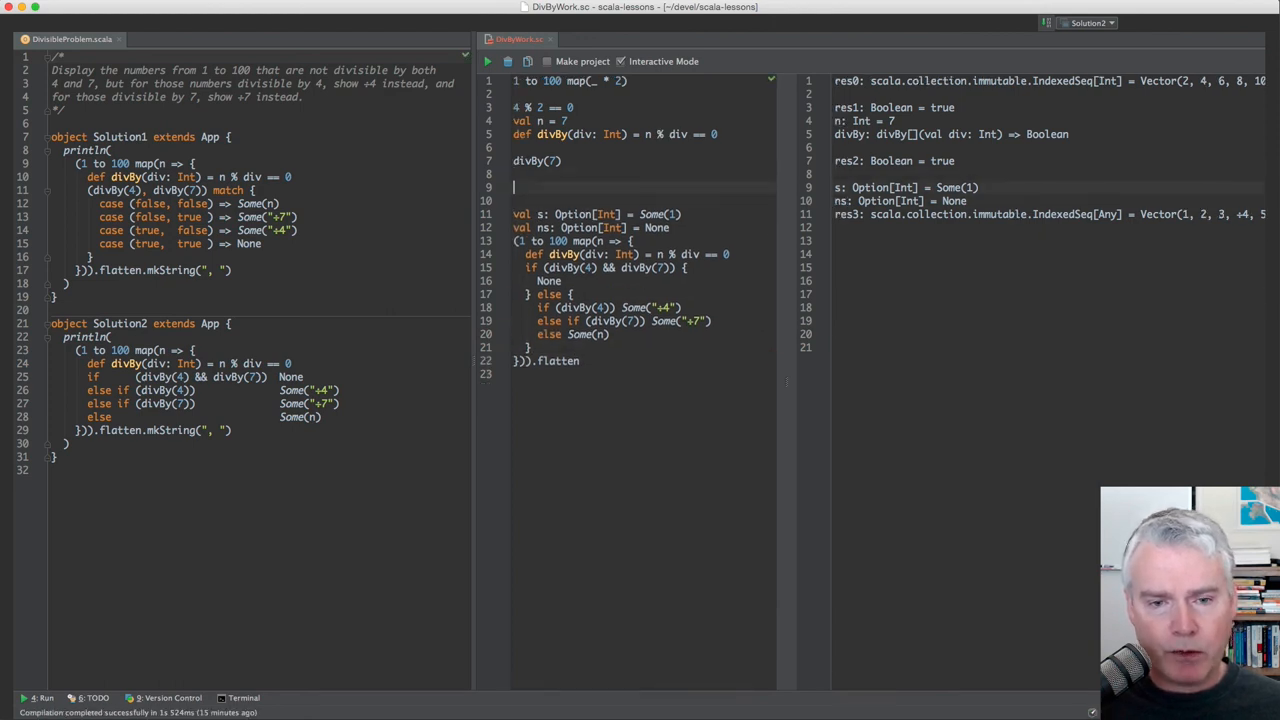
pyautogui.write('val nums =')
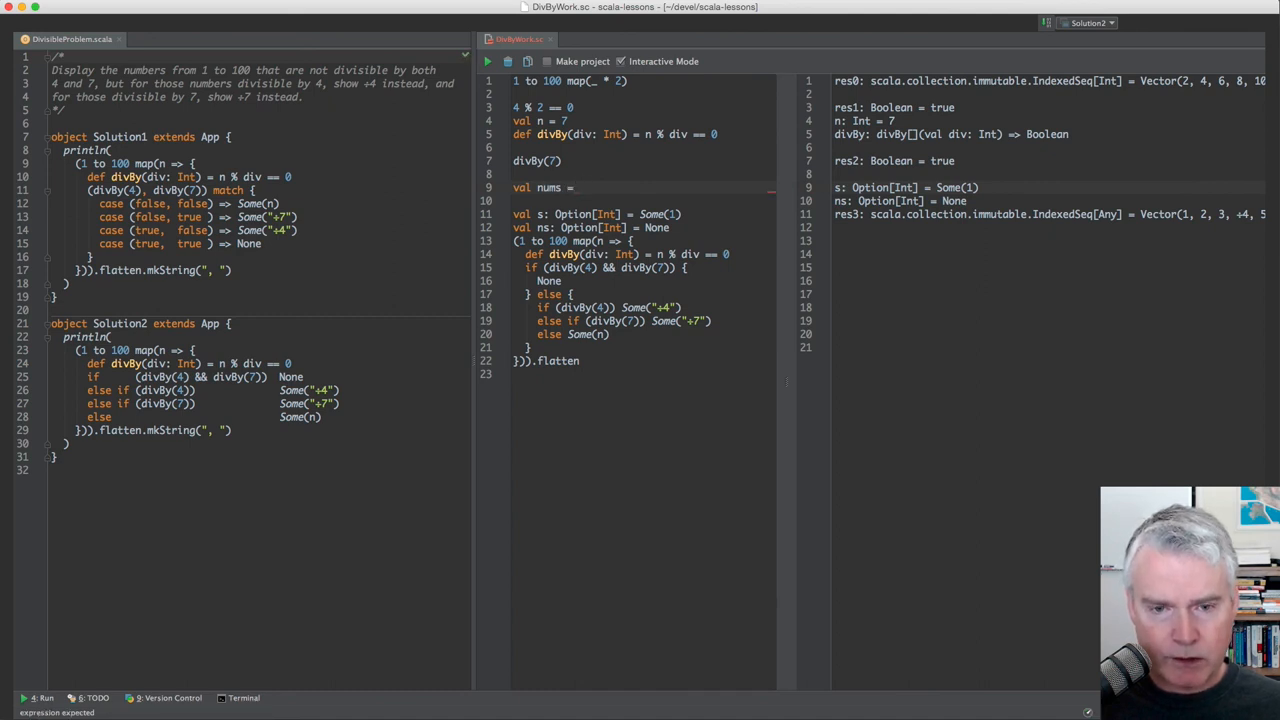
pyautogui.write('Seq("Sam", "Sue", "Tim")')
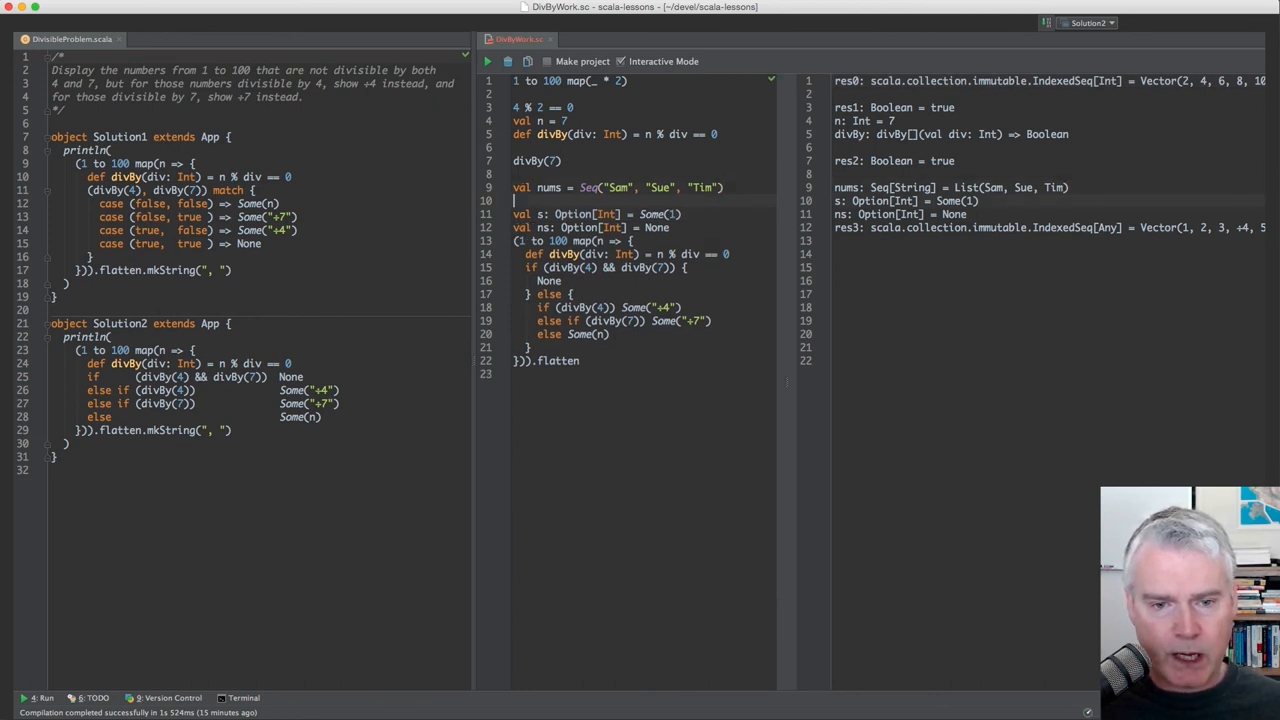
pyautogui.write('nums.mkString')
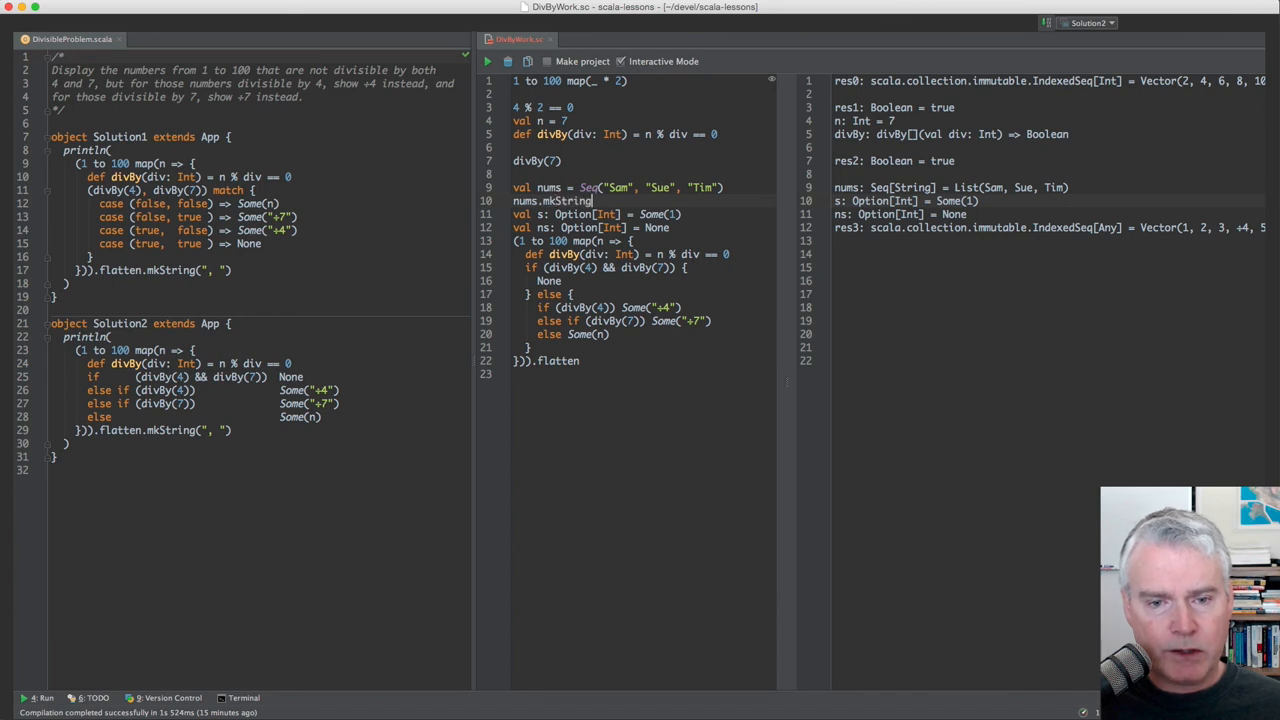
pyautogui.write('()')
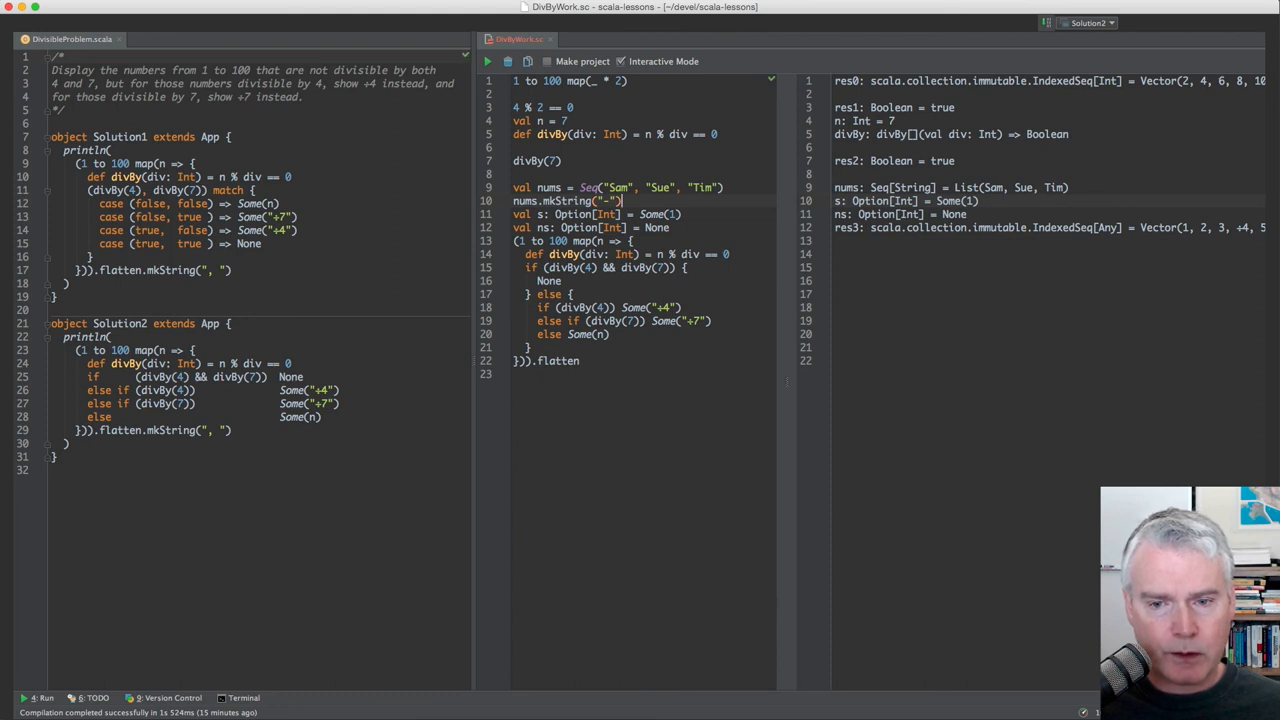
pyautogui.click(488, 60)
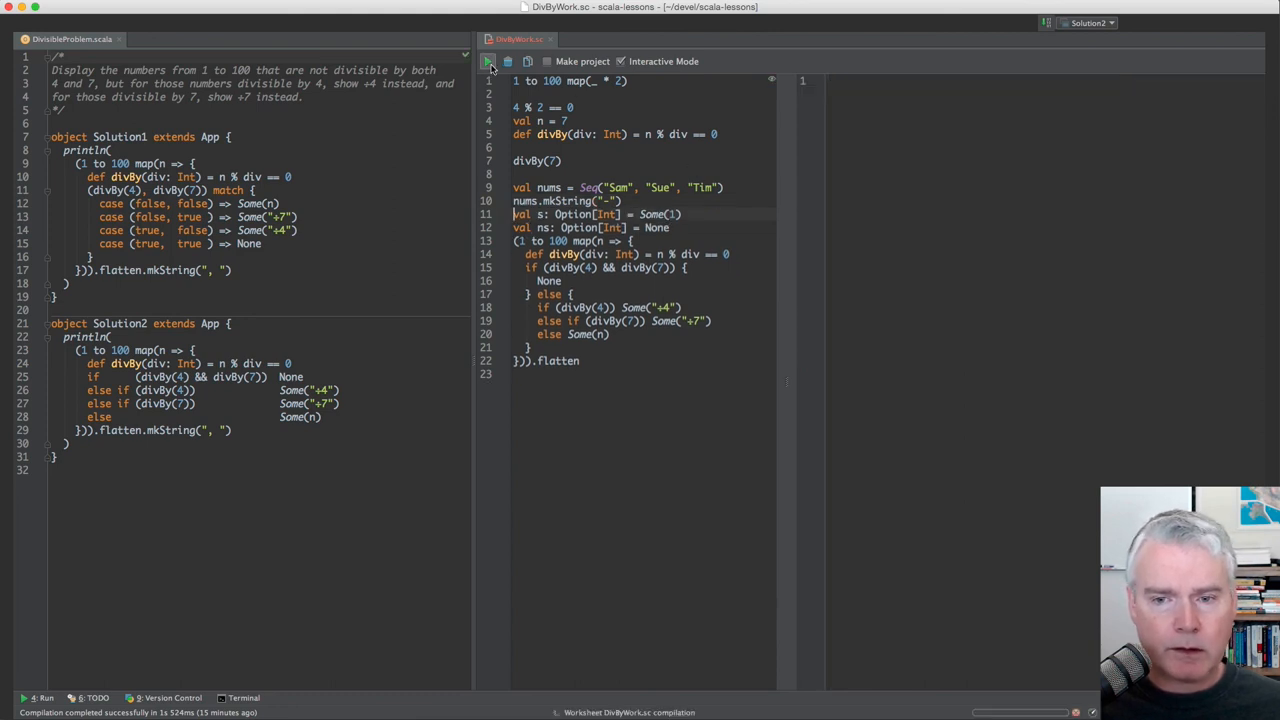
# Give mkString the separator "\n" so the names print one per line.
pyautogui.click(488, 60)
pyautogui.write(', ')
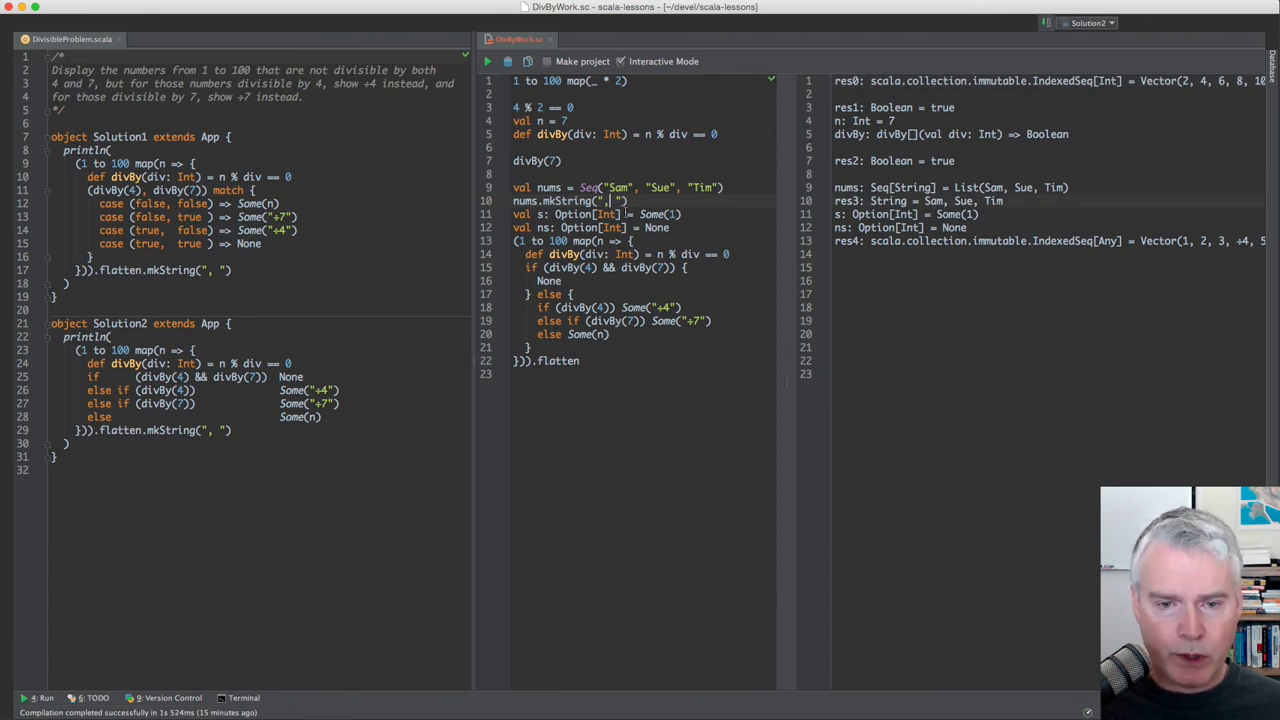
pyautogui.write('\\n')
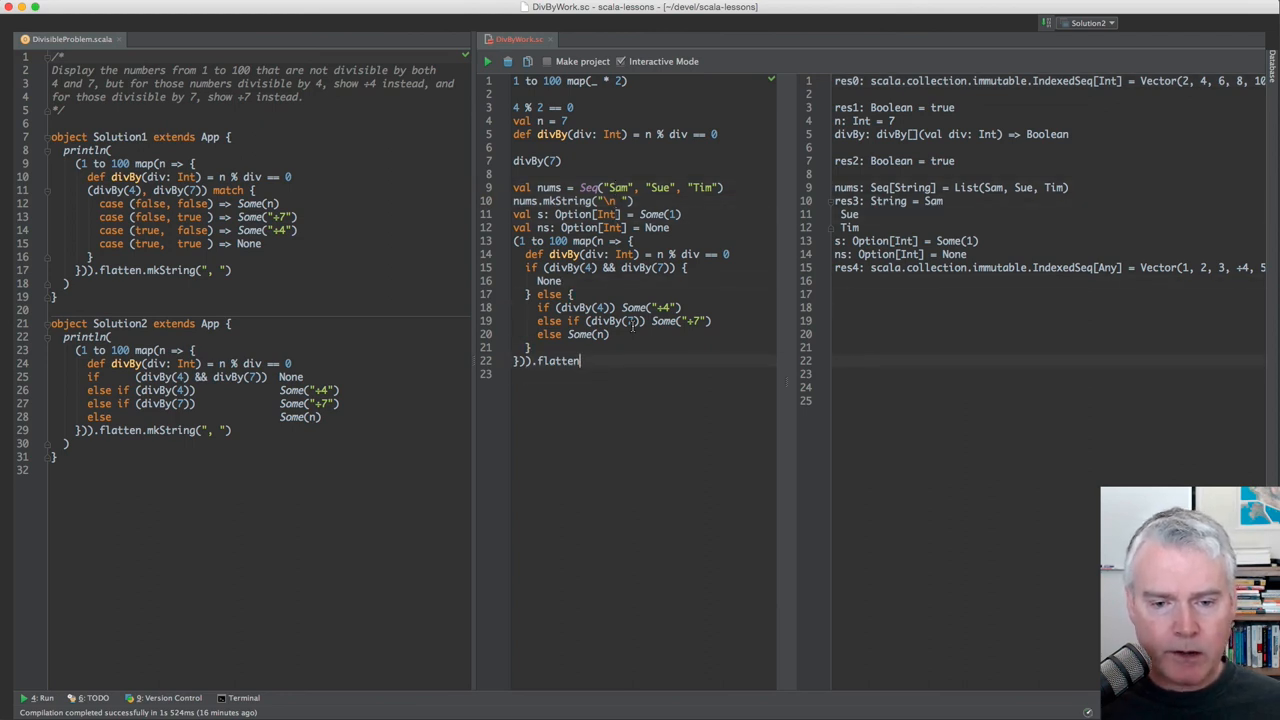
# Append .mkString(", ") after flatten and condense the loop into an else-if chain.
pyautogui.write('.')
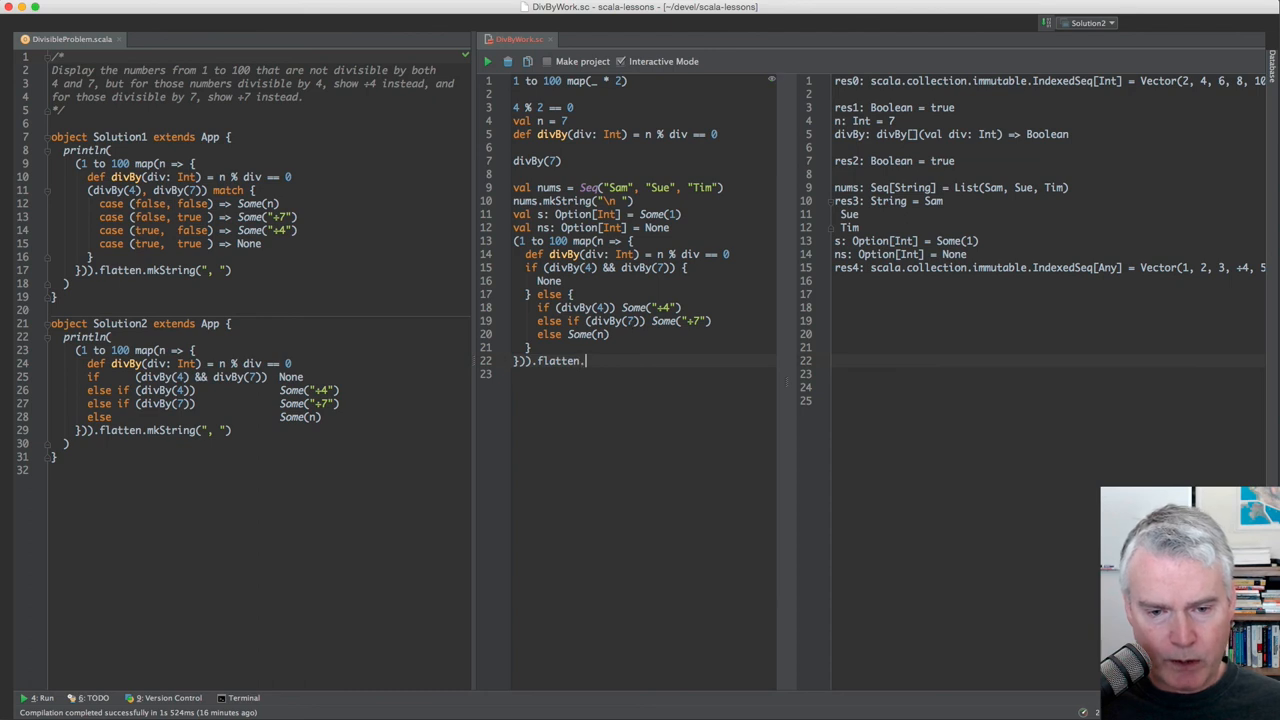
pyautogui.write('mkString')
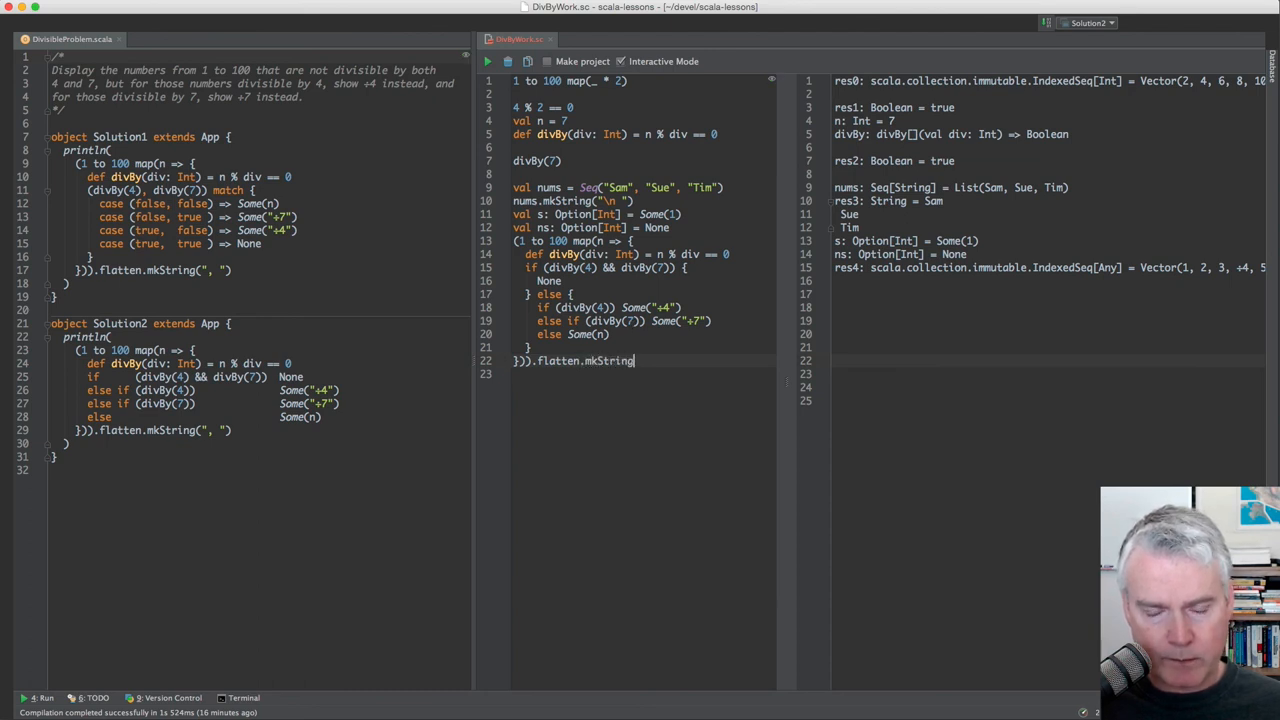
pyautogui.write('("")')
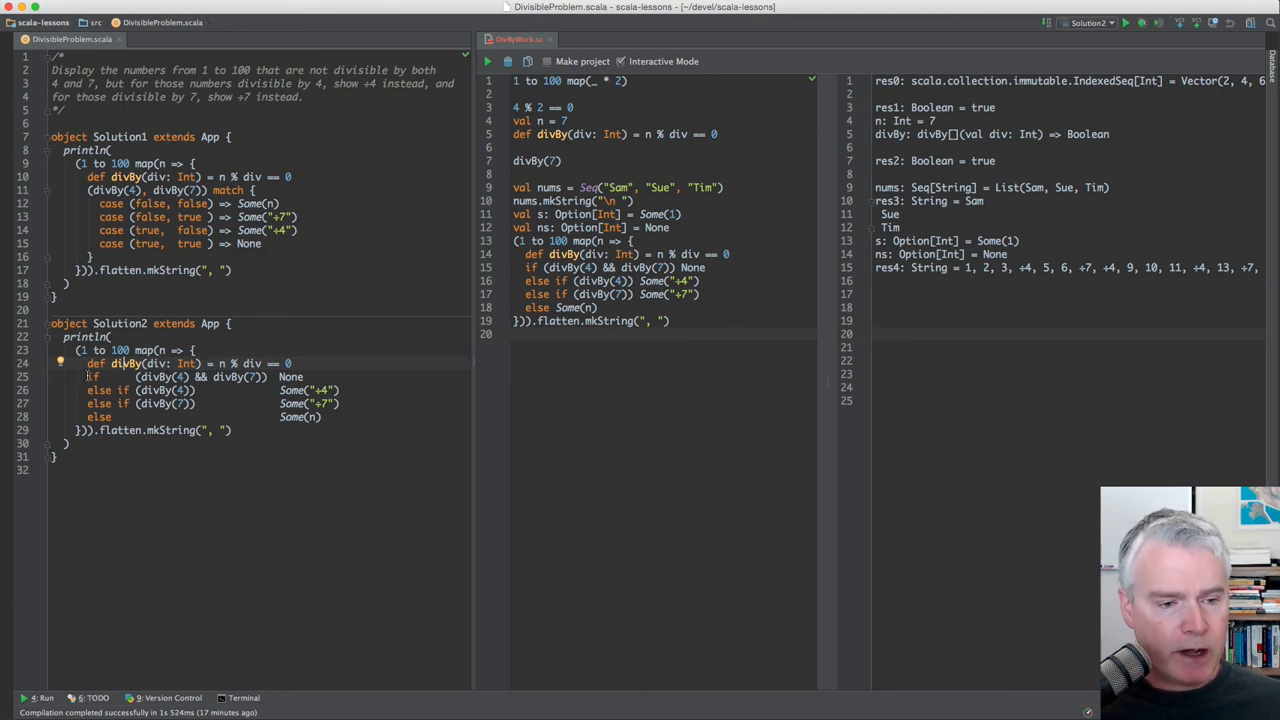
pyautogui.moveTo(92, 376); pyautogui.dragTo(320, 418)
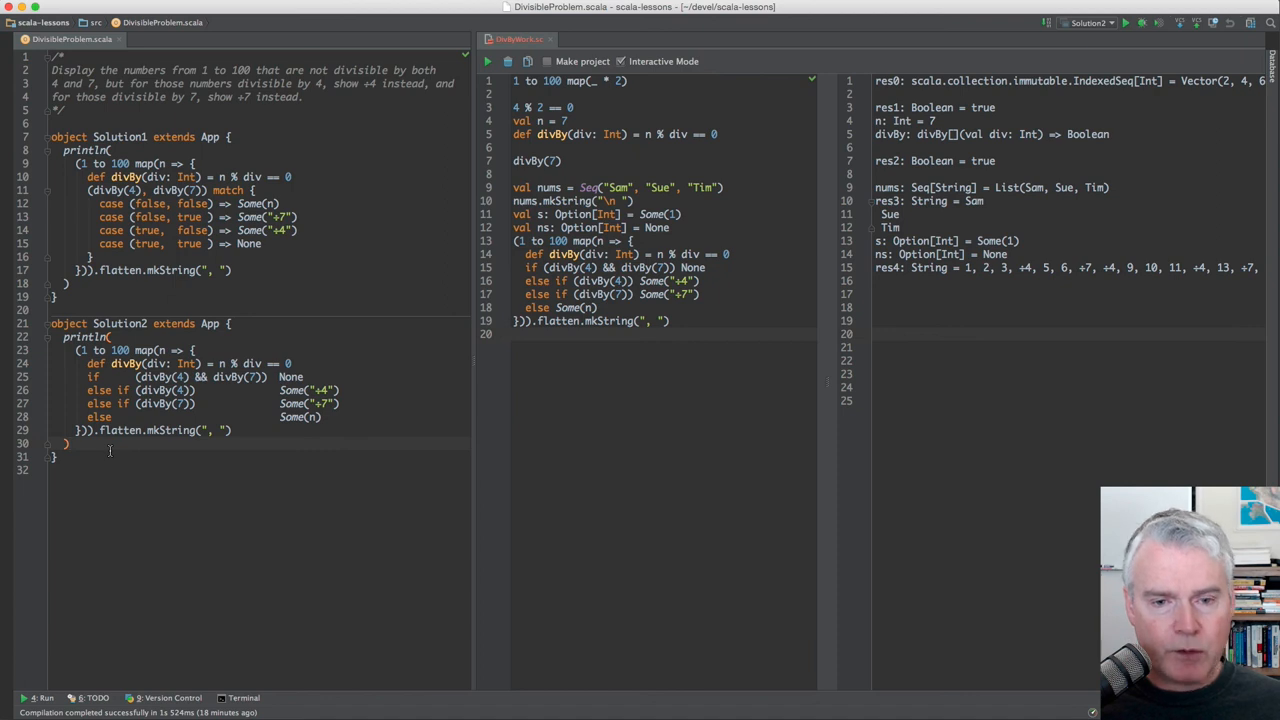
# Switch to the Numbers truth table and set the true-true row's Result to None.
pyautogui.press('cmd+tab')
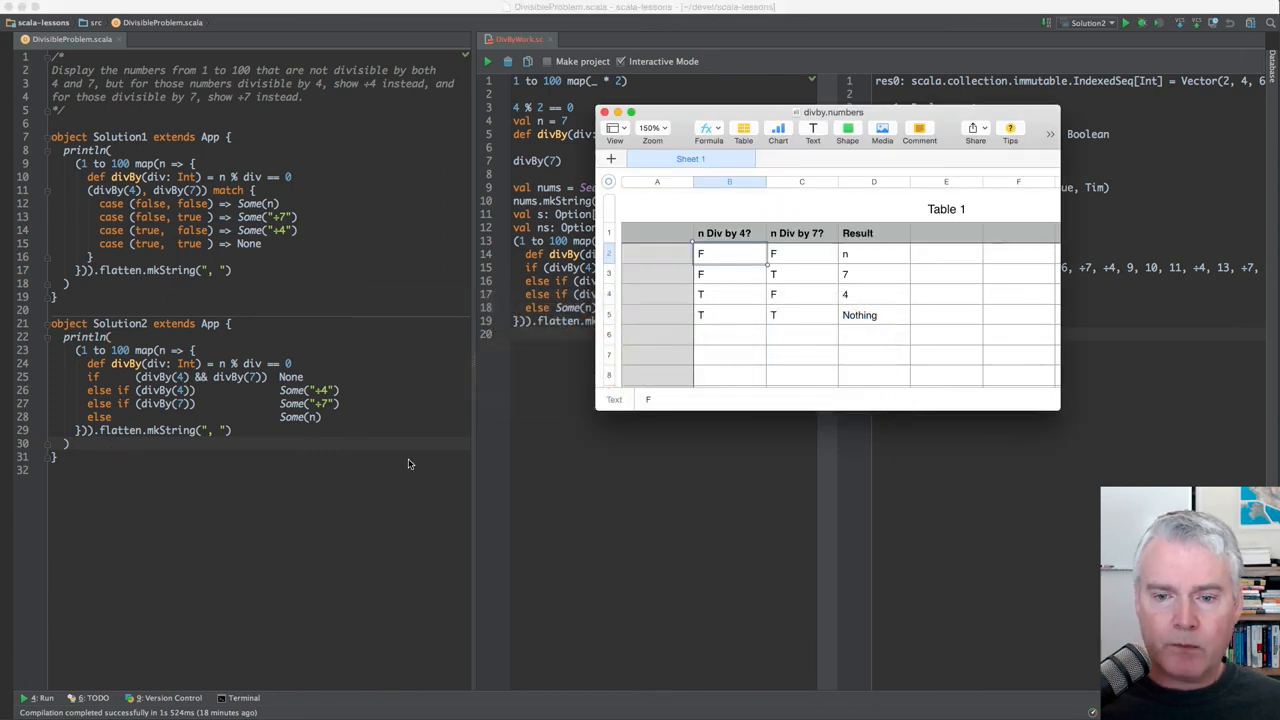
pyautogui.moveTo(856, 244)
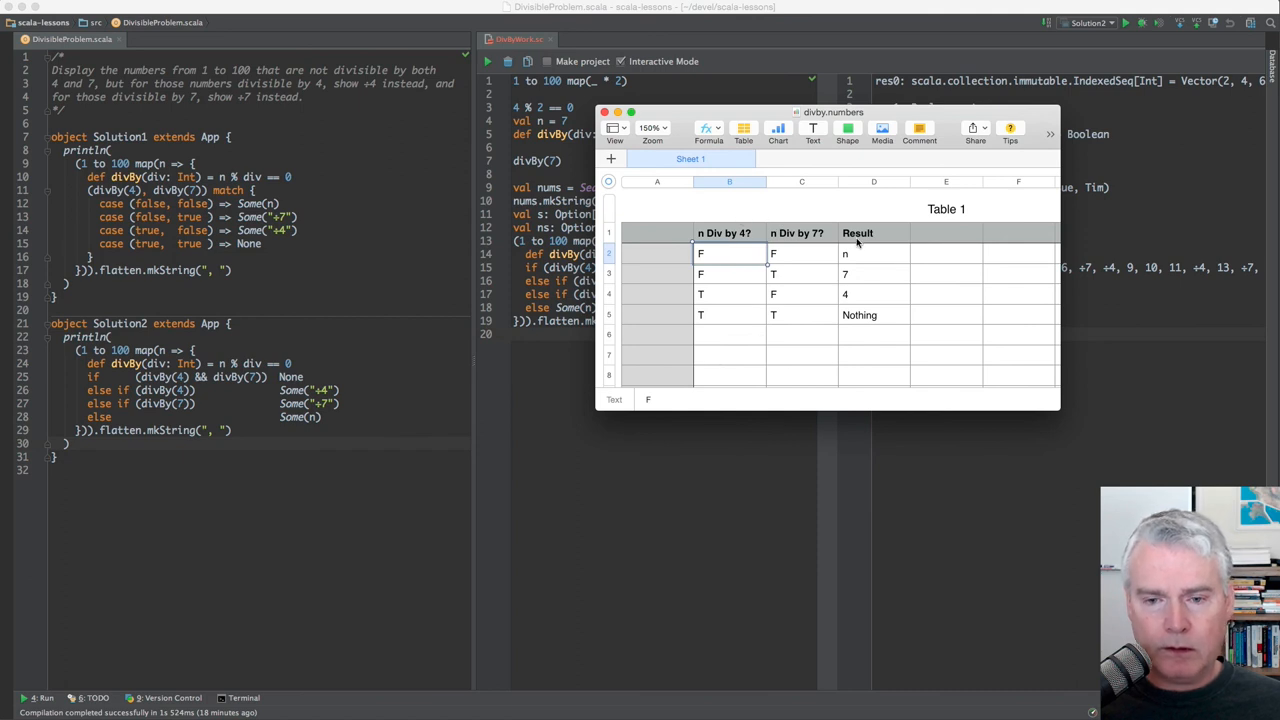
pyautogui.moveTo(770, 212)
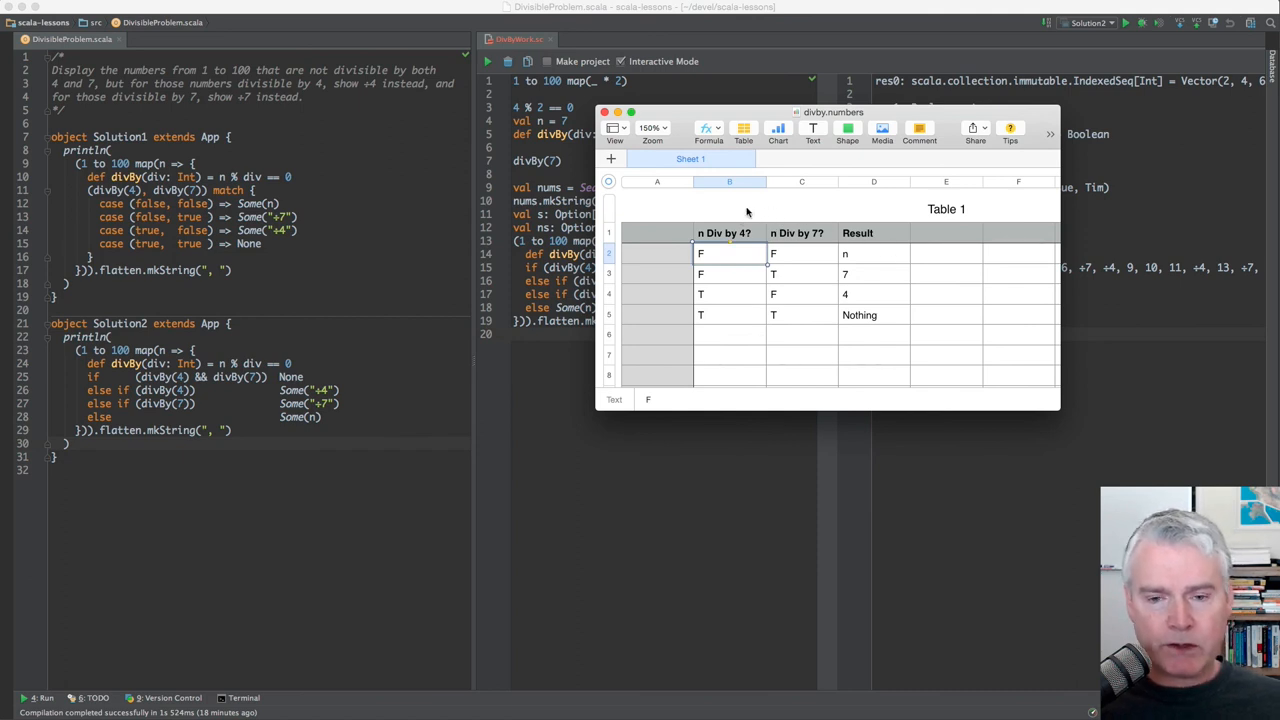
pyautogui.moveTo(844, 250)
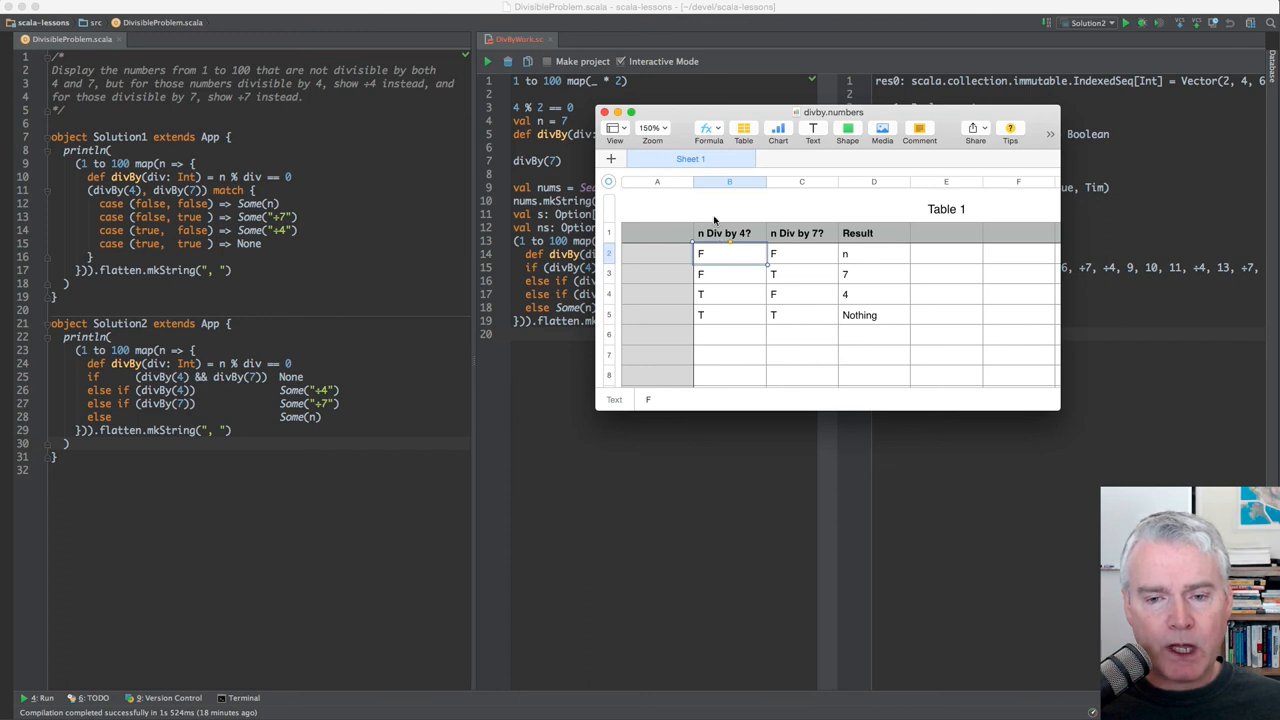
pyautogui.moveTo(728, 236)
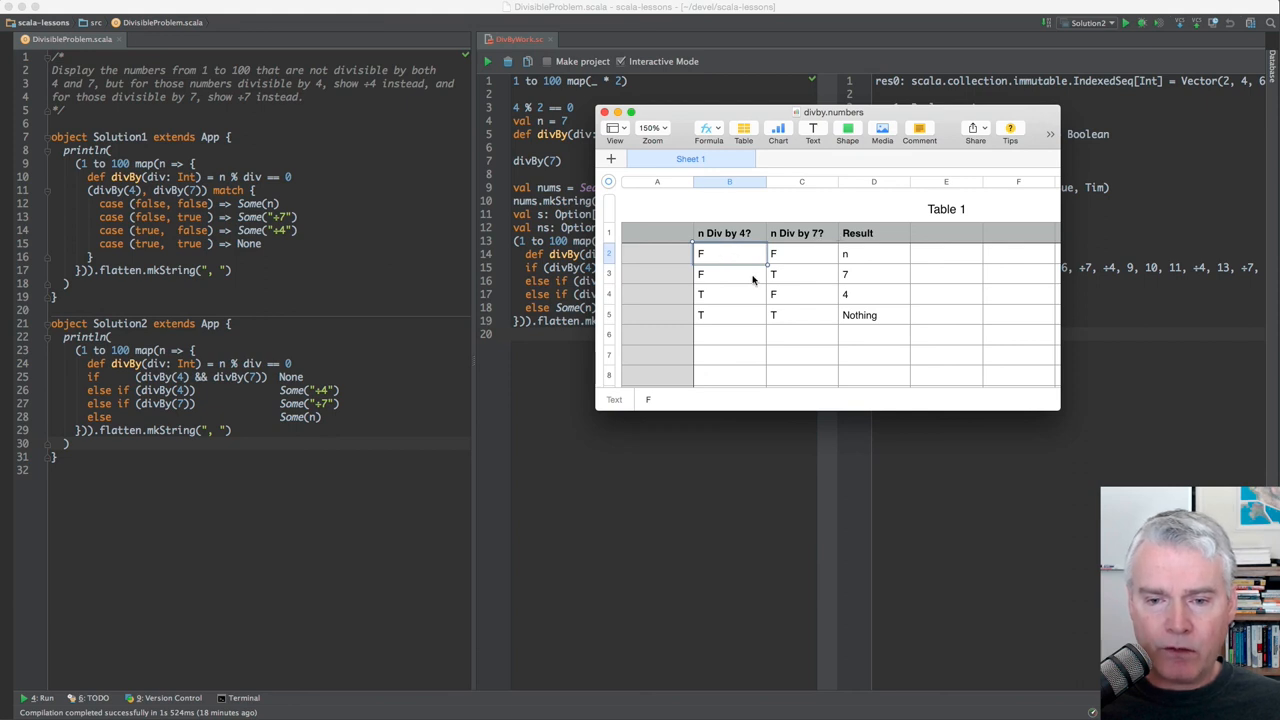
pyautogui.moveTo(712, 254)
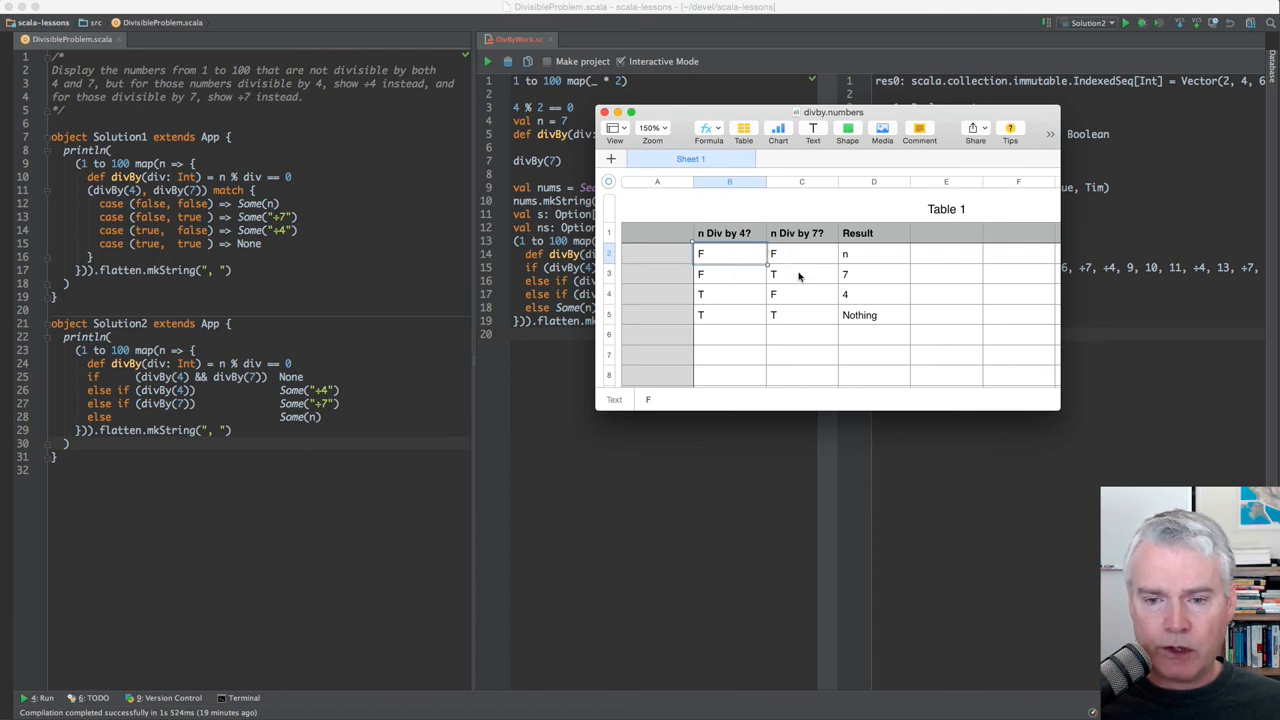
pyautogui.moveTo(736, 292)
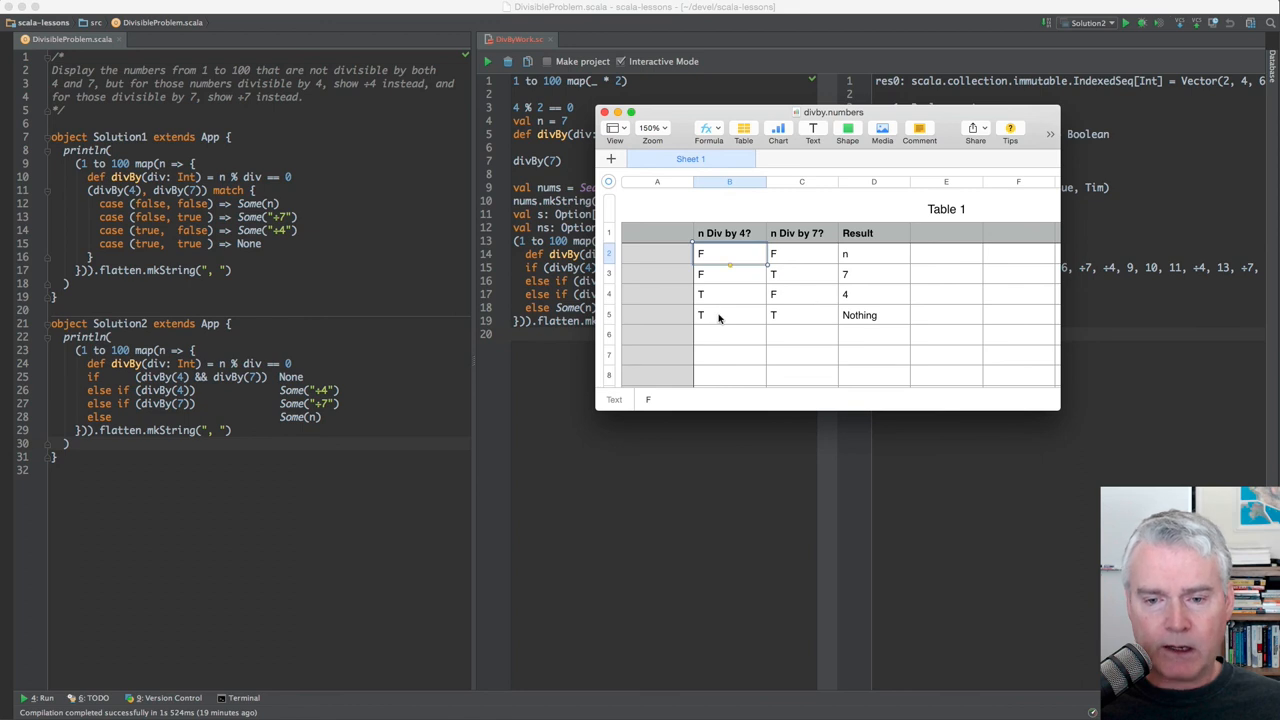
pyautogui.moveTo(734, 262)
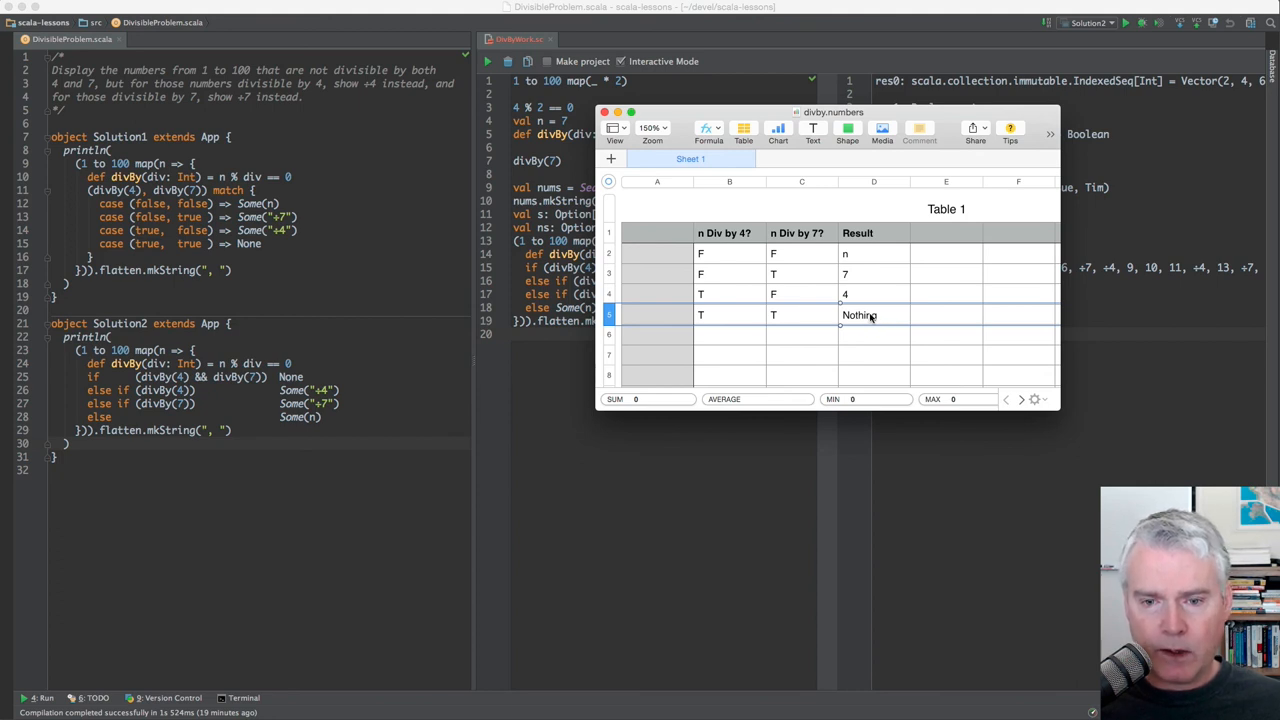
pyautogui.moveTo(654, 288)
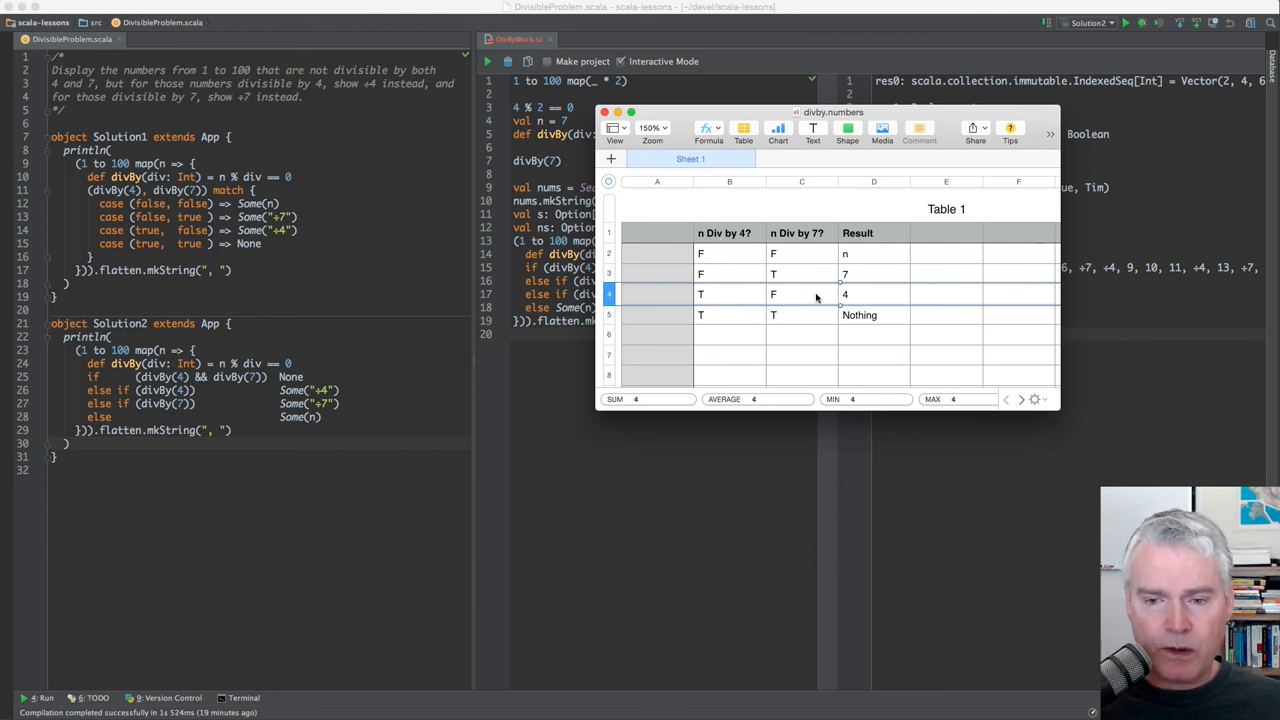
pyautogui.moveTo(848, 296)
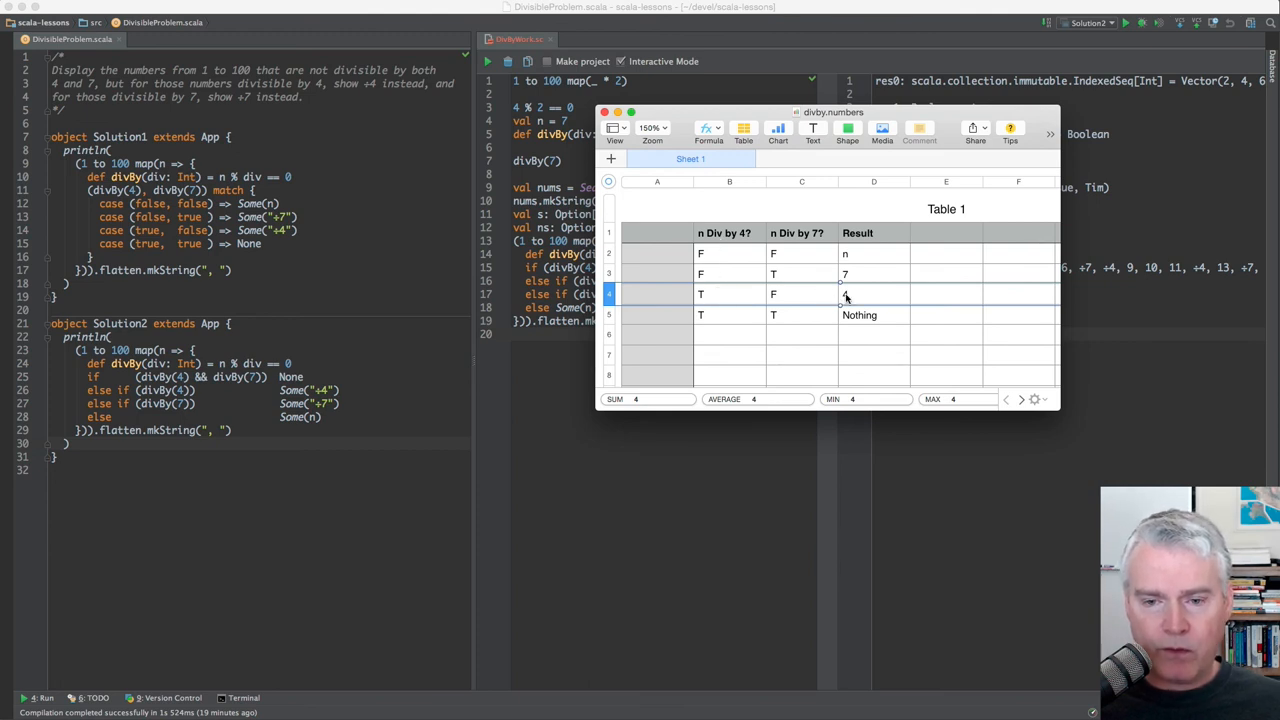
pyautogui.moveTo(610, 272)
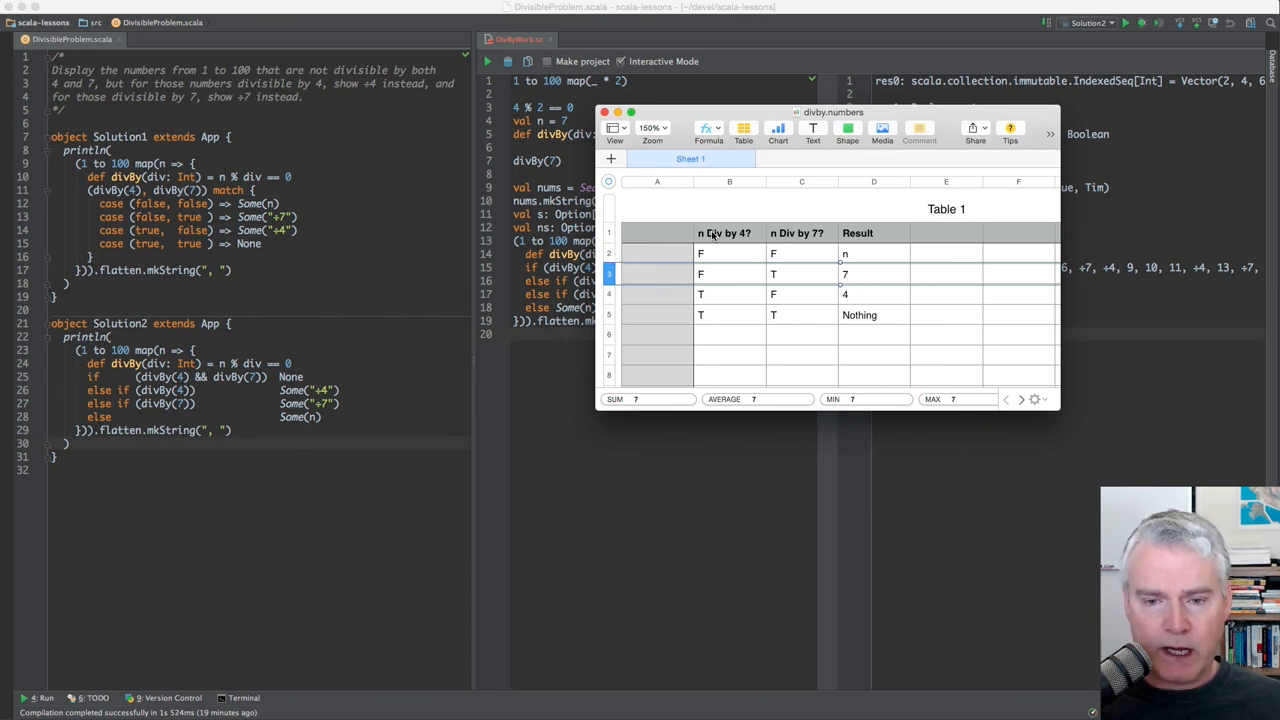
pyautogui.moveTo(792, 248)
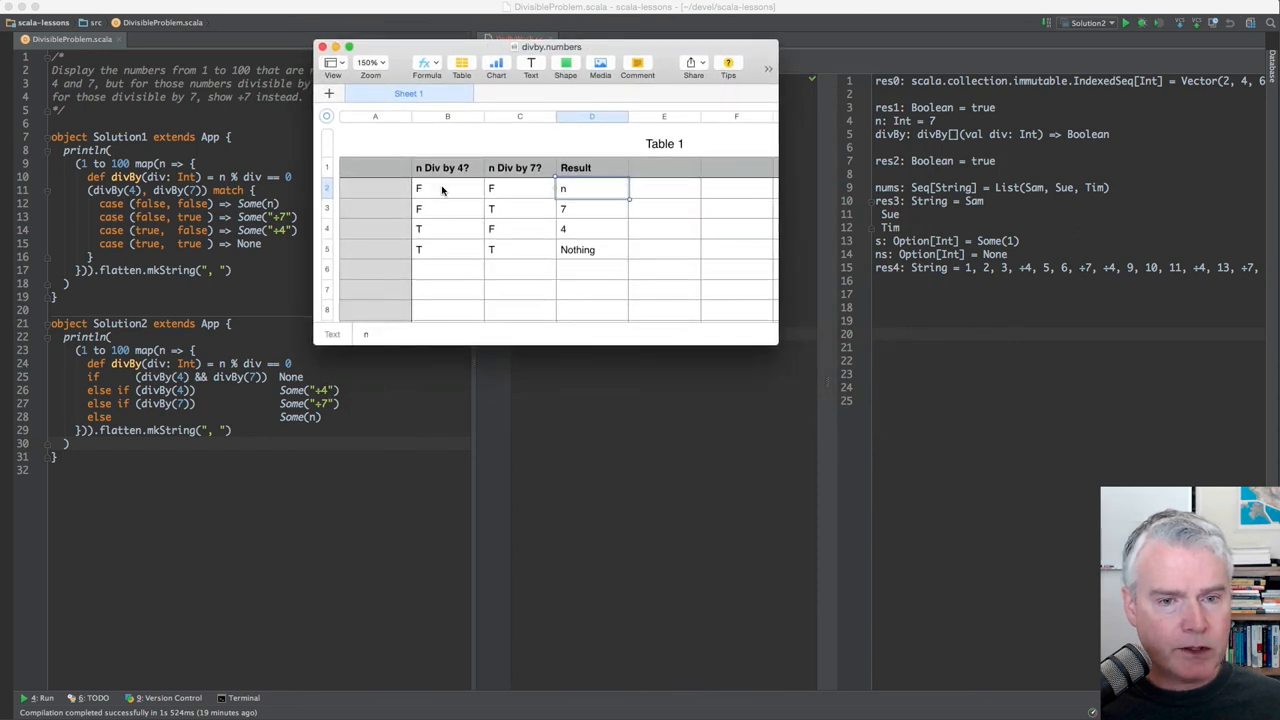
pyautogui.moveTo(452, 224)
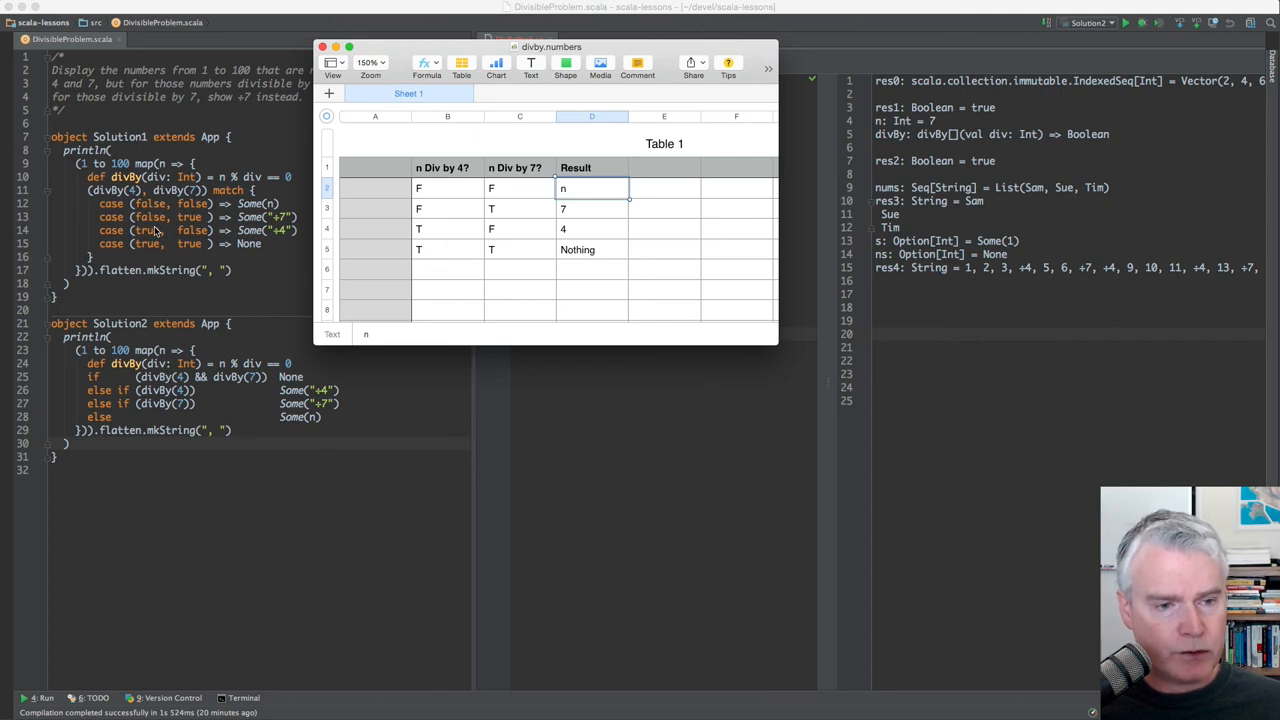
pyautogui.moveTo(502, 192)
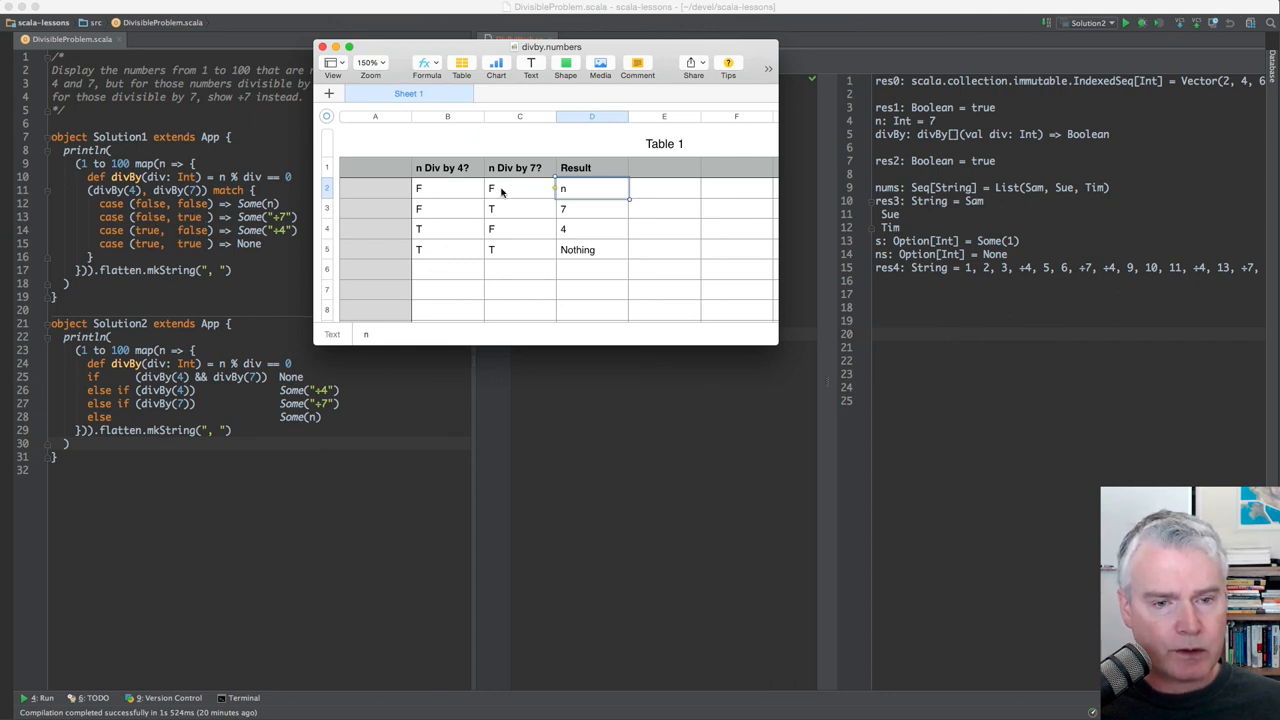
pyautogui.moveTo(392, 224)
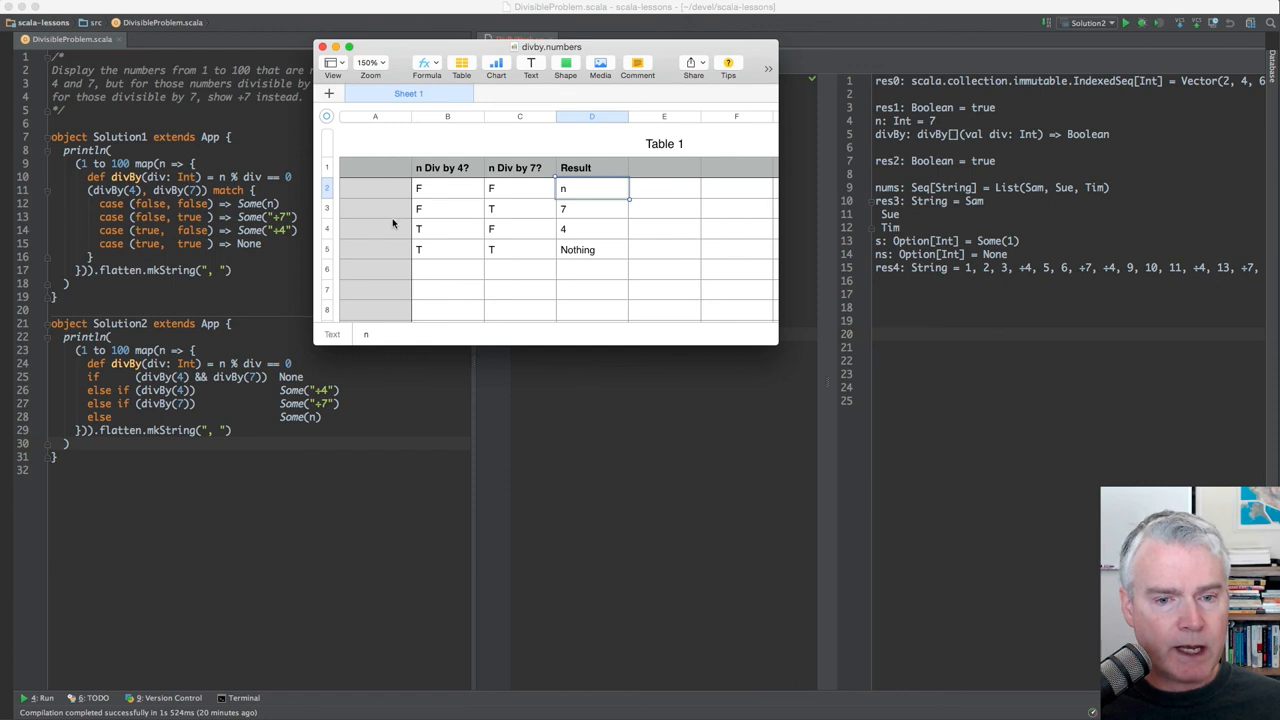
pyautogui.moveTo(348, 228)
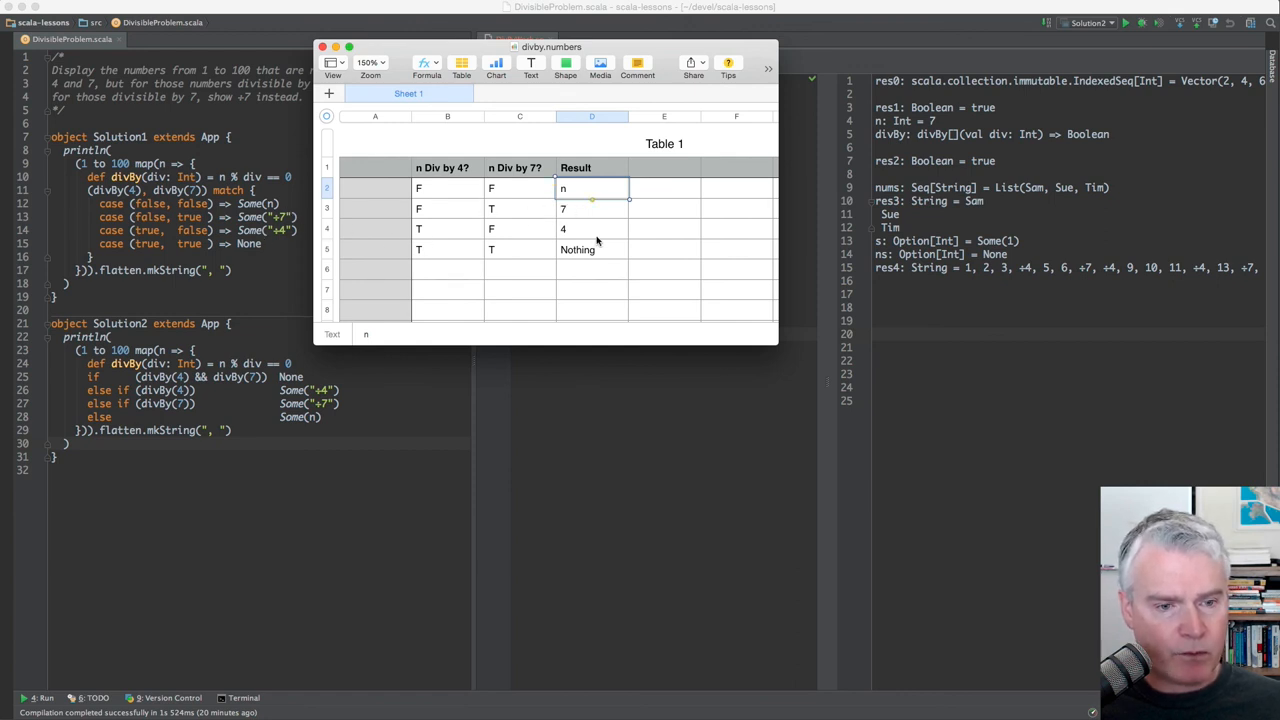
pyautogui.moveTo(580, 272)
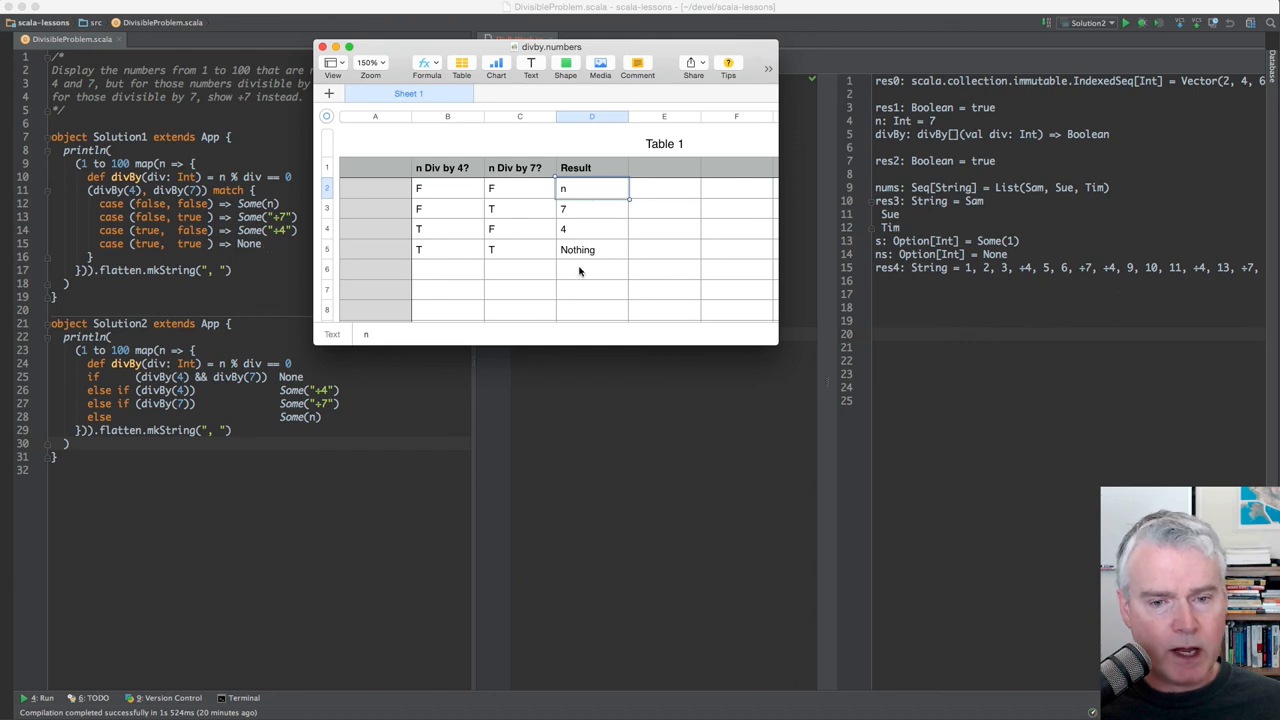
pyautogui.click(592, 248)
pyautogui.write('Not')
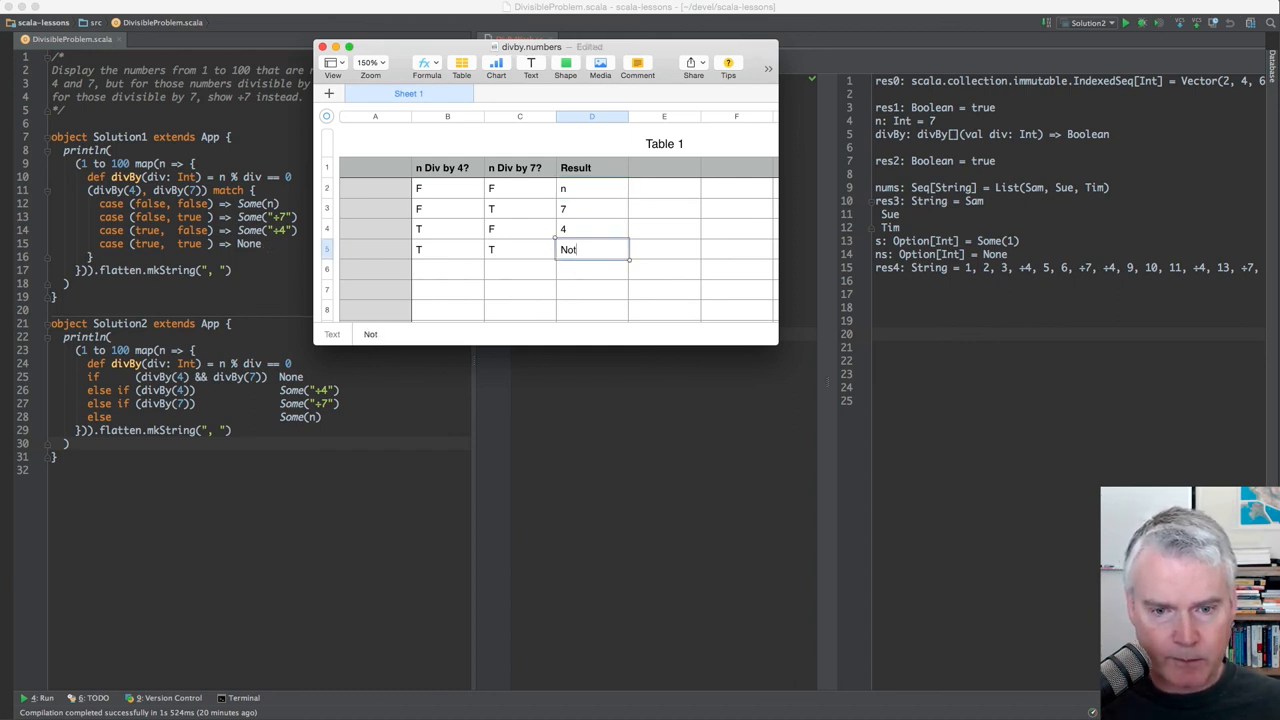
pyautogui.write('None')
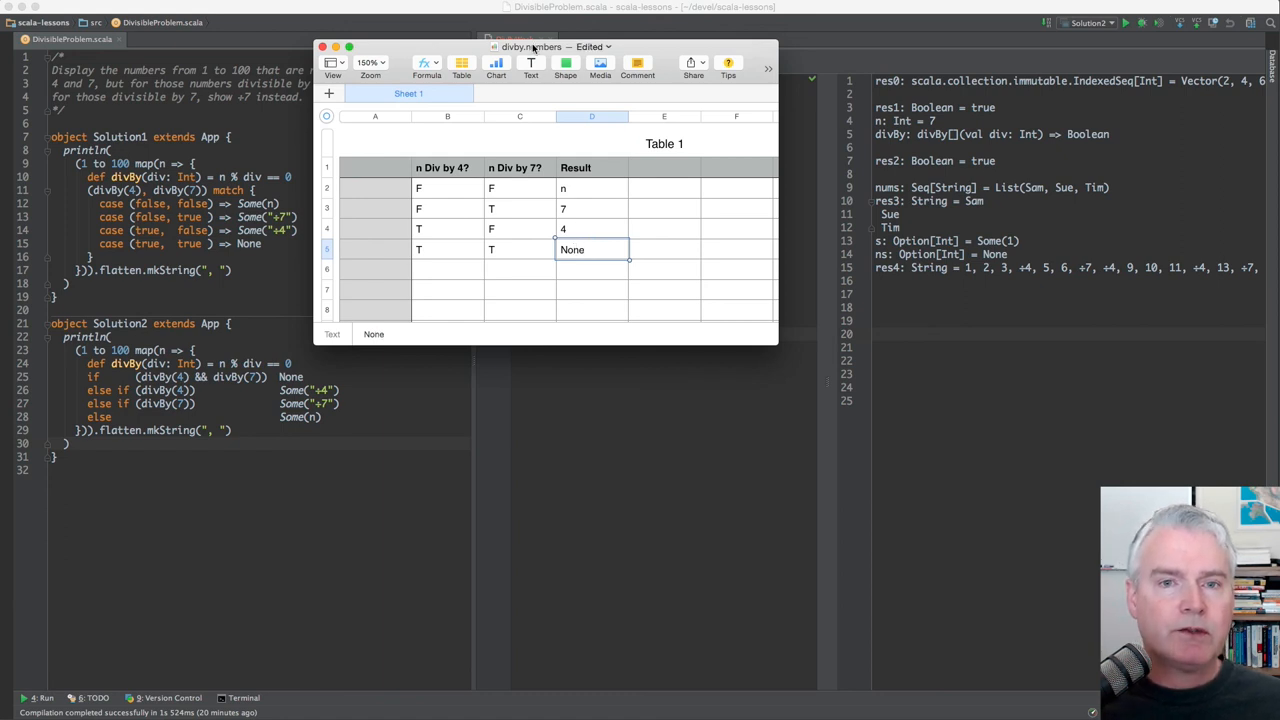
pyautogui.click(532, 46)
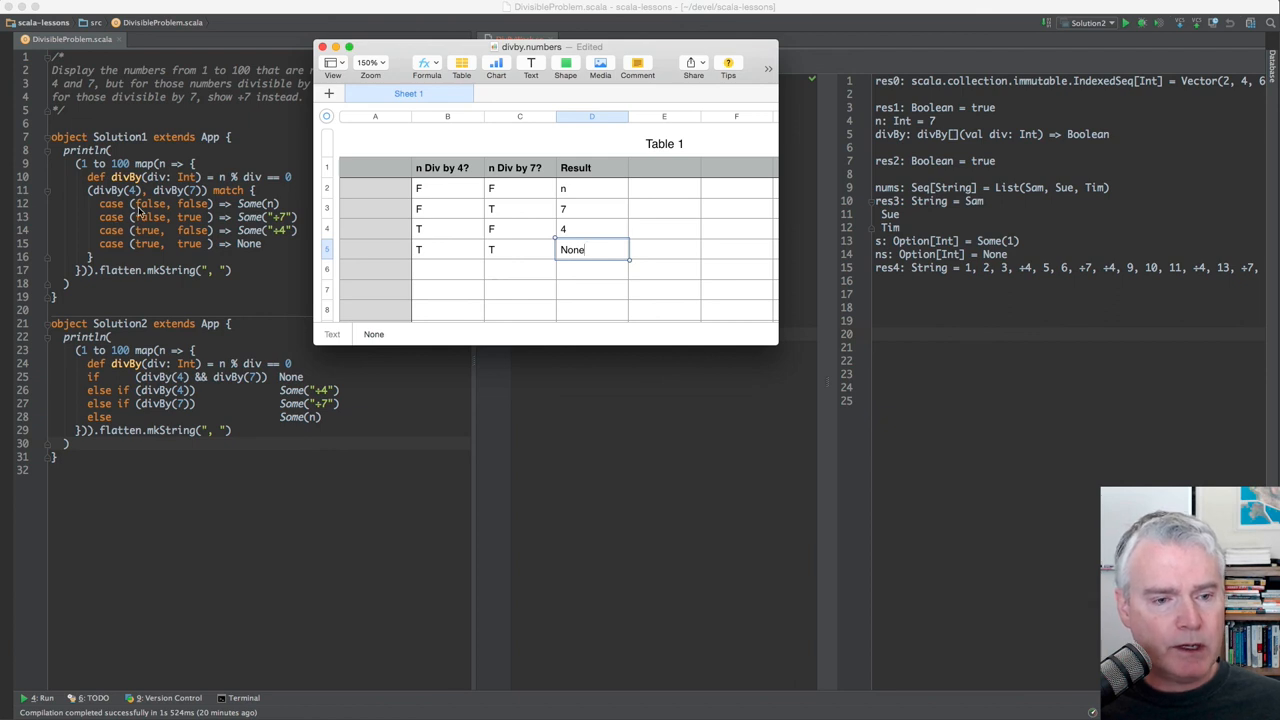
pyautogui.moveTo(122, 388)
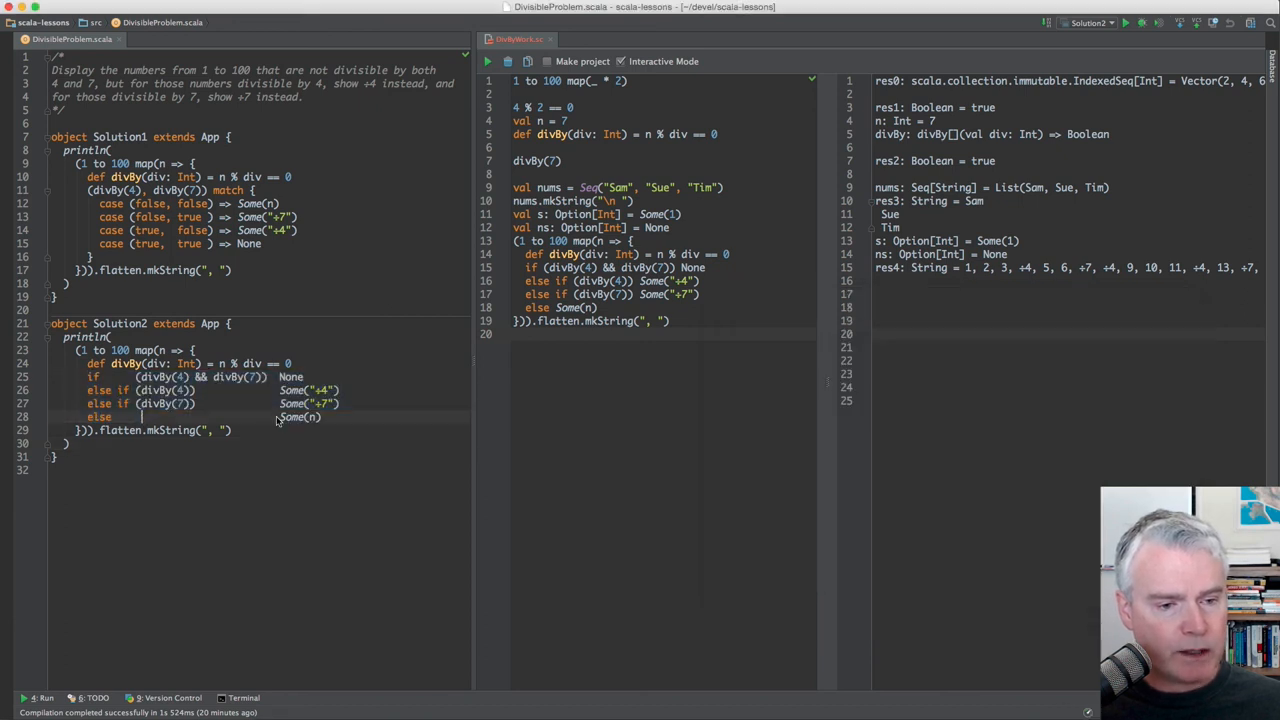
pyautogui.moveTo(92, 376); pyautogui.dragTo(300, 416)
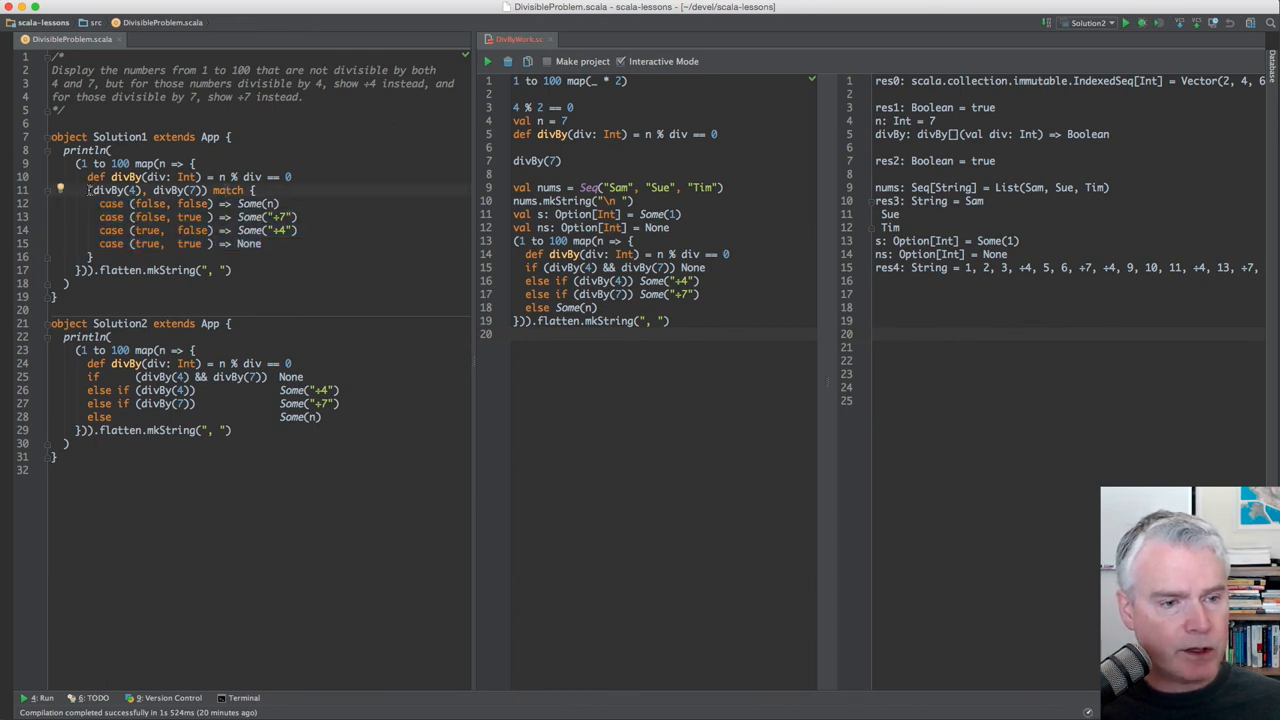
pyautogui.doubleClick(148, 190)
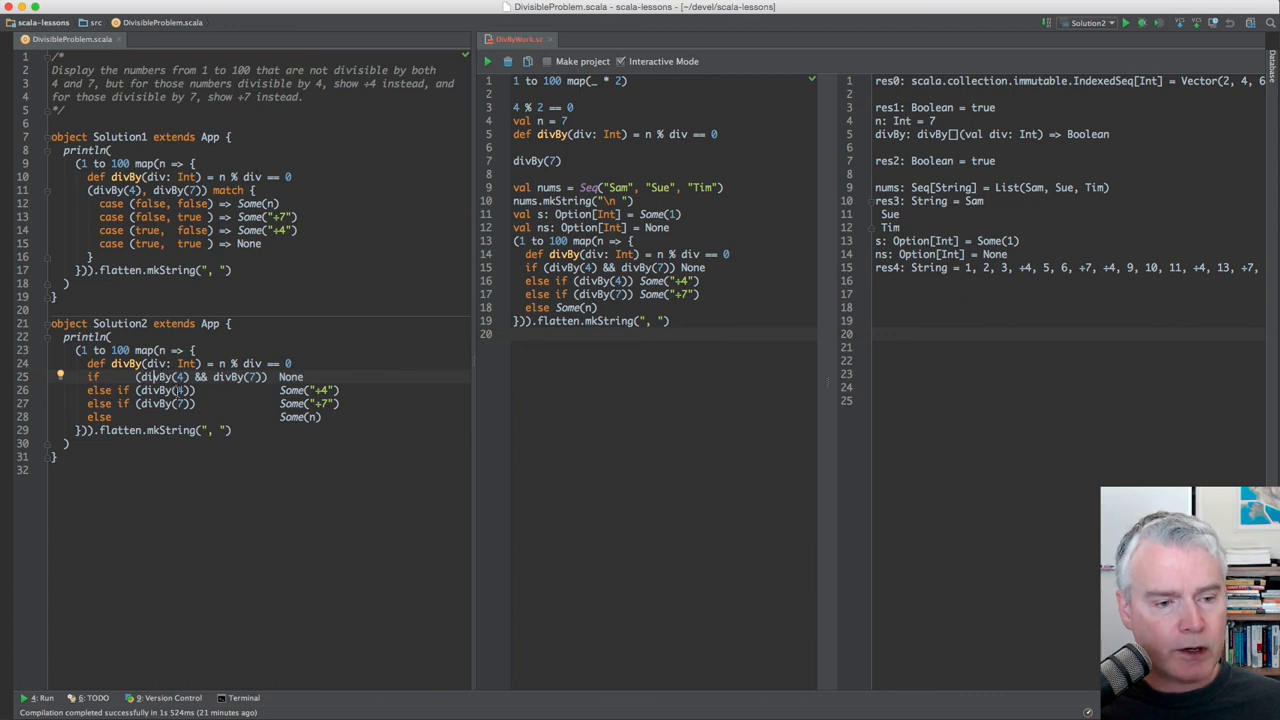
pyautogui.moveTo(152, 284)
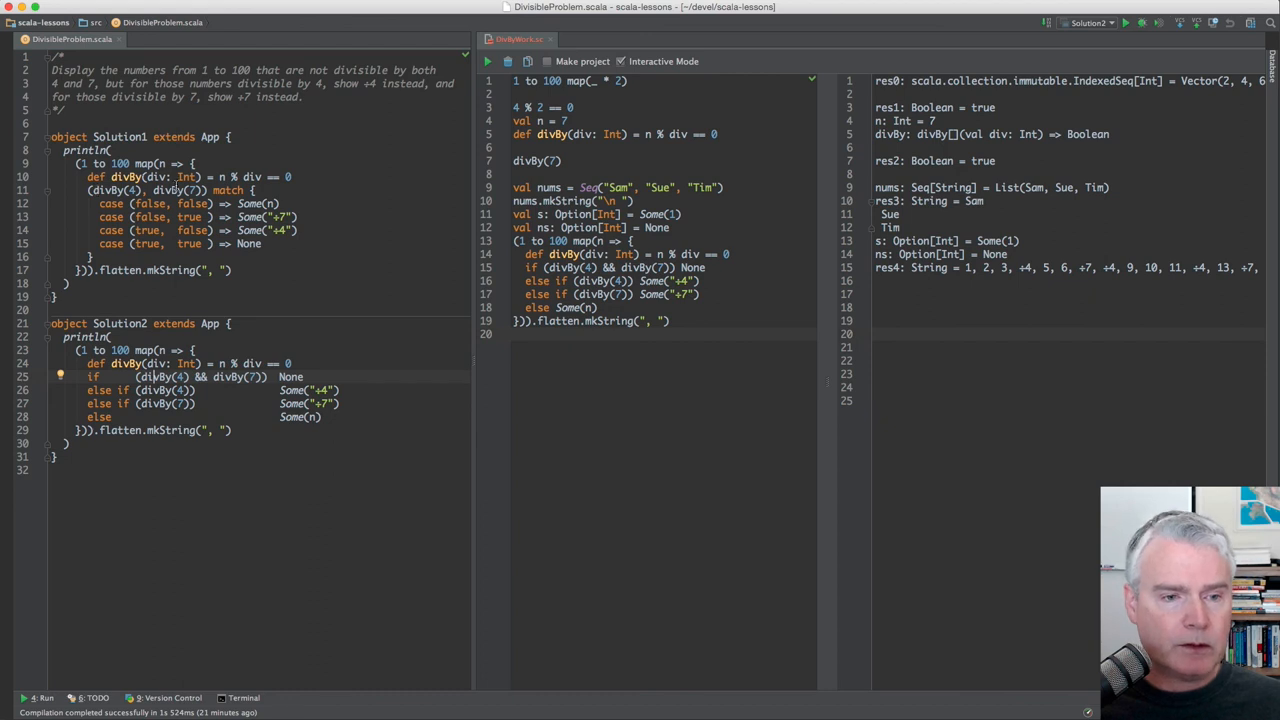
pyautogui.moveTo(356, 292)
pyautogui.write('(')
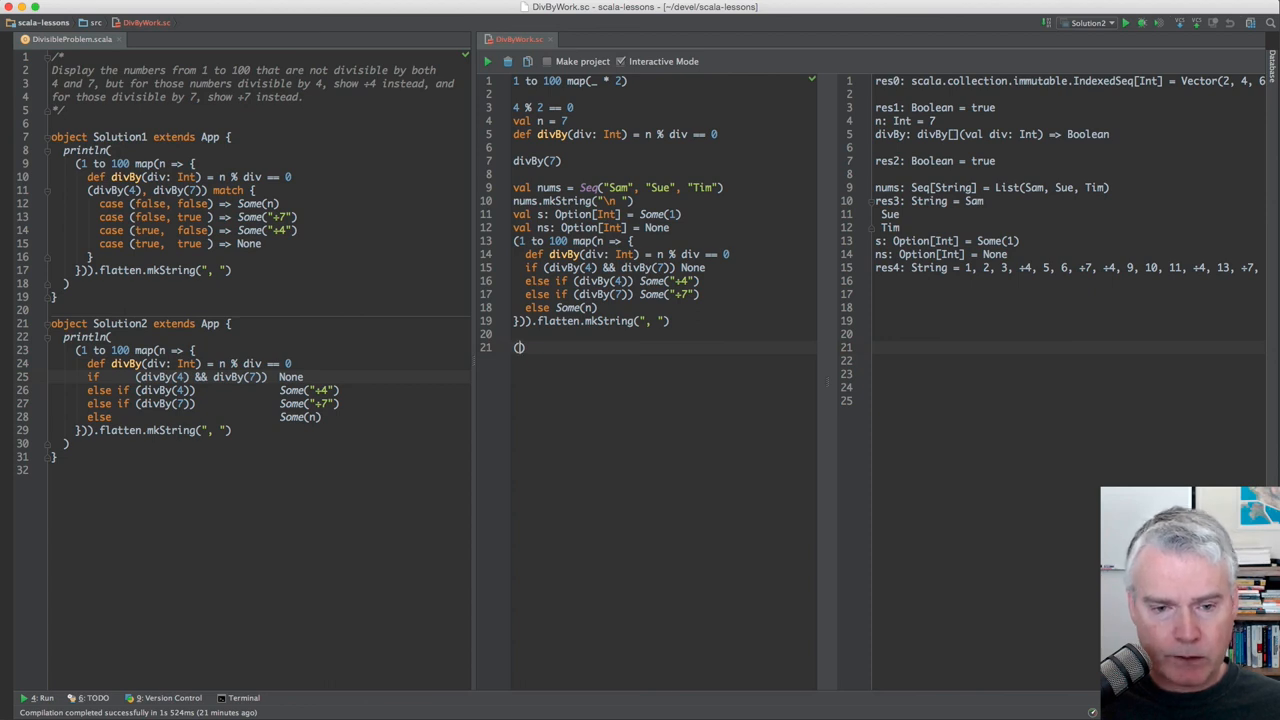
# Write the tuple (true, false) followed by match { to start a match expression.
pyautogui.write('true, f')
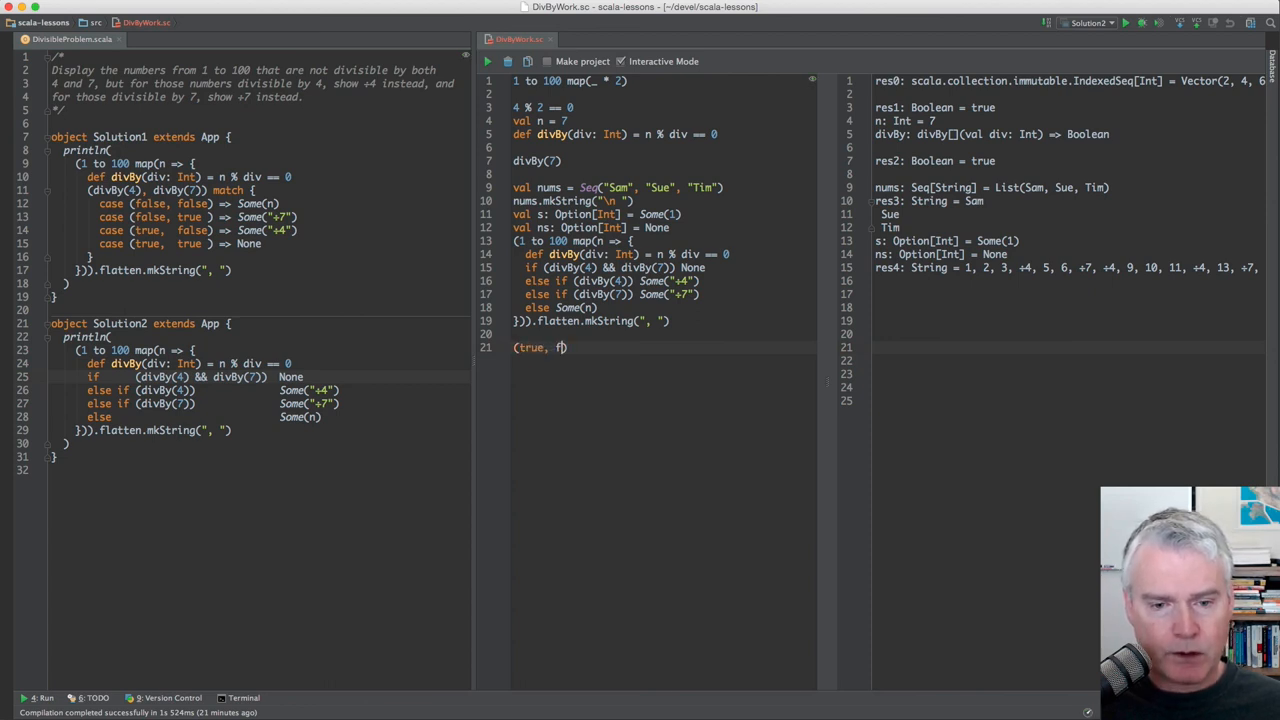
pyautogui.write('alse)')
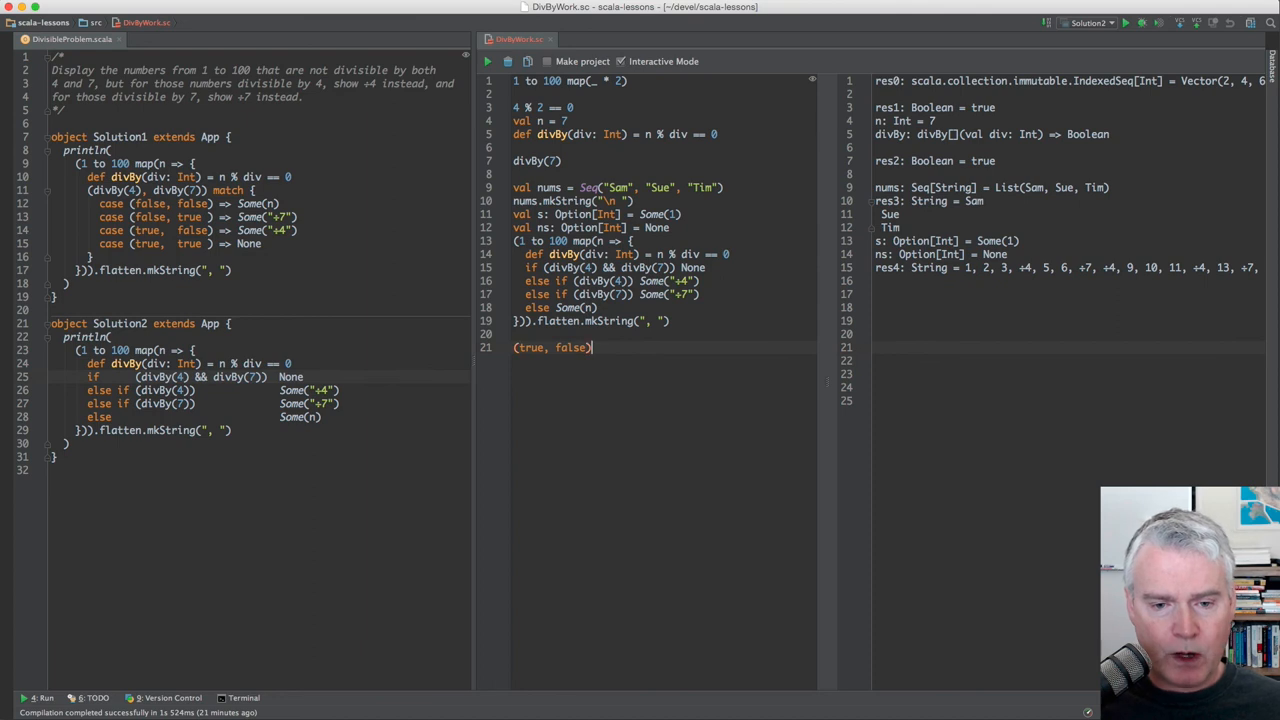
pyautogui.press('enter')
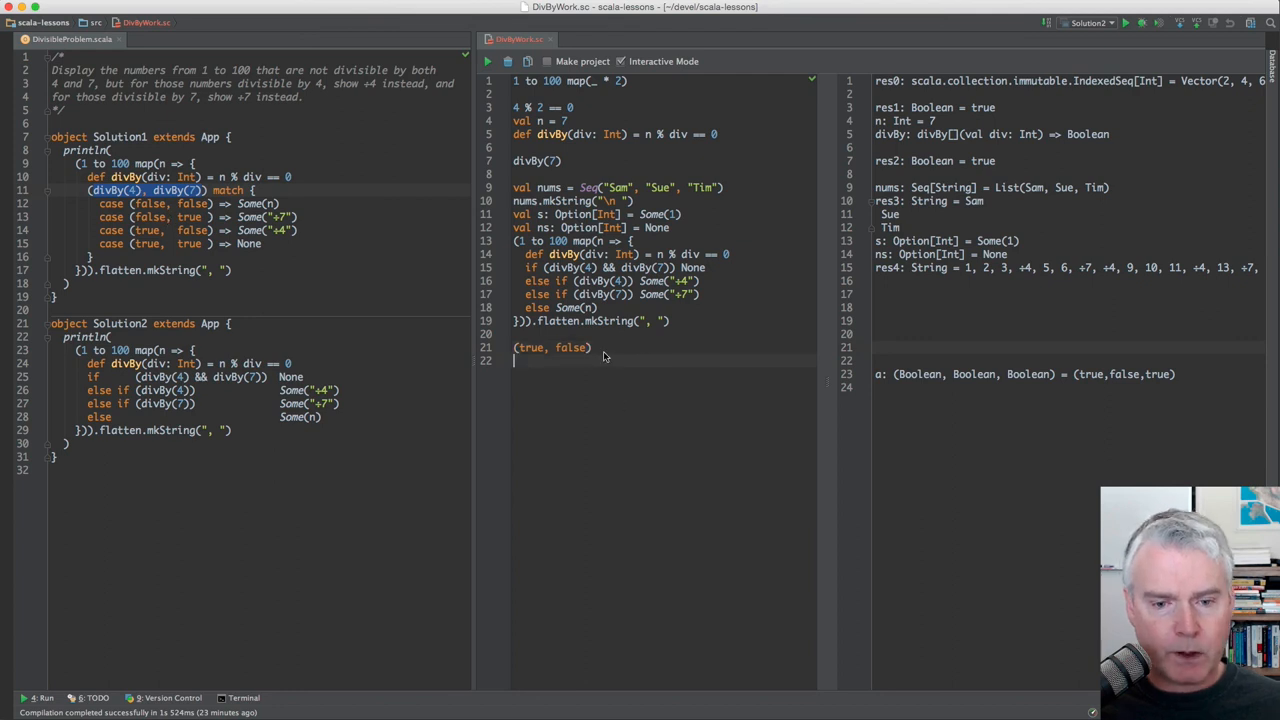
pyautogui.write('m')
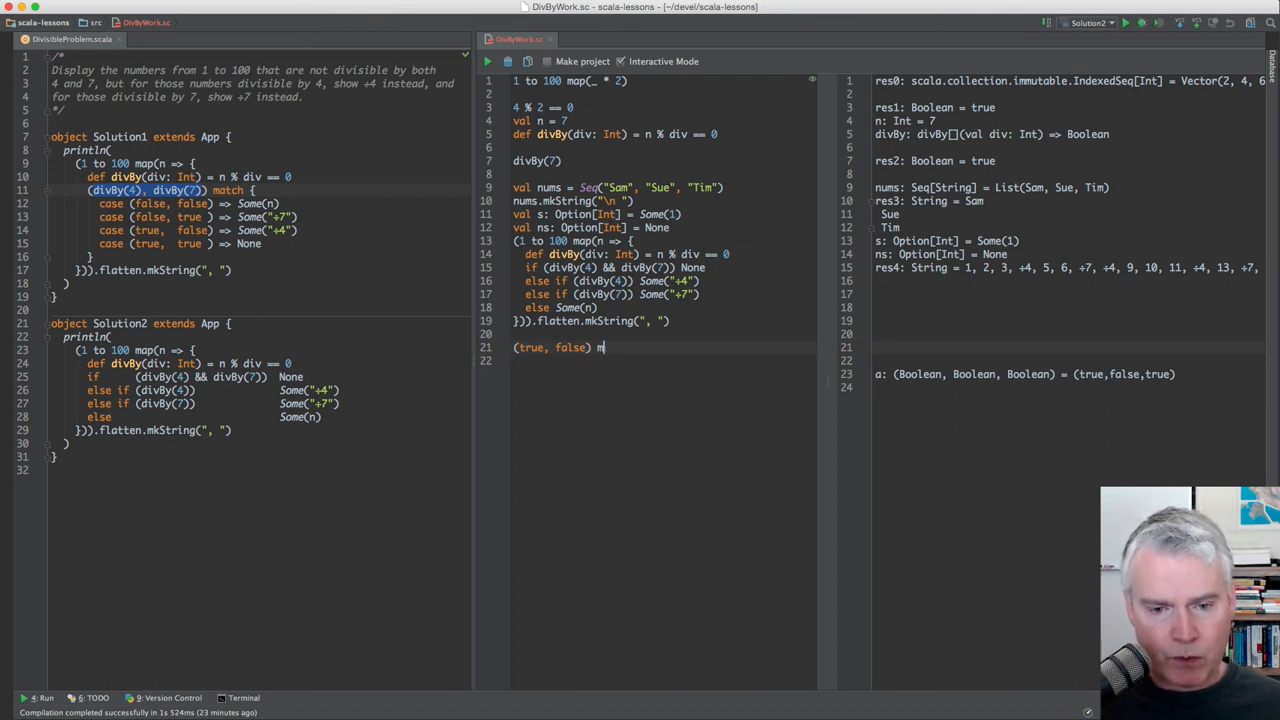
pyautogui.write('atch')
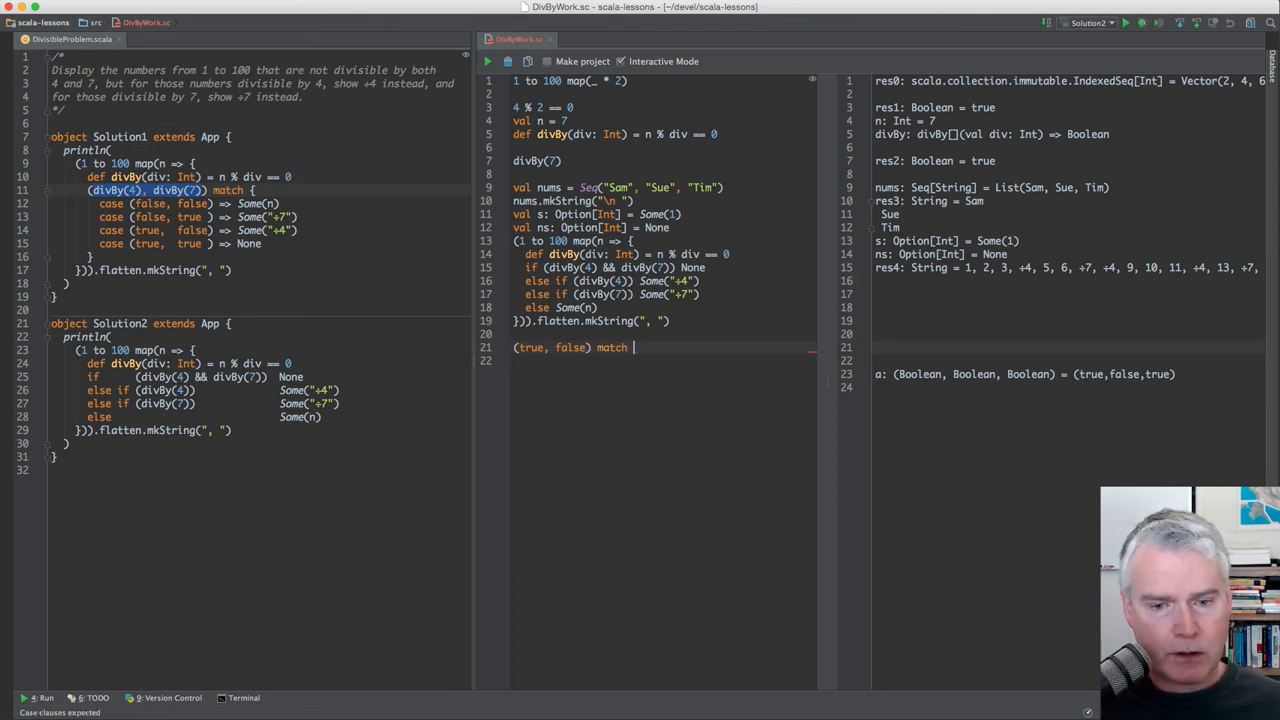
pyautogui.write('{')
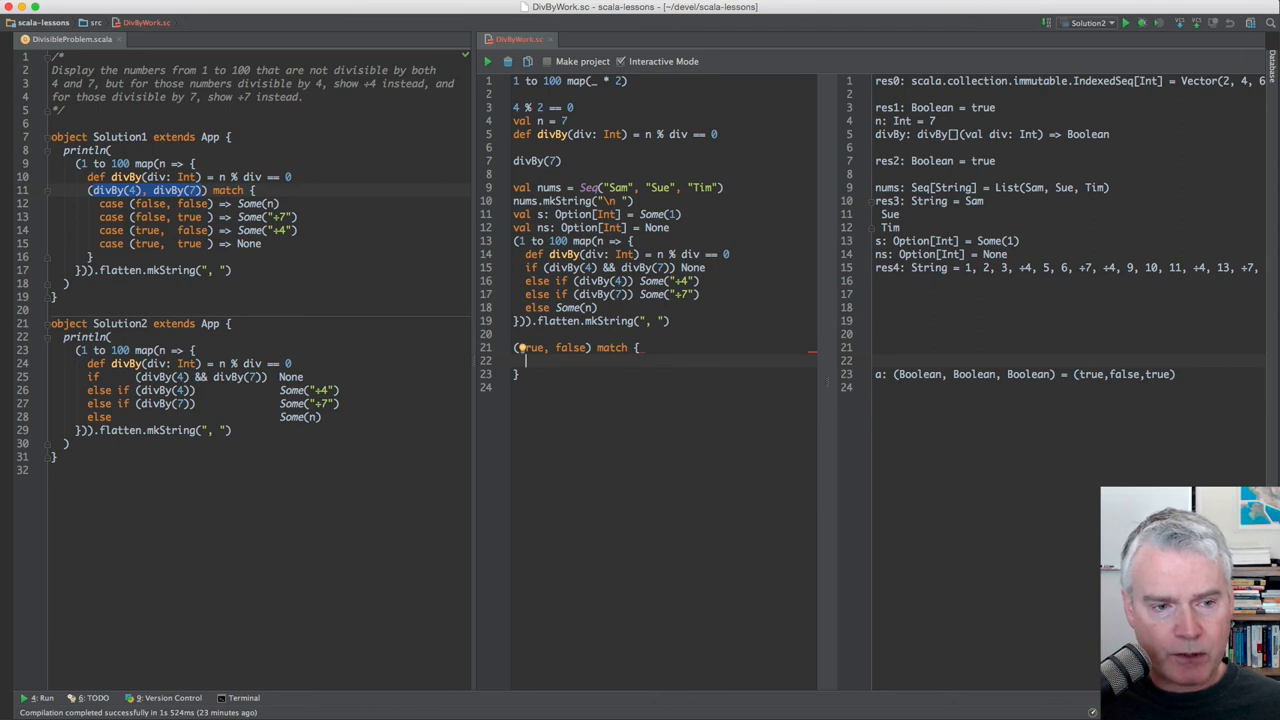
# Add the four Boolean-pair cases returning Some(1), Some("+7"), Some("+4") or None.
pyautogui.write('case')
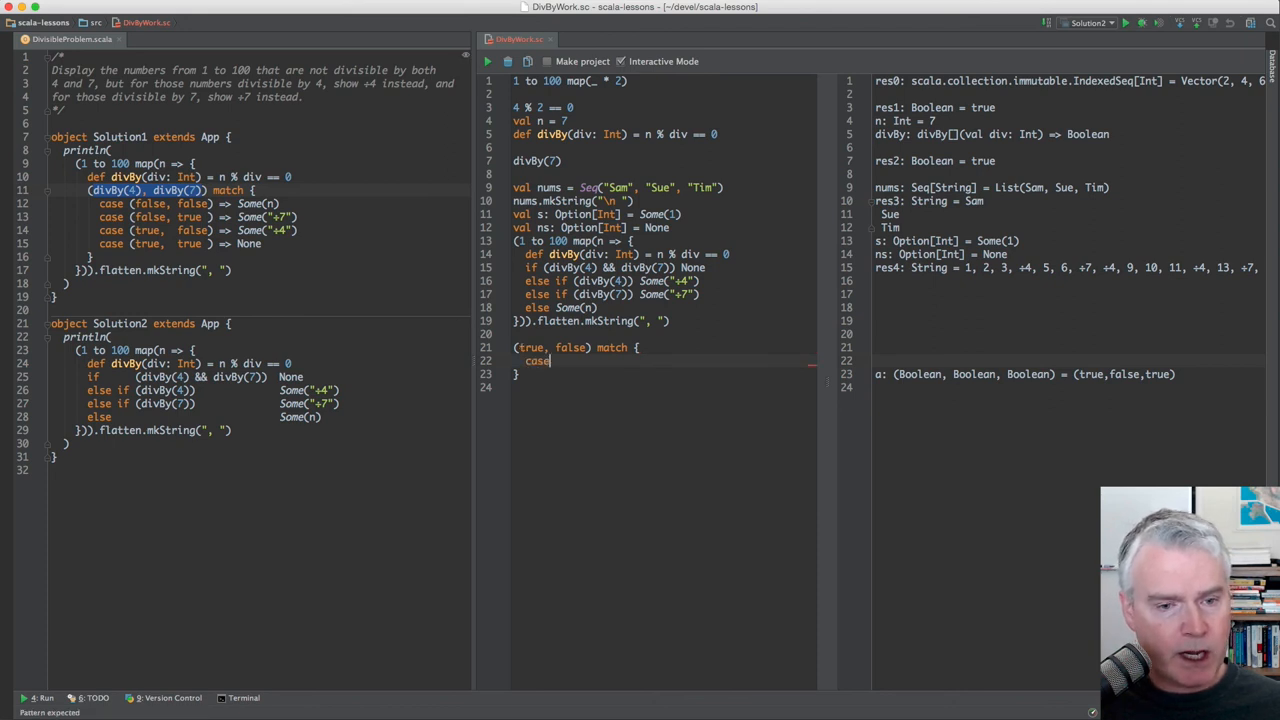
pyautogui.write('()')
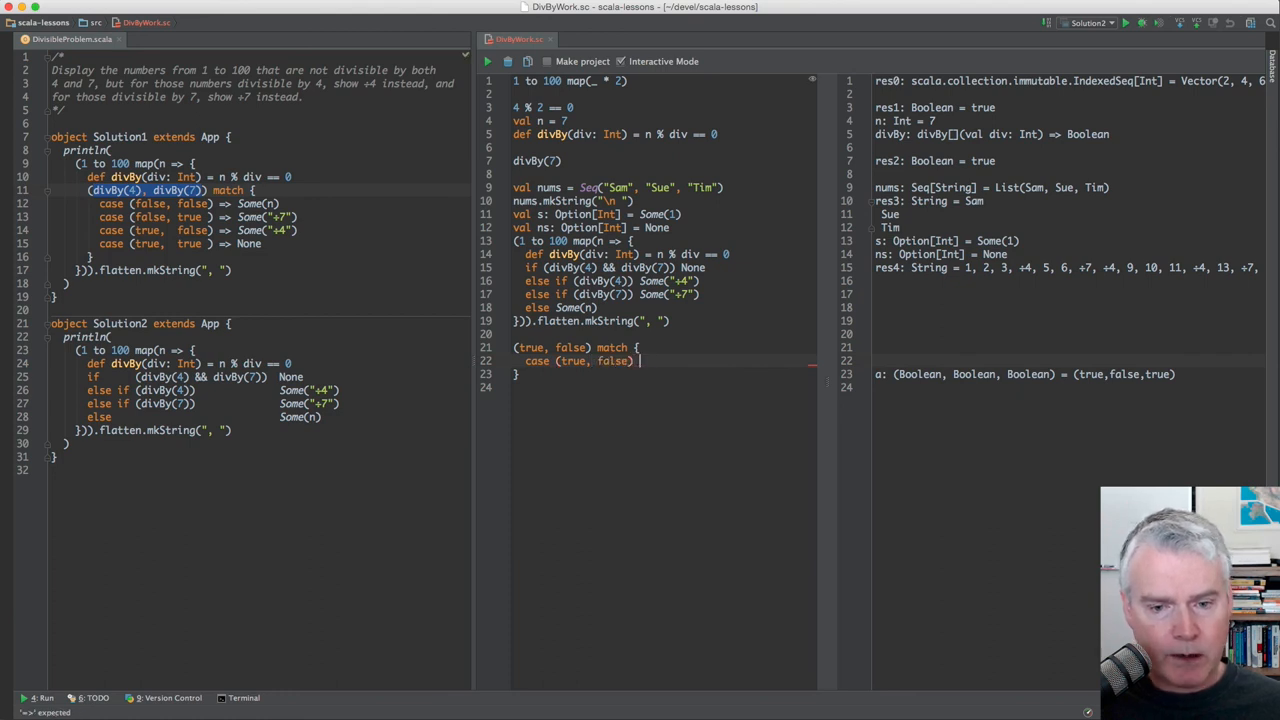
pyautogui.write('=>')
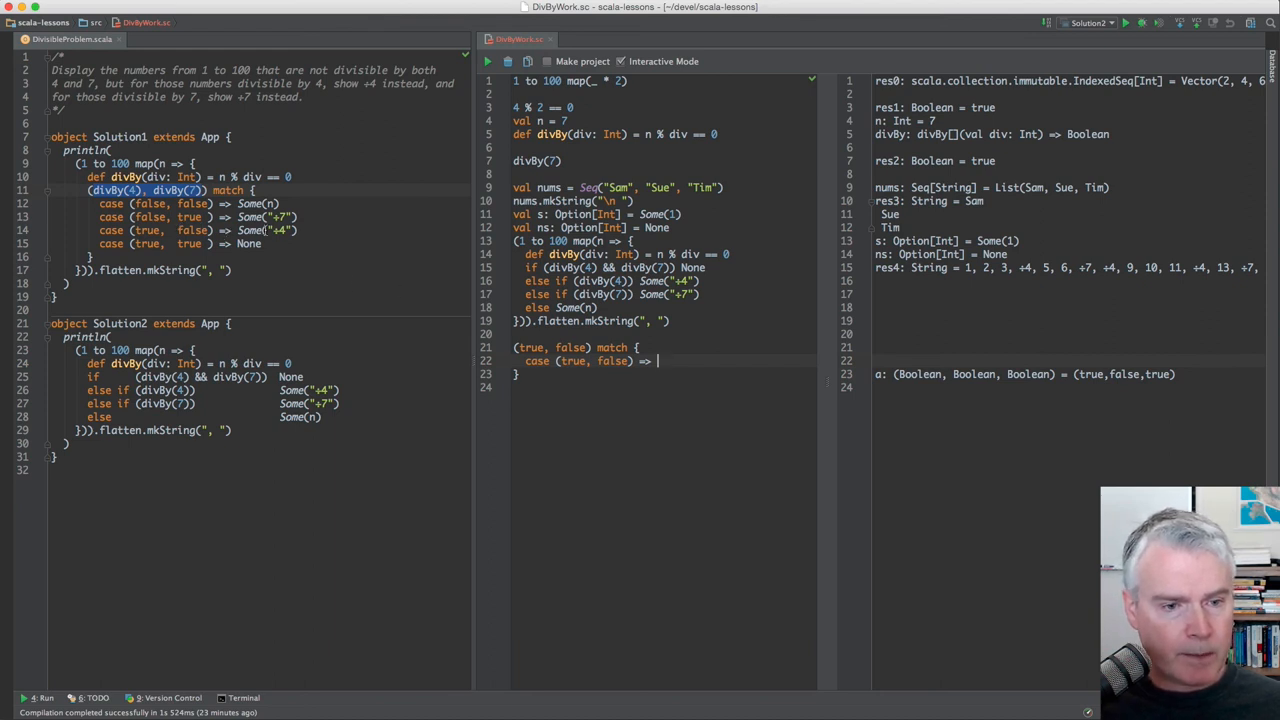
pyautogui.write('Some("')
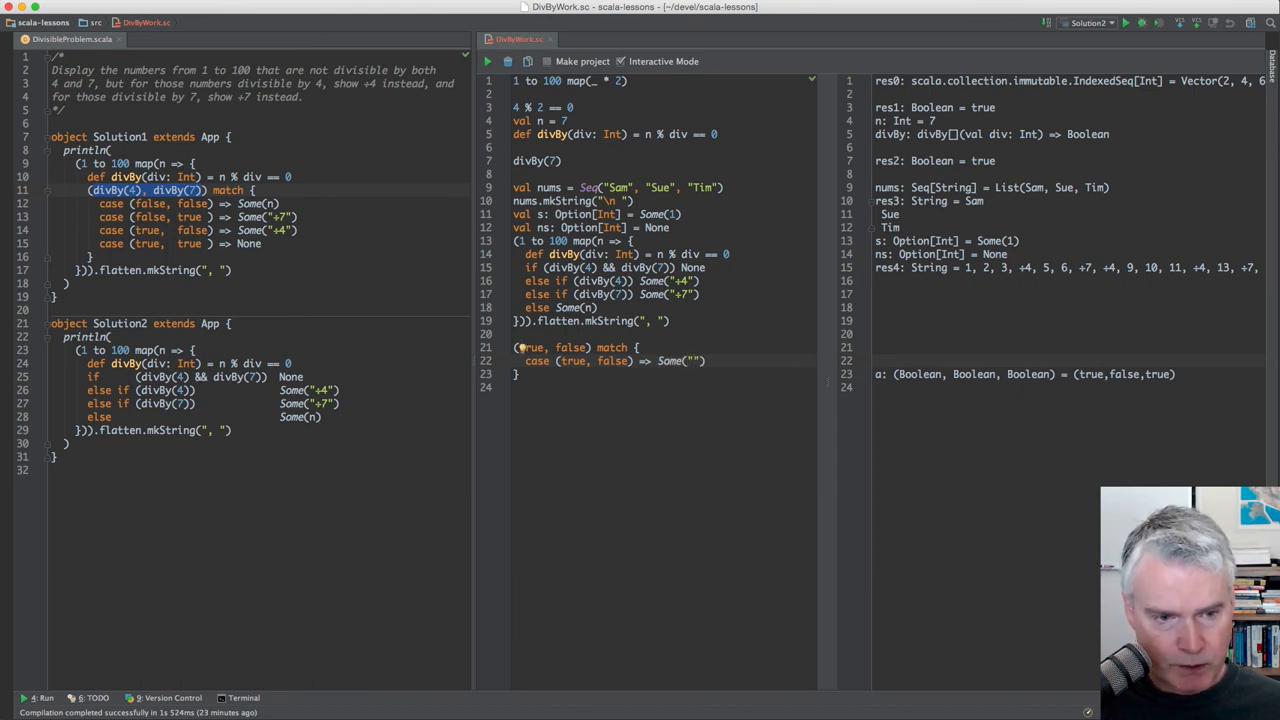
pyautogui.write('+')
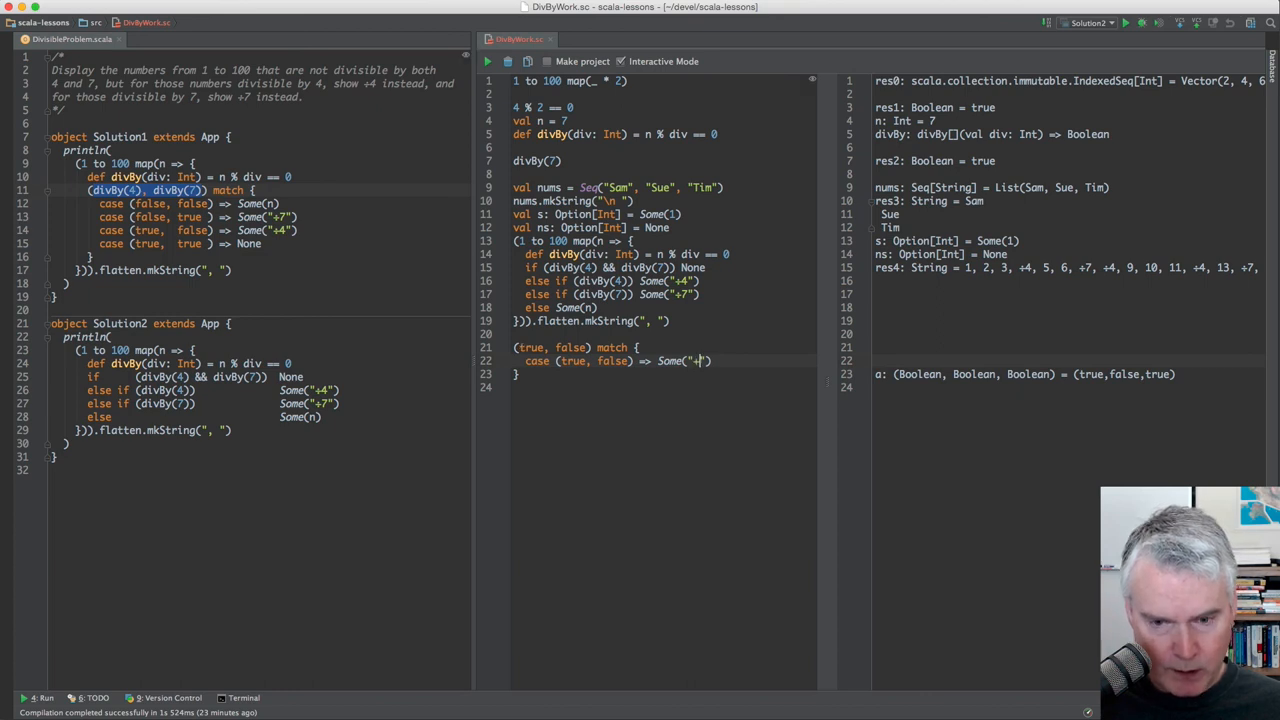
pyautogui.write('4')
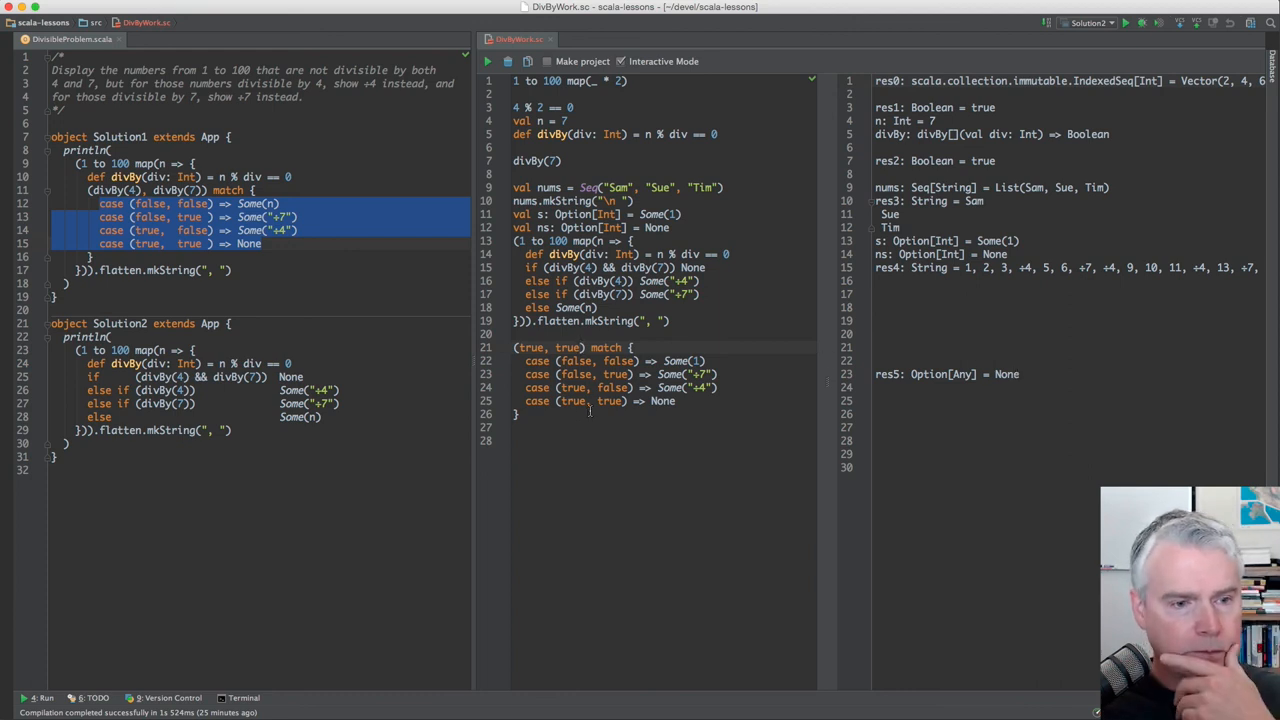
pyautogui.moveTo(152, 212)
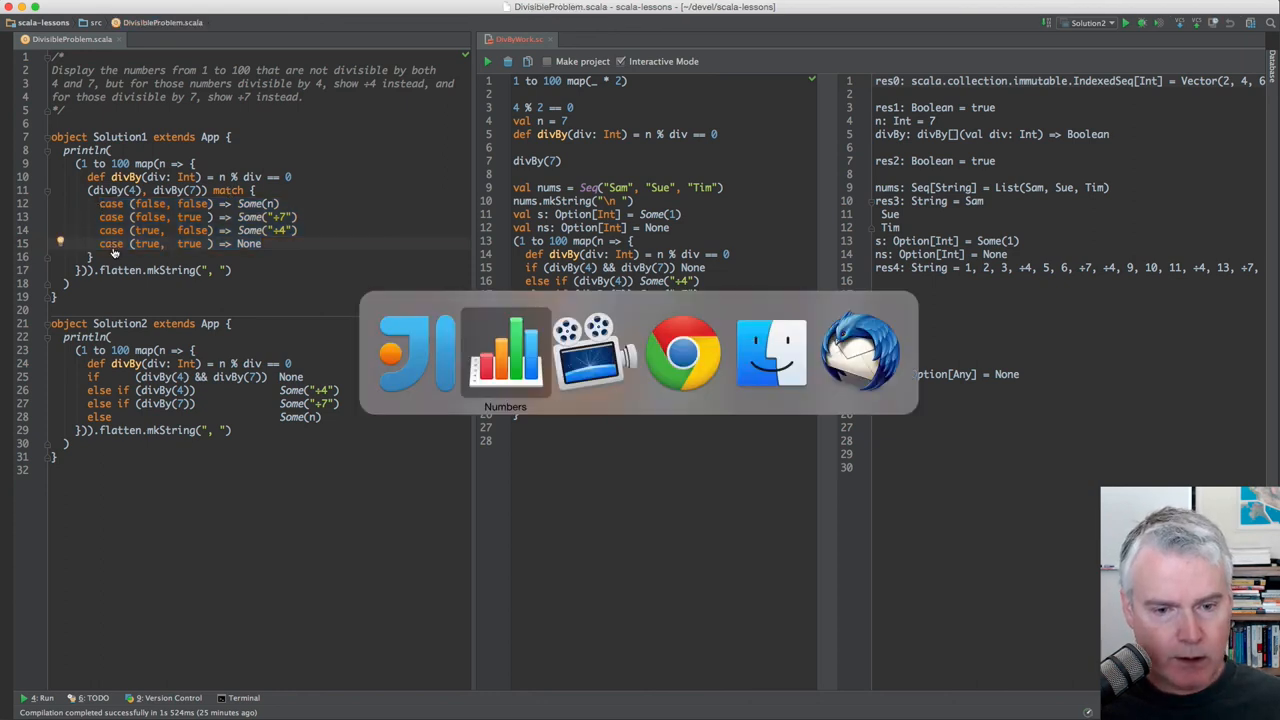
# Bring the Numbers divisibility truth table to the front for comparison.
pyautogui.click(504, 352)
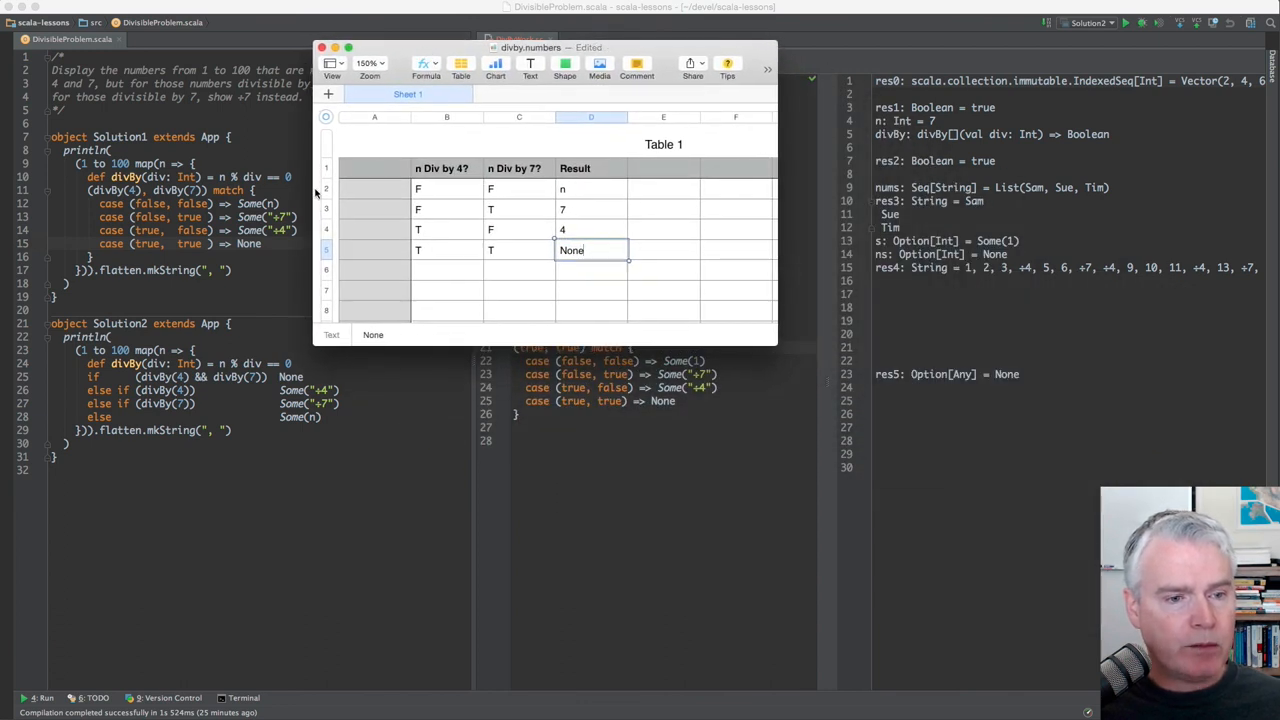
pyautogui.moveTo(116, 204)
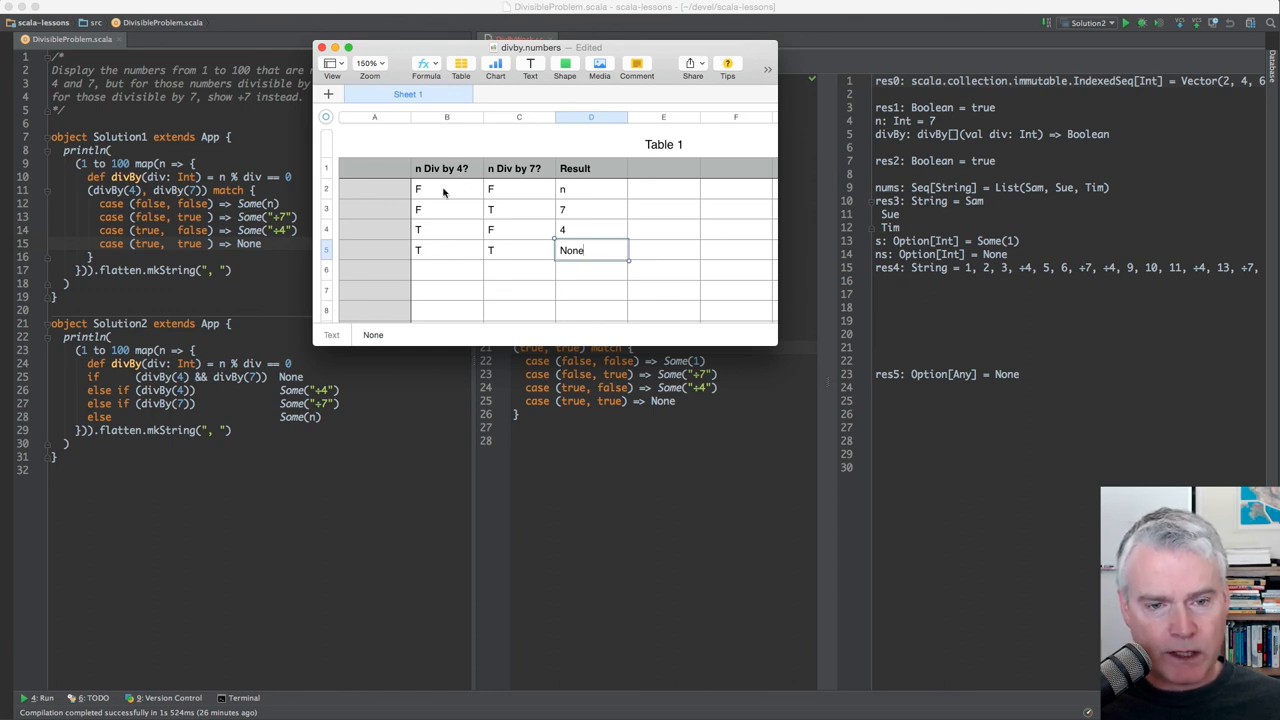
pyautogui.moveTo(488, 268)
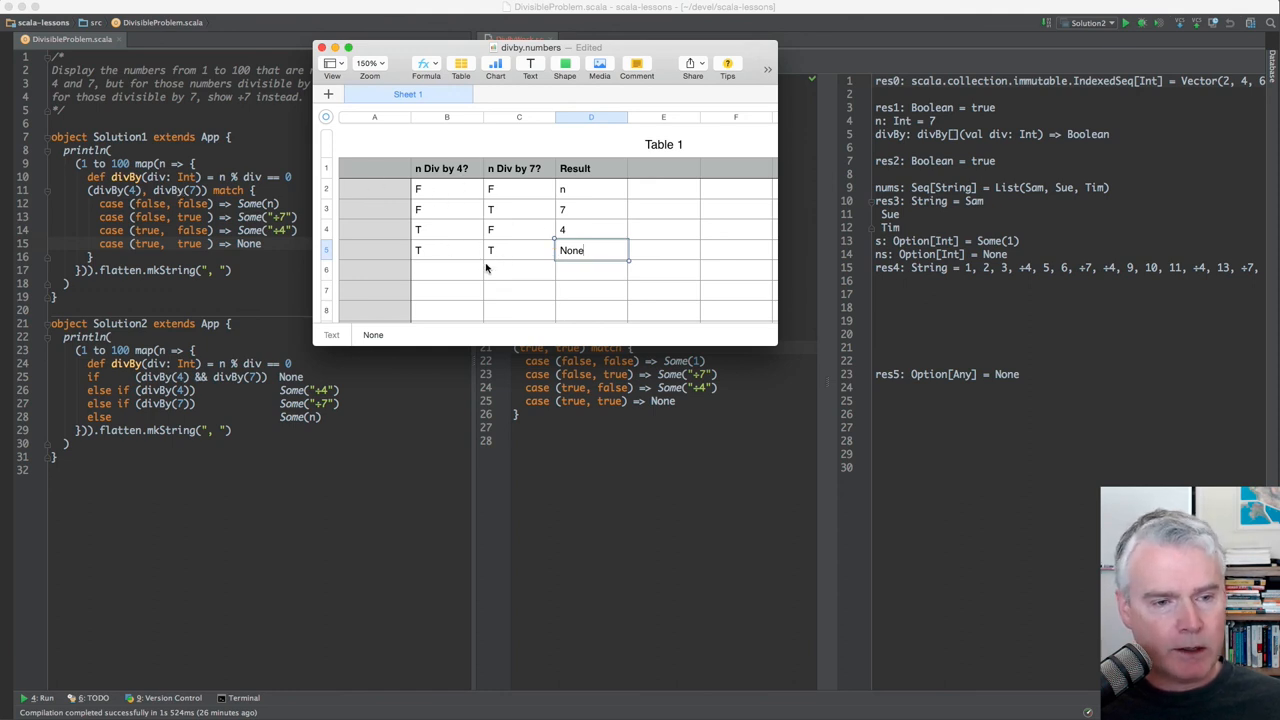